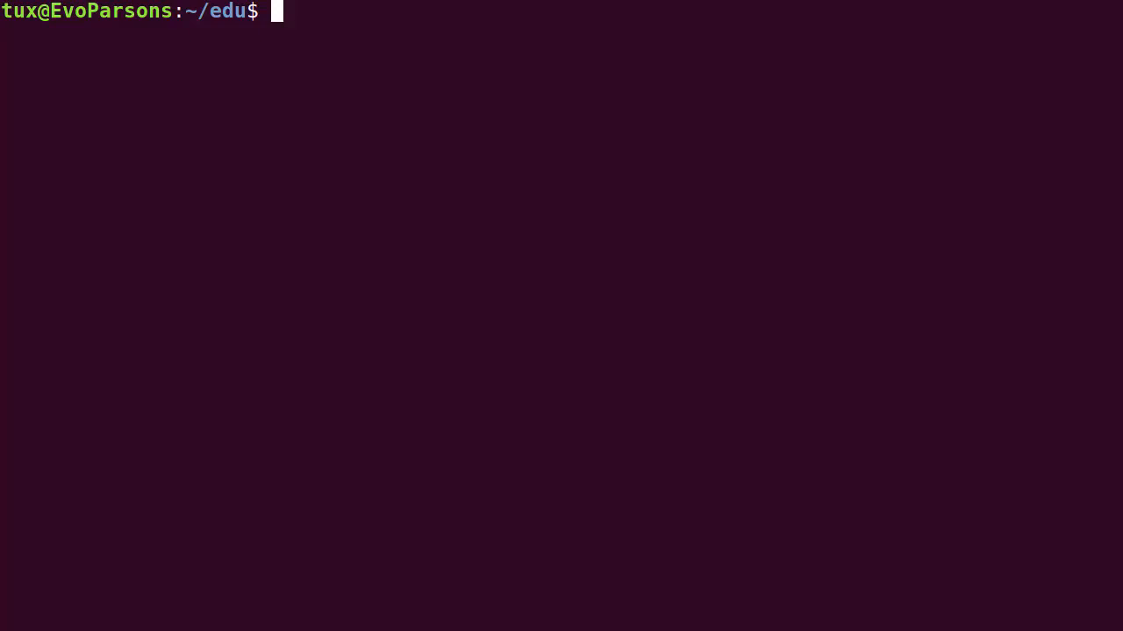
{"action": "mouse_move", "coordinate": [609, 396]}
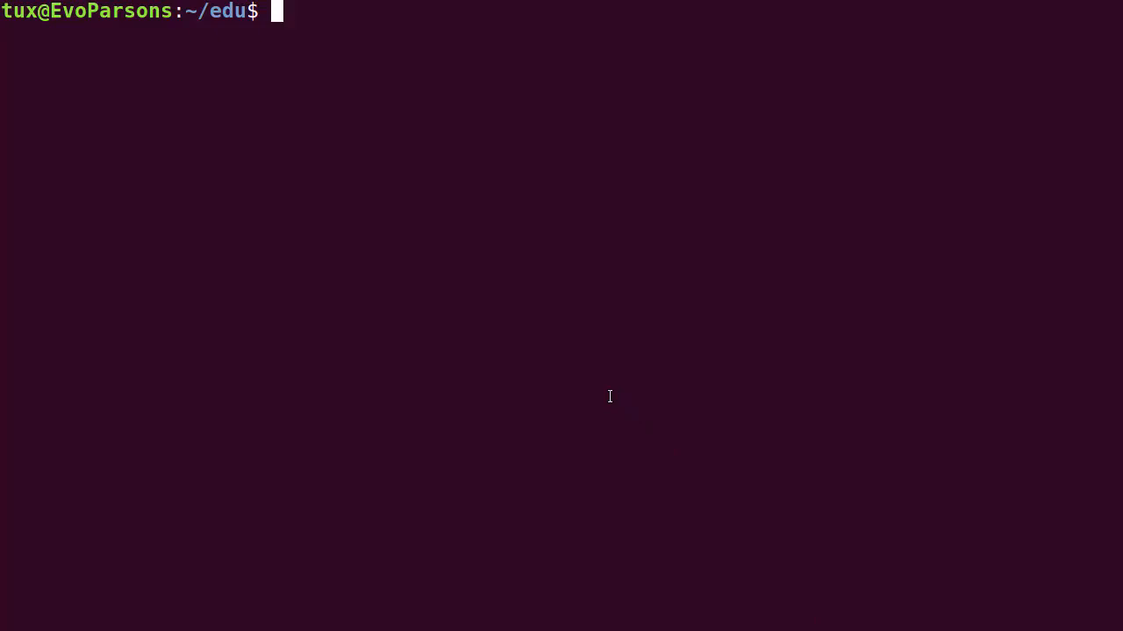
List the edu folder with ls, then again in long format with ls -l.
{"action": "type", "text": "ls"}
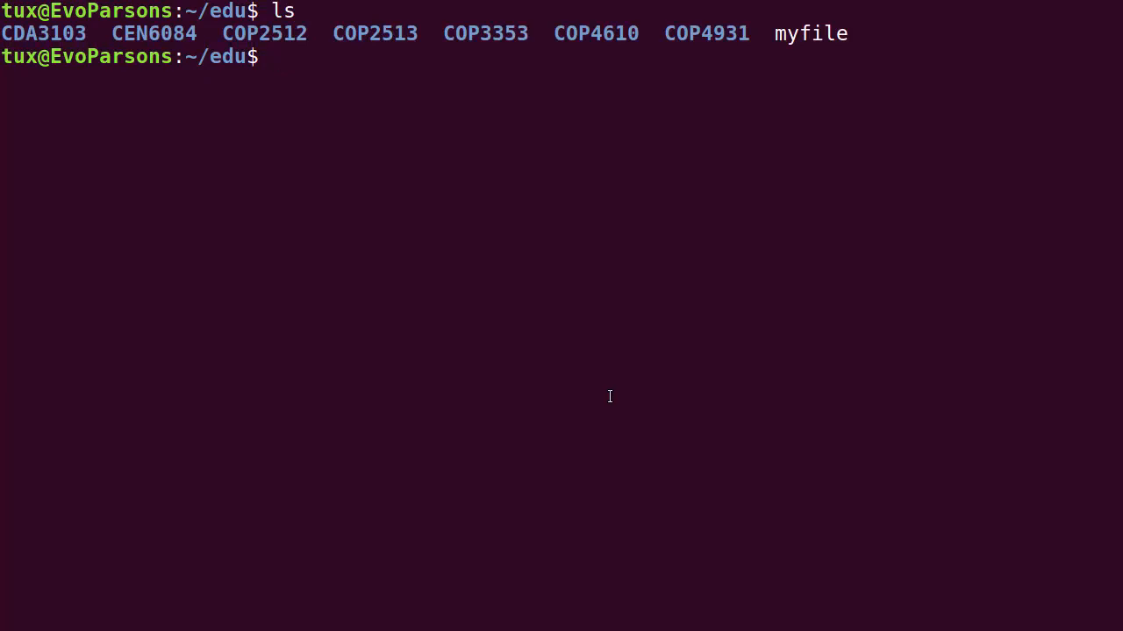
{"action": "type", "text": "ls -l"}
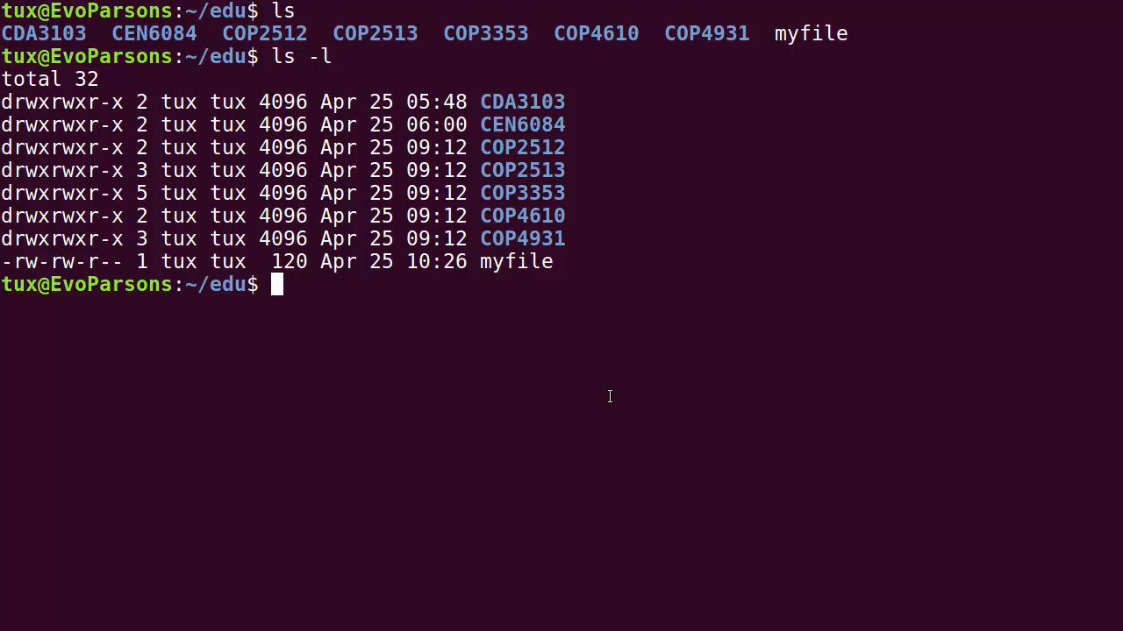
{"action": "mouse_move", "coordinate": [141, 131]}
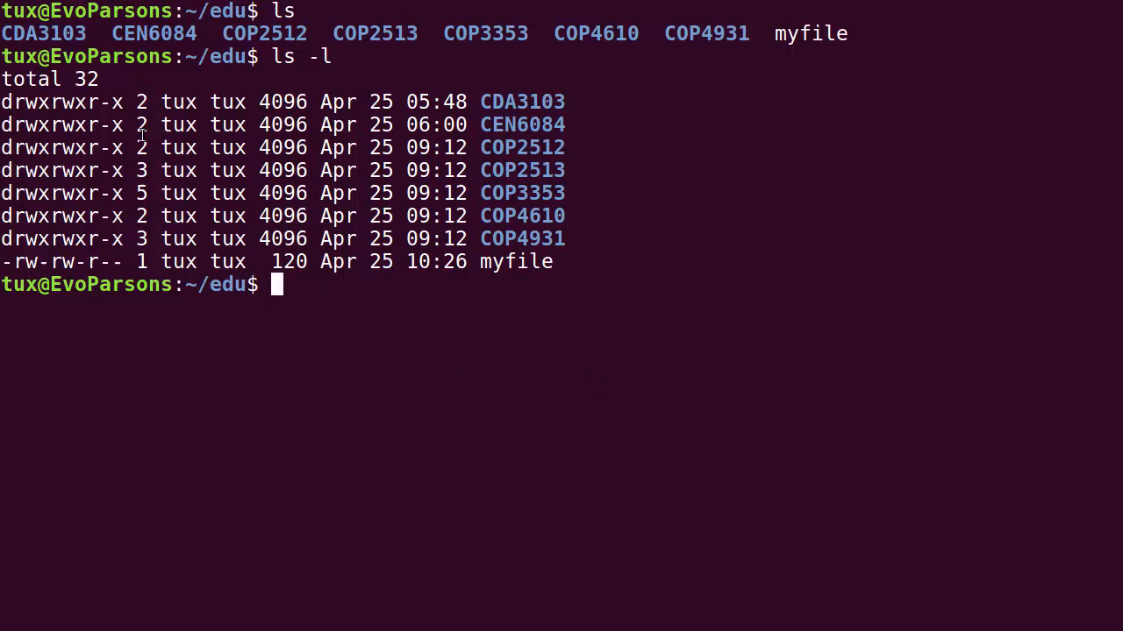
{"action": "double_click", "coordinate": [61, 102]}
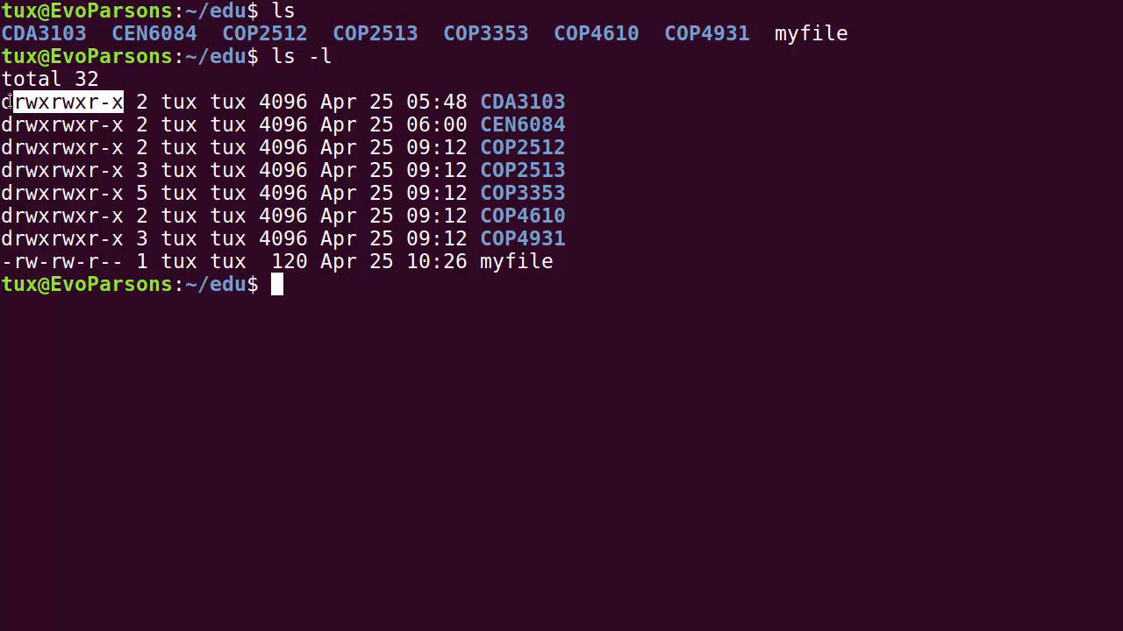
{"action": "mouse_move", "coordinate": [660, 299]}
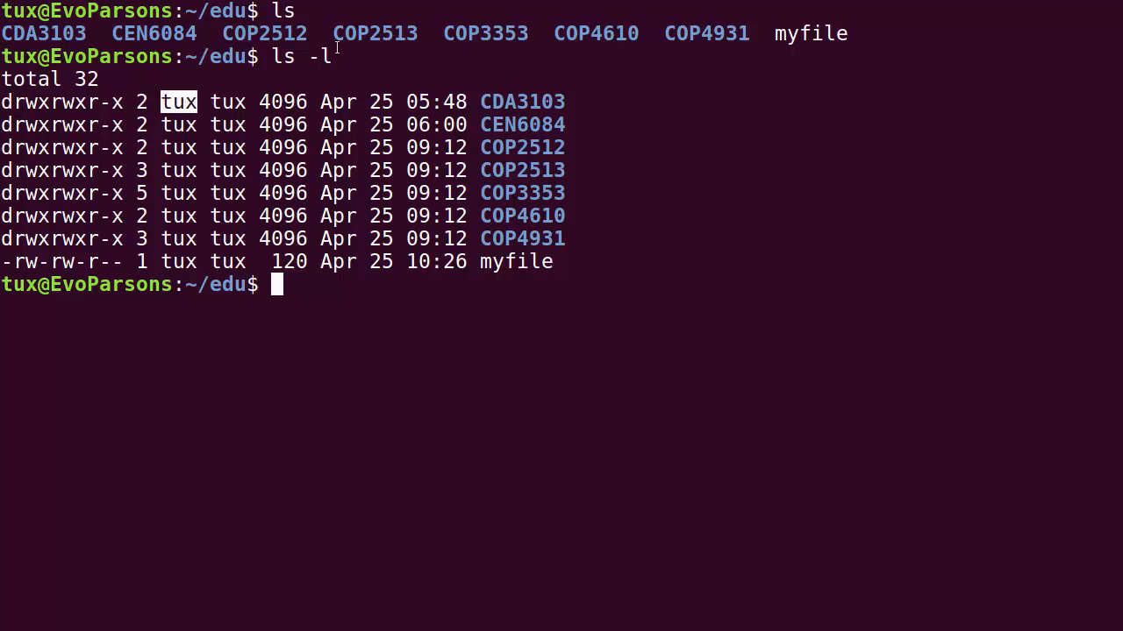
{"action": "mouse_move", "coordinate": [596, 116]}
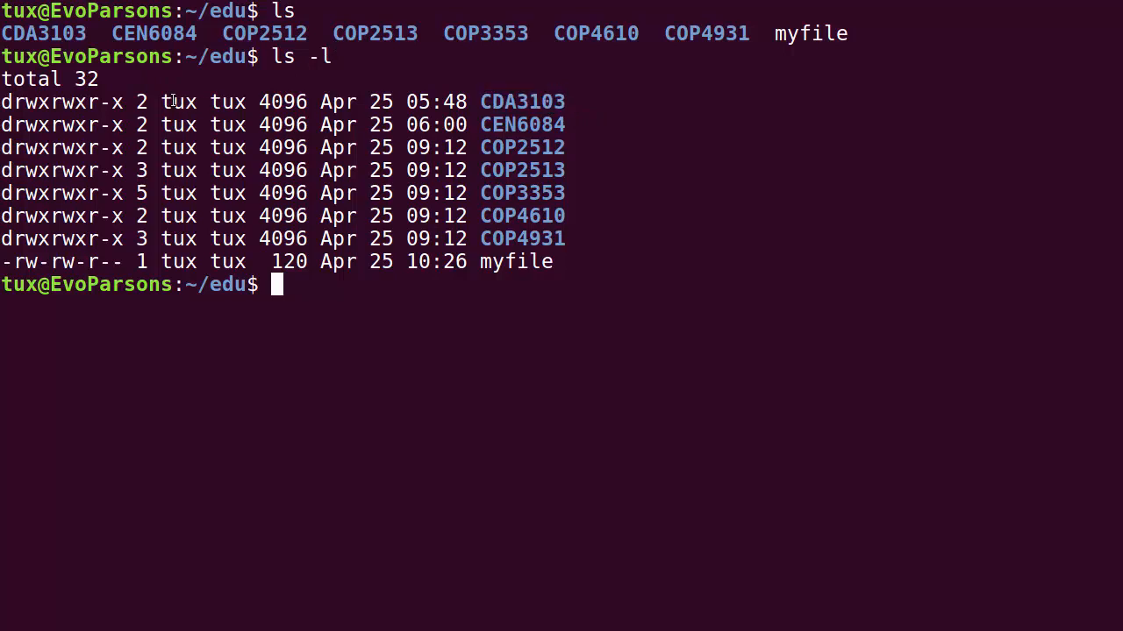
{"action": "double_click", "coordinate": [227, 102]}
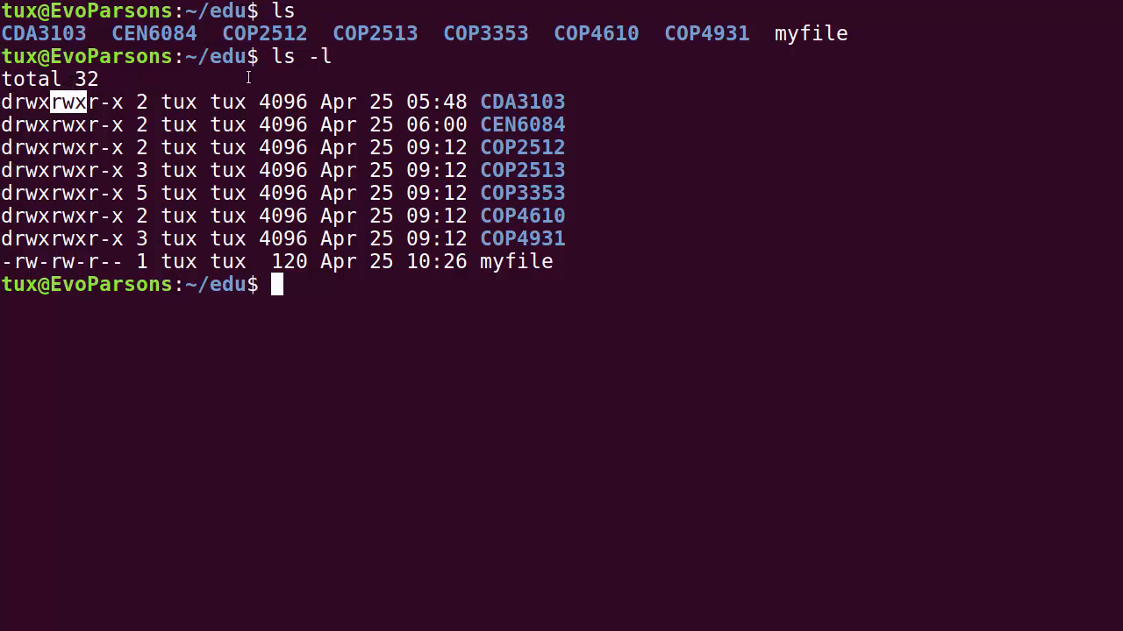
{"action": "mouse_move", "coordinate": [215, 102]}
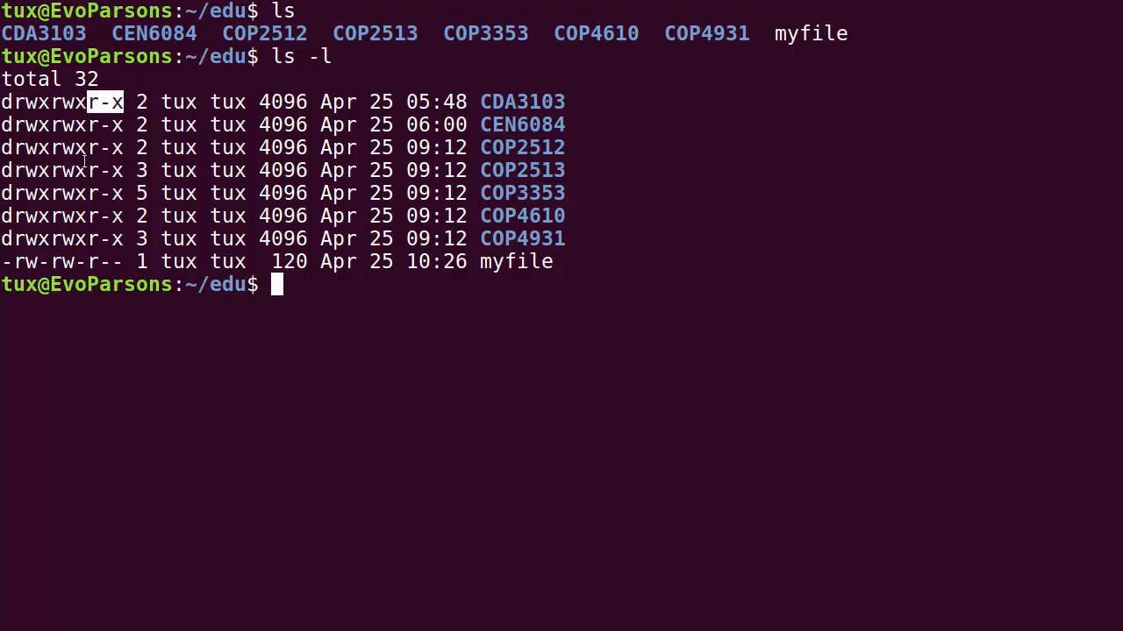
{"action": "mouse_move", "coordinate": [598, 170]}
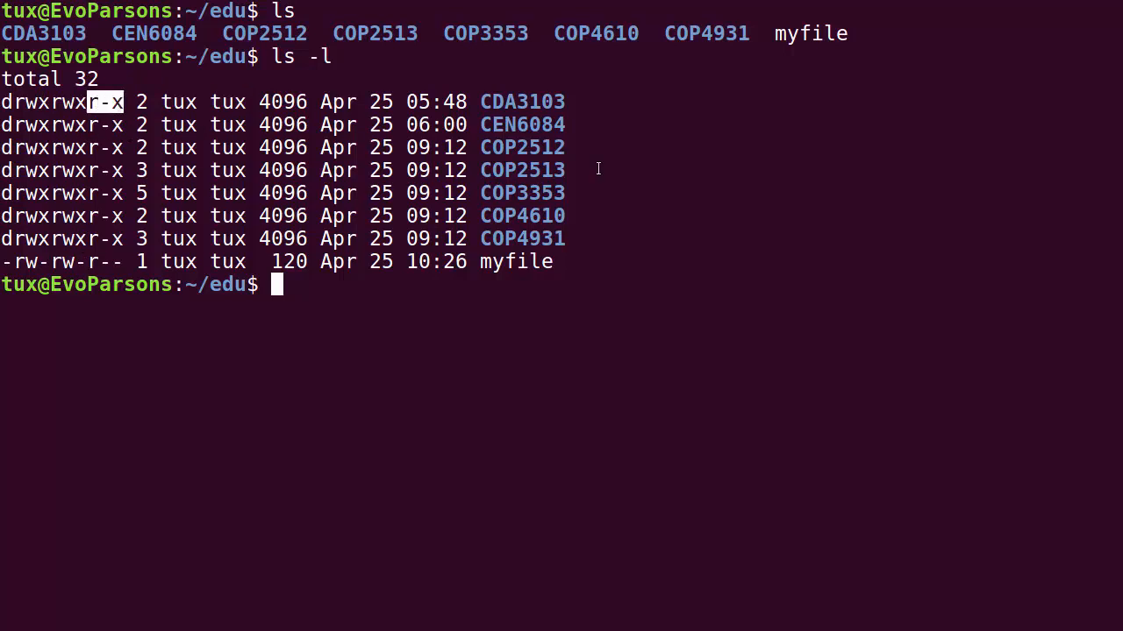
{"action": "mouse_move", "coordinate": [290, 148]}
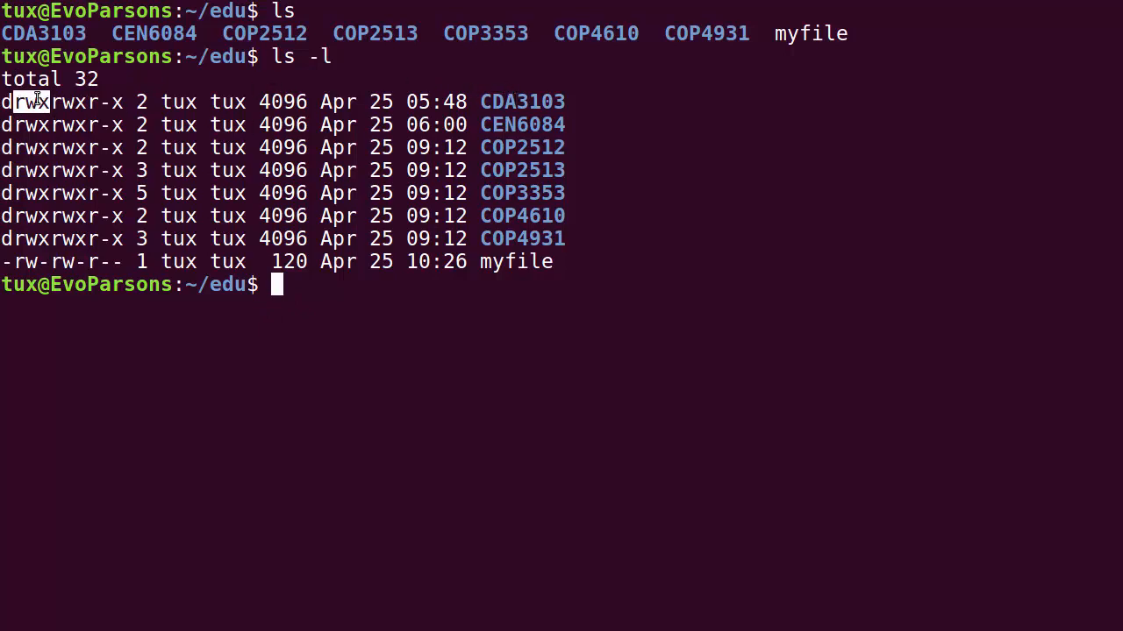
{"action": "mouse_move", "coordinate": [193, 184]}
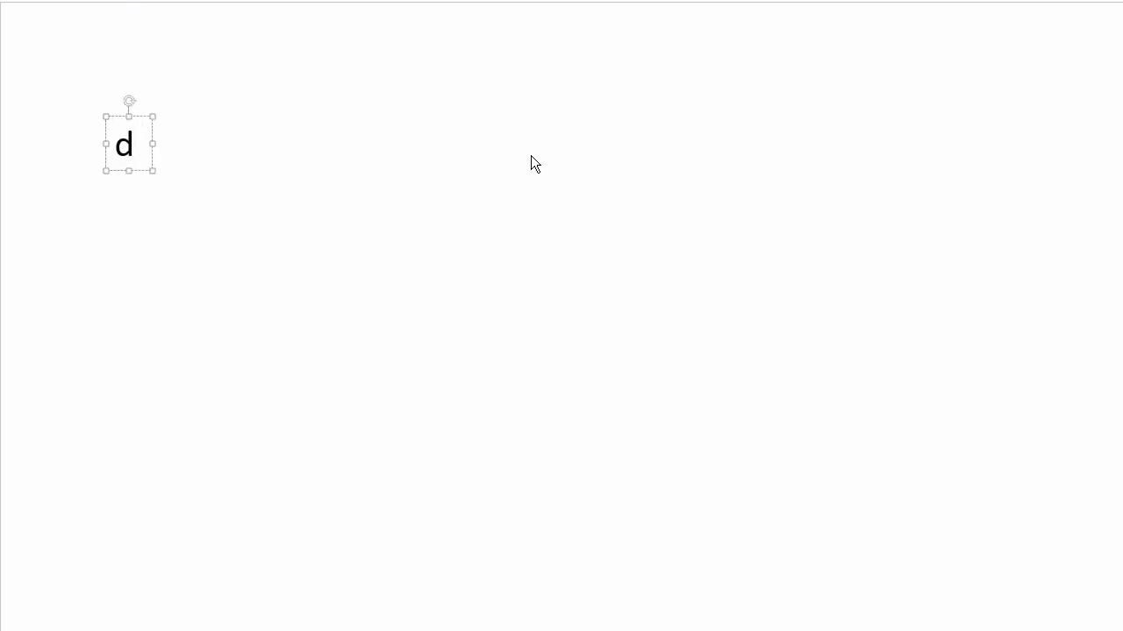
Type the permission triplets 'rwx rwx r-x' into a slide text box.
{"action": "type", "text": "Rwx"}
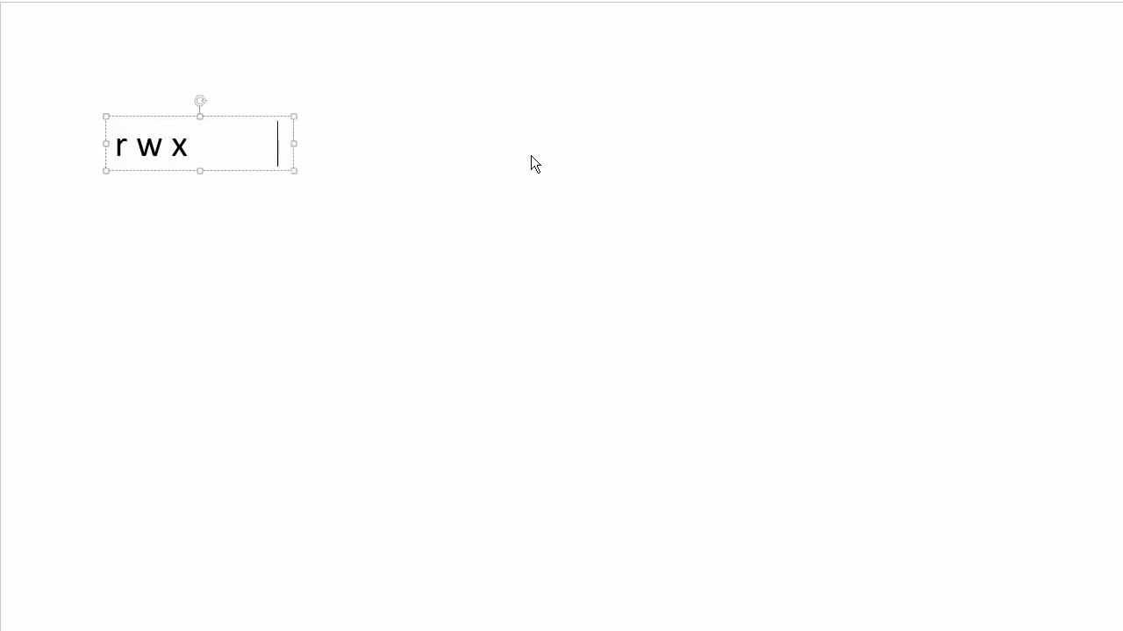
{"action": "type", "text": "r"}
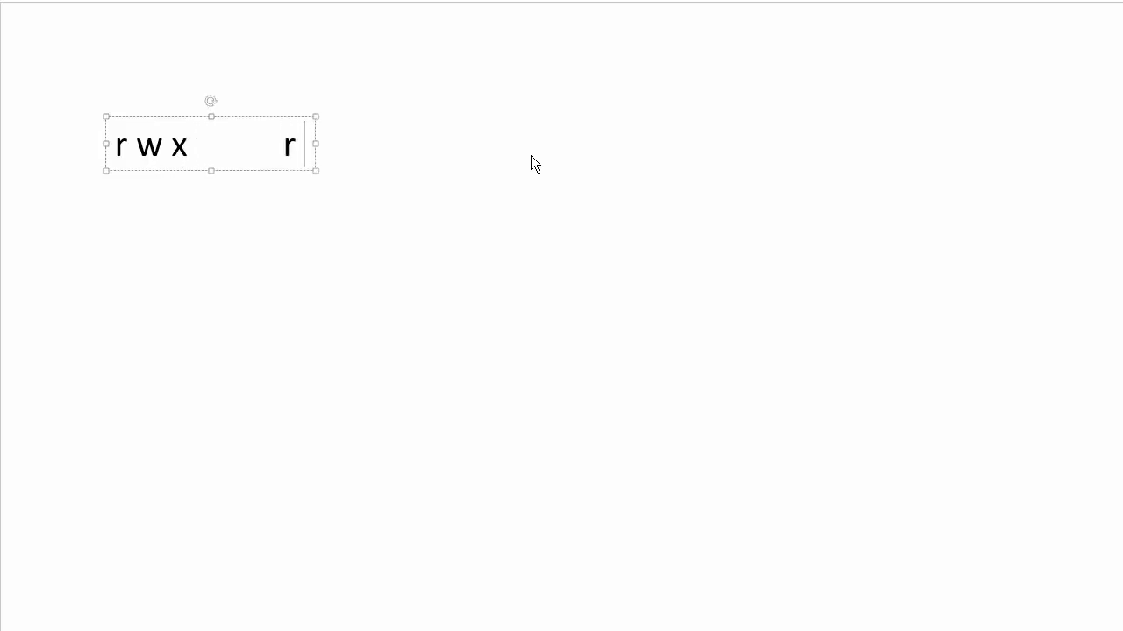
{"action": "type", "text": "w"}
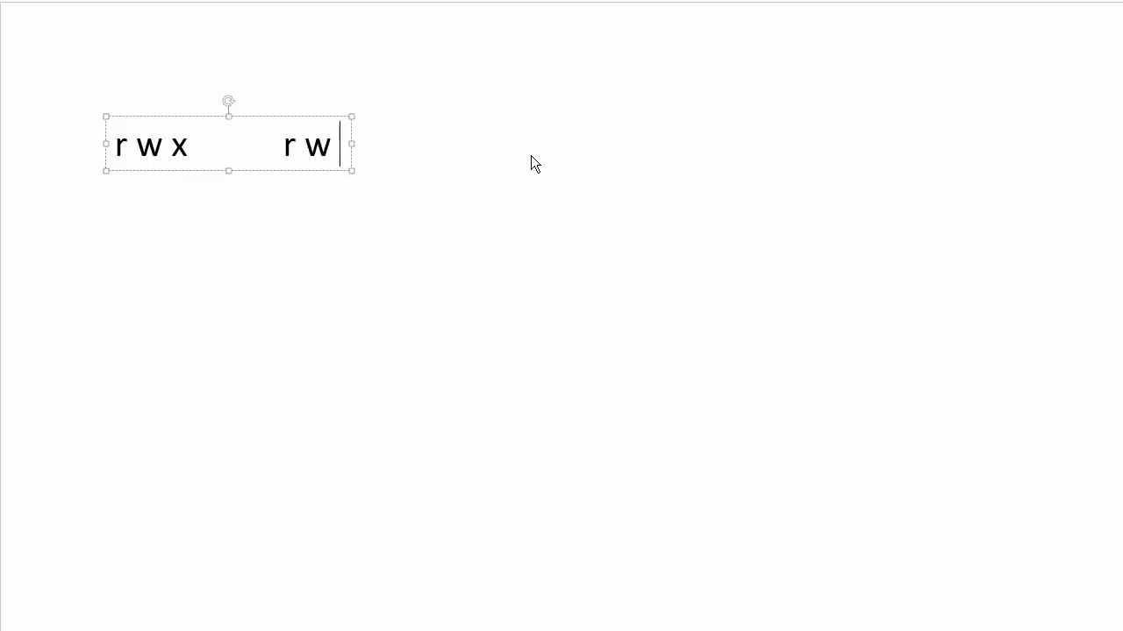
{"action": "type", "text": "x"}
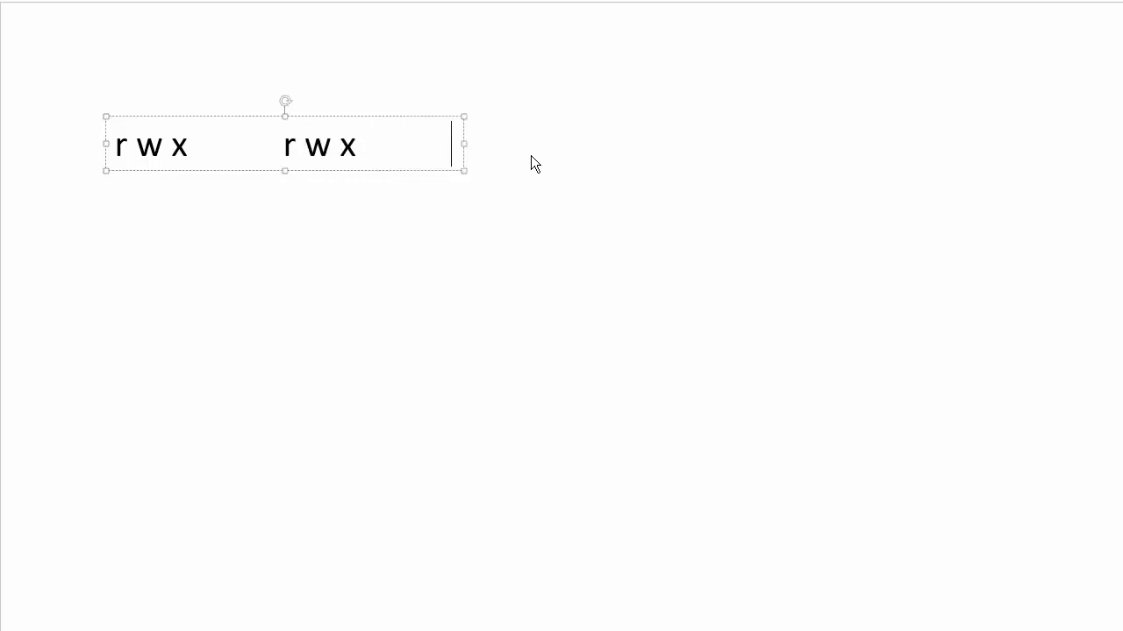
{"action": "type", "text": "r -"}
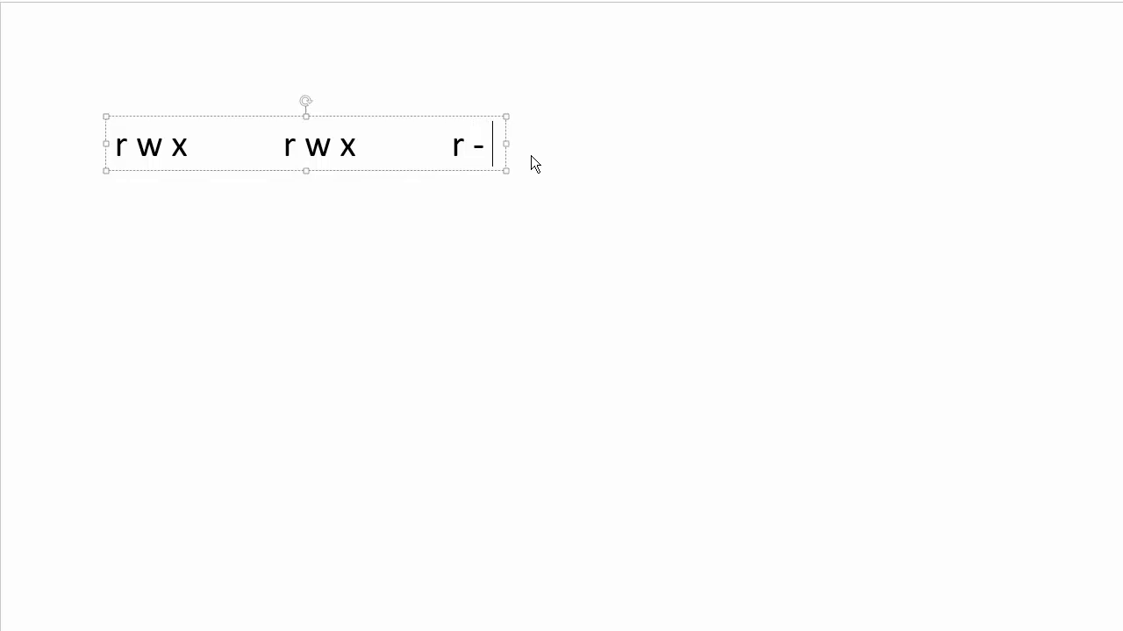
{"action": "type", "text": "x"}
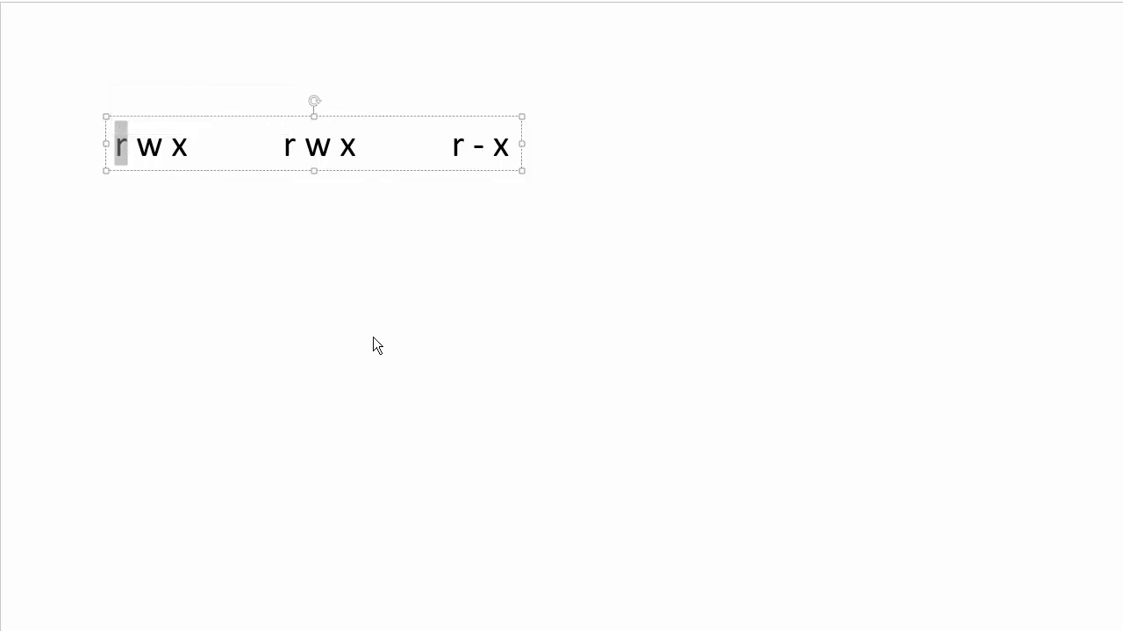
Add headings 'Own / user', 'group' and 'others' above the three triplets.
{"action": "type", "text": "-"}
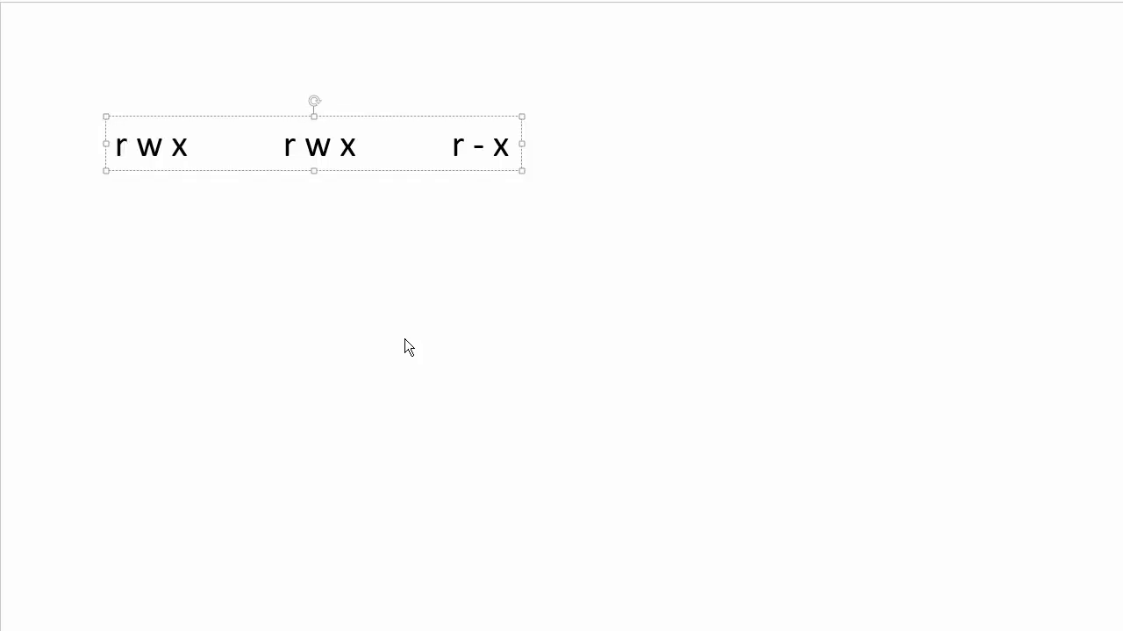
{"action": "double_click", "coordinate": [118, 145]}
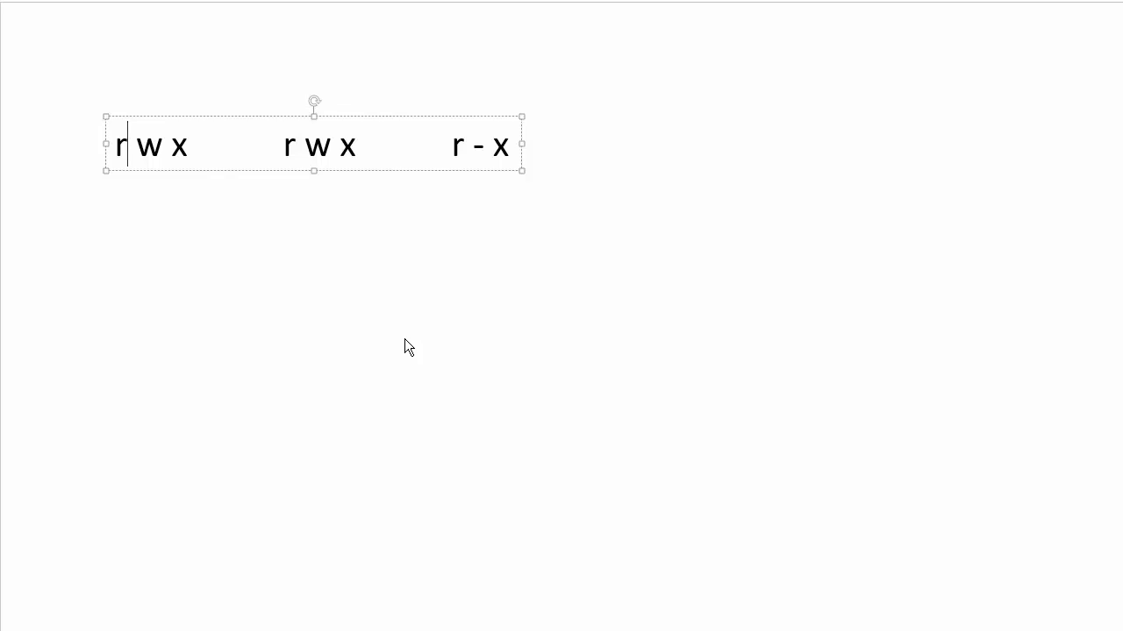
{"action": "double_click", "coordinate": [123, 145]}
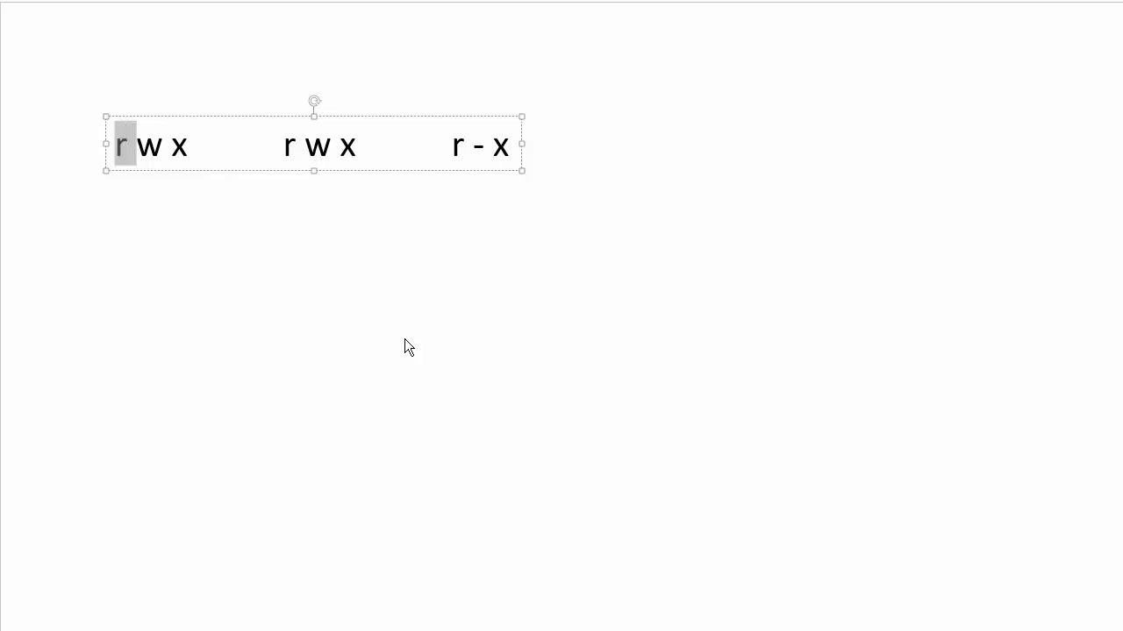
{"action": "type", "text": "Own /"}
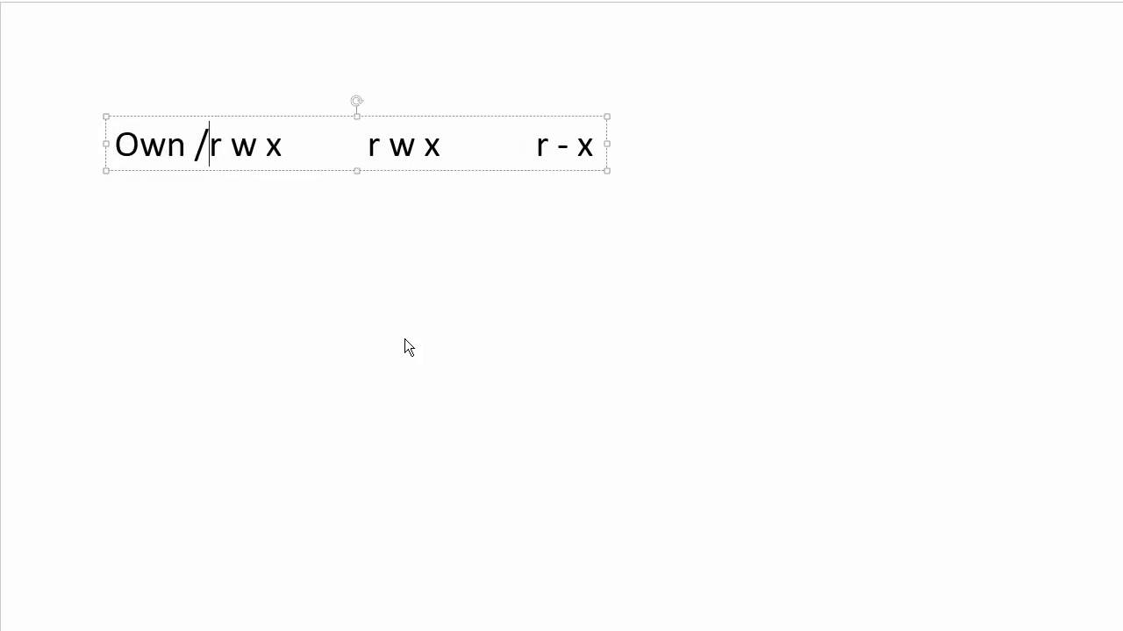
{"action": "type", "text": "user"}
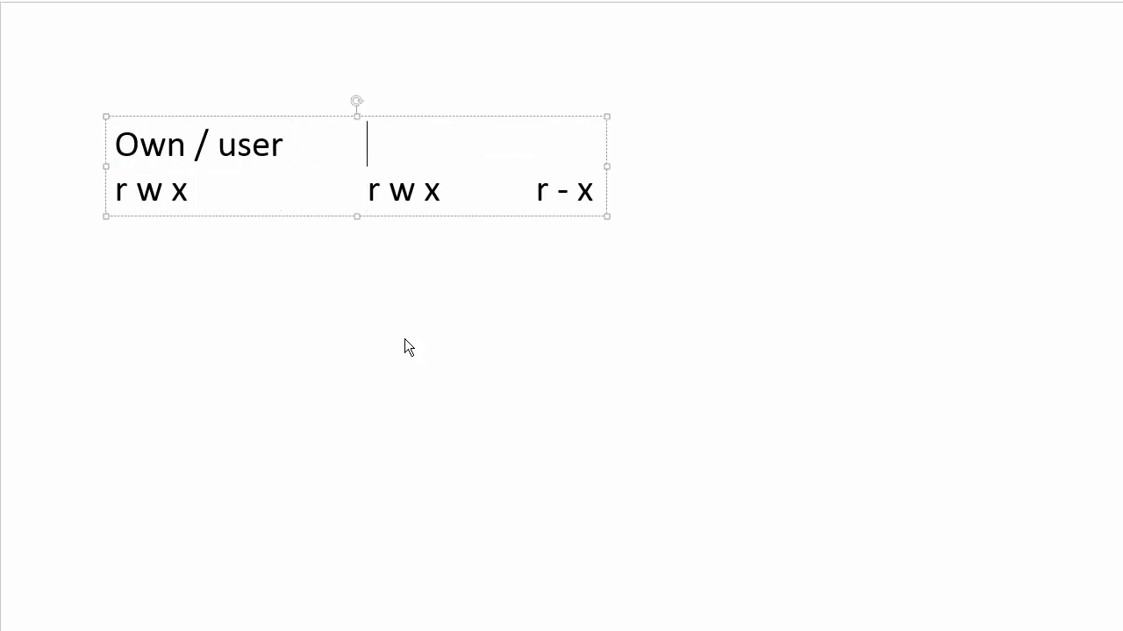
{"action": "type", "text": "group"}
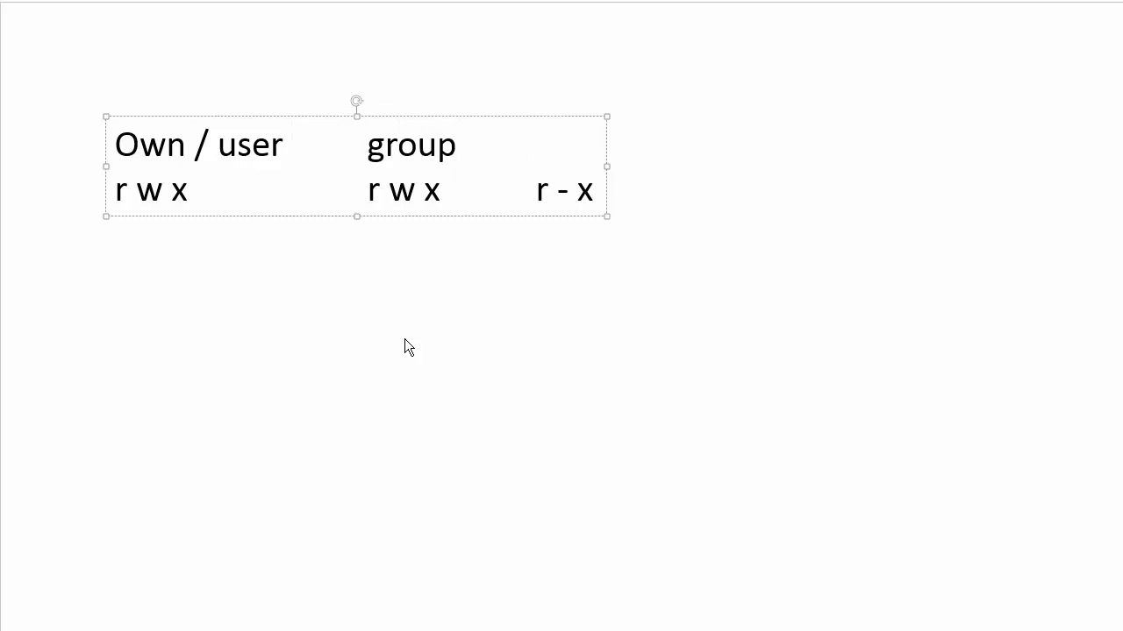
{"action": "type", "text": "others"}
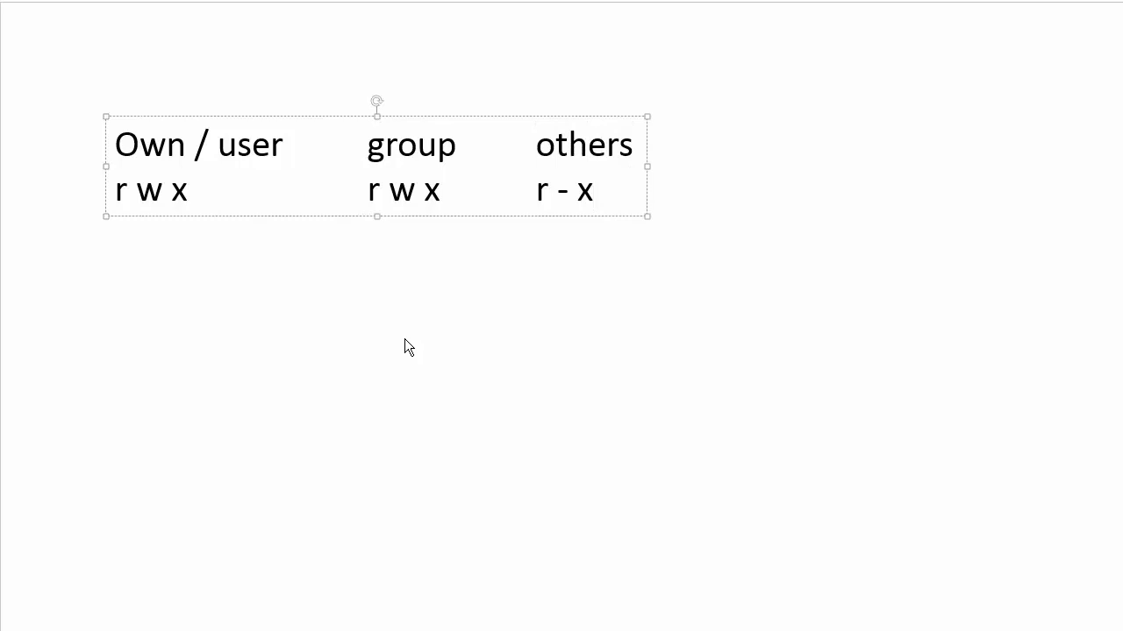
Replace the owner's 'w' with '-' so the owner triplet reads r - x.
{"action": "left_click", "coordinate": [535, 191]}
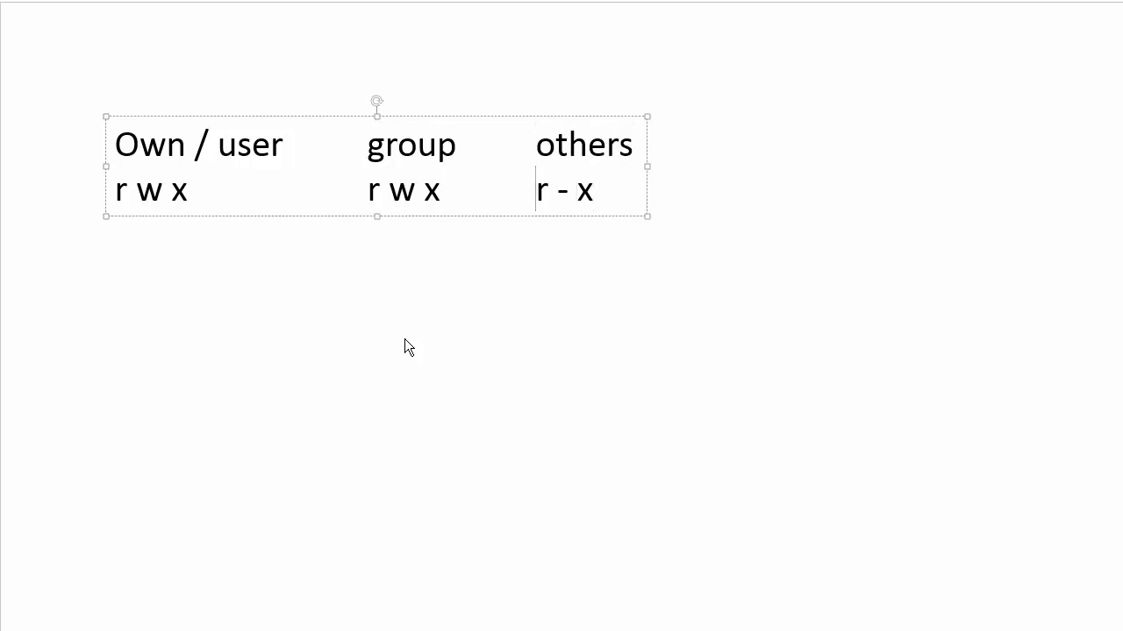
{"action": "double_click", "coordinate": [123, 190]}
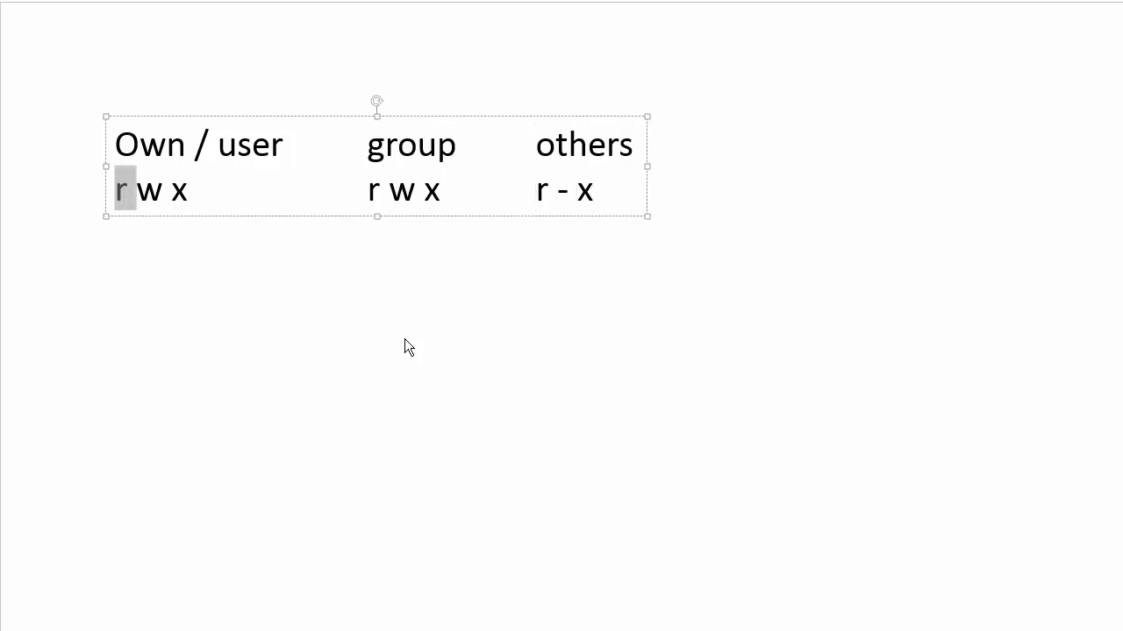
{"action": "double_click", "coordinate": [150, 144]}
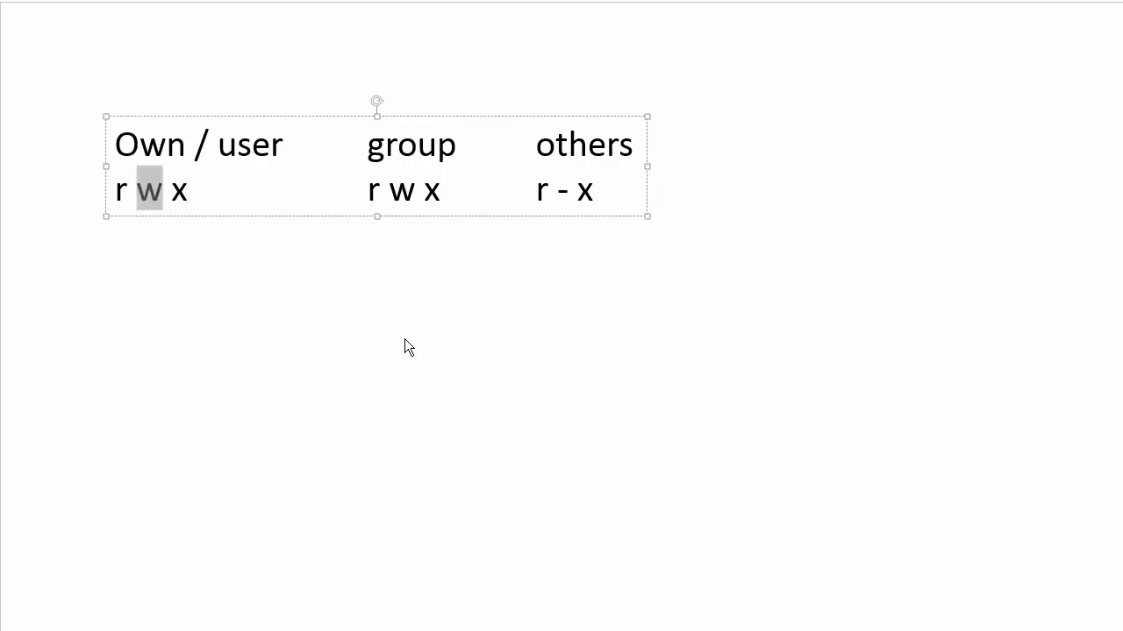
{"action": "type", "text": "-"}
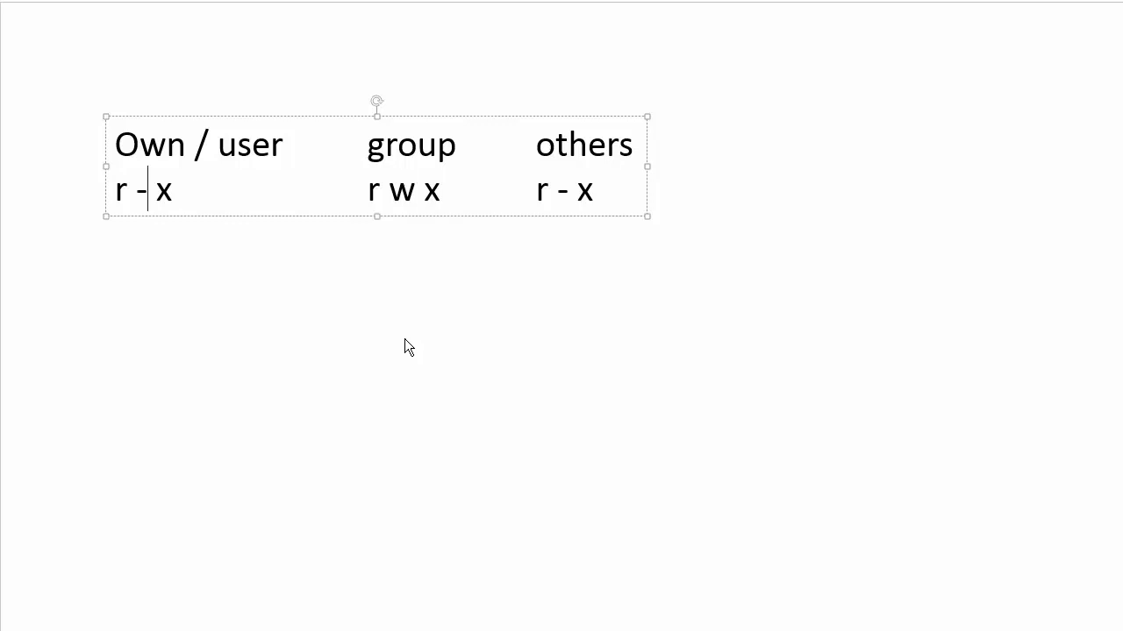
{"action": "type", "text": "w"}
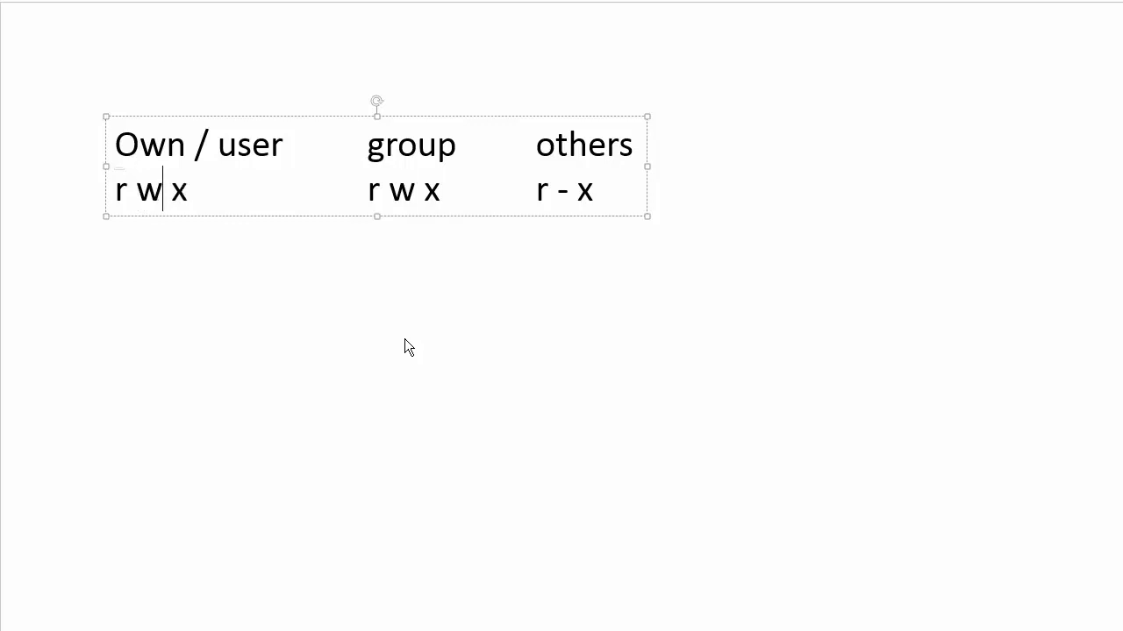
{"action": "double_click", "coordinate": [150, 143]}
{"action": "type", "text": "-"}
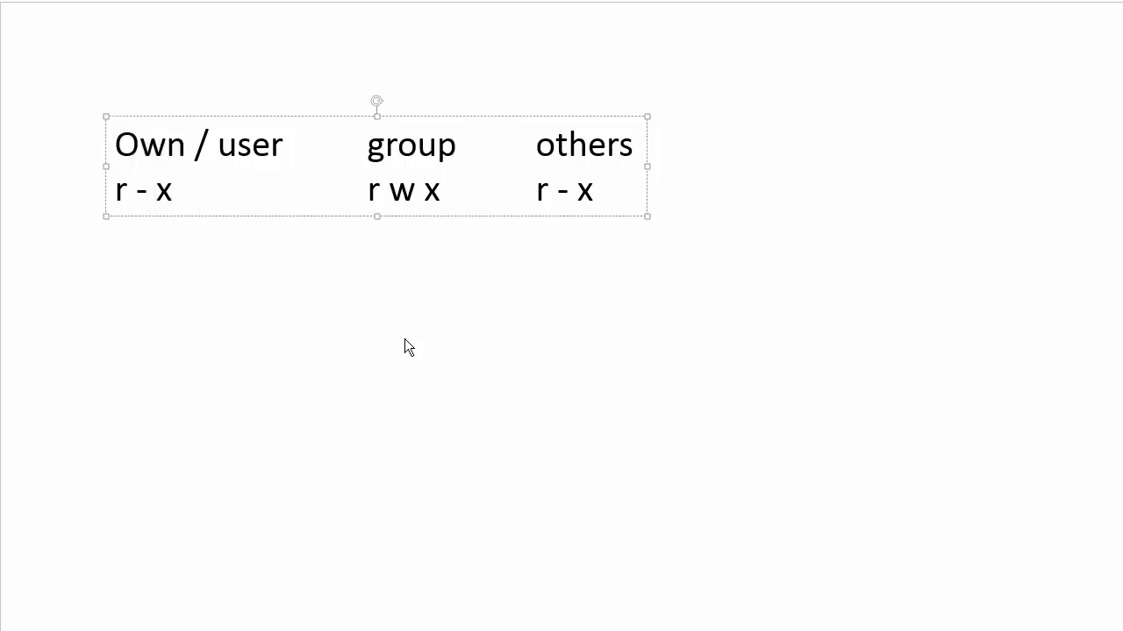
Restore the owner triplet to r w x, then change its x to '-' giving r w -.
{"action": "type", "text": "r w x"}
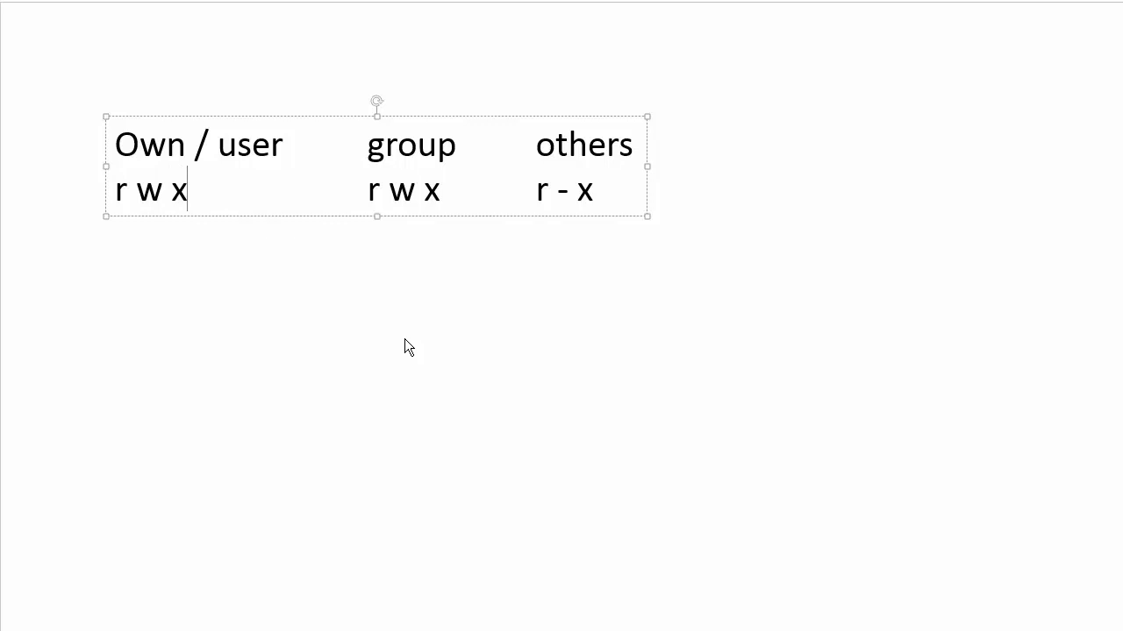
{"action": "type", "text": "-"}
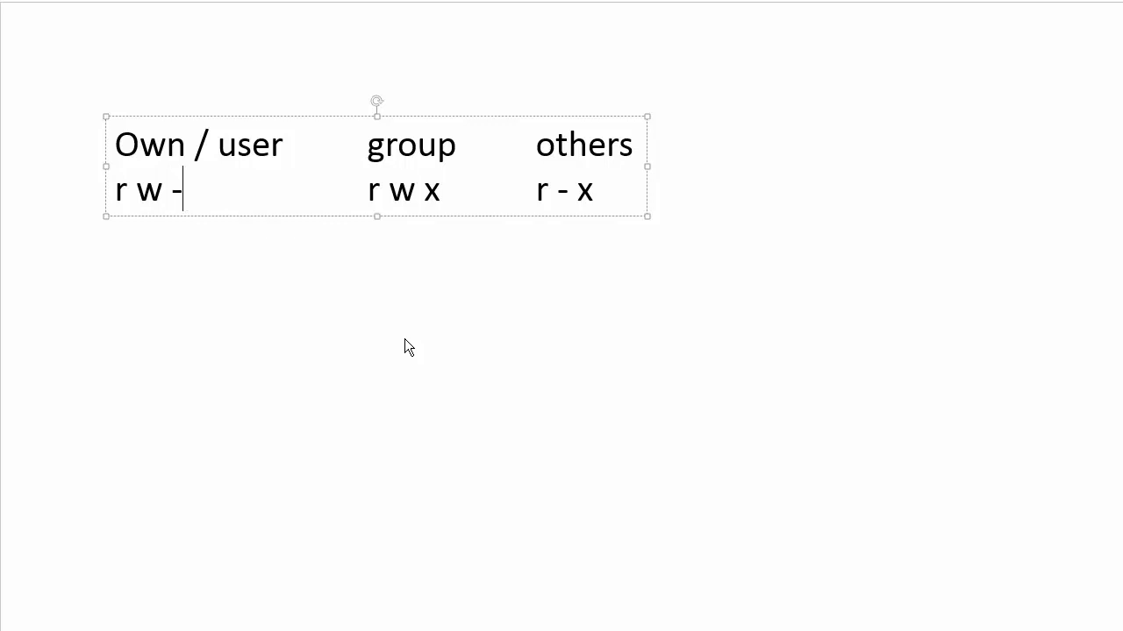
{"action": "key", "text": "Backspace"}
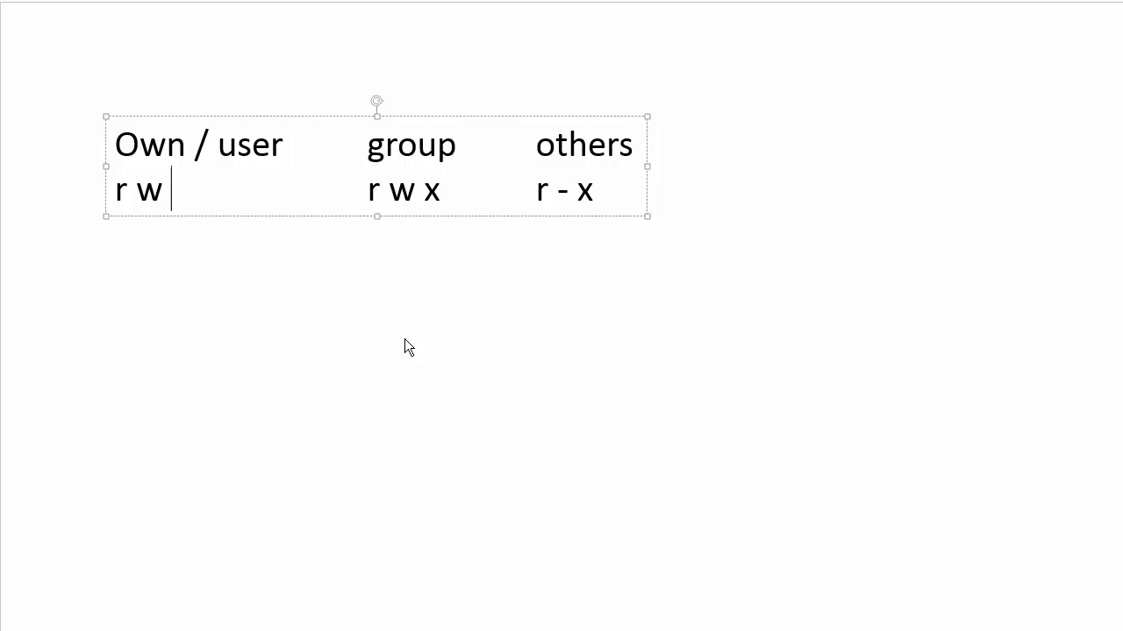
{"action": "type", "text": "x"}
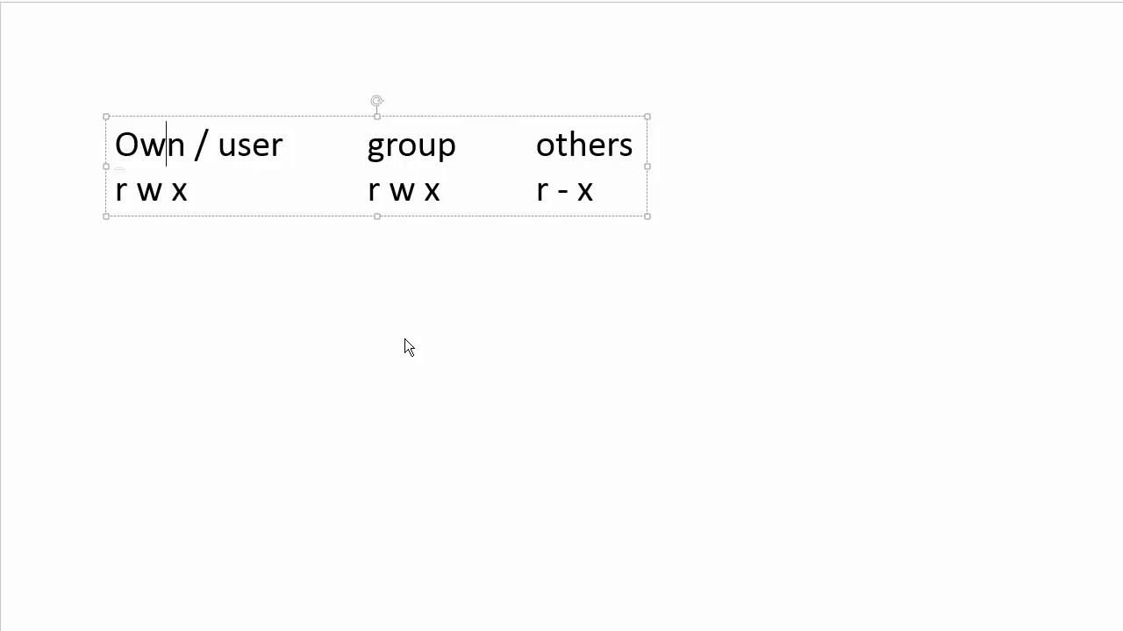
{"action": "double_click", "coordinate": [150, 144]}
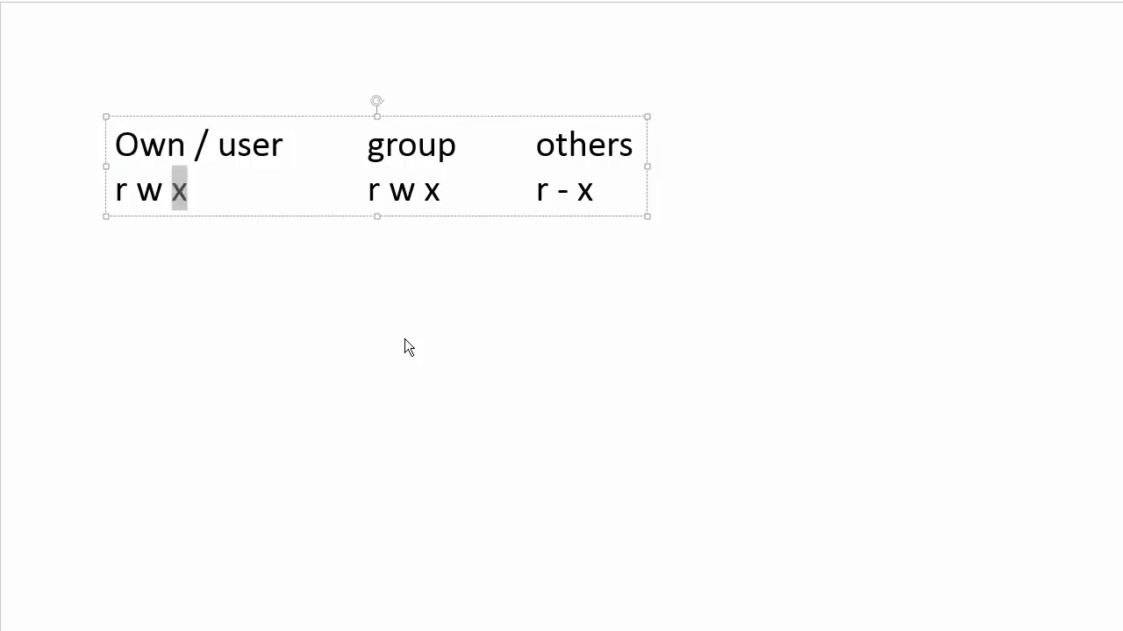
{"action": "type", "text": "-"}
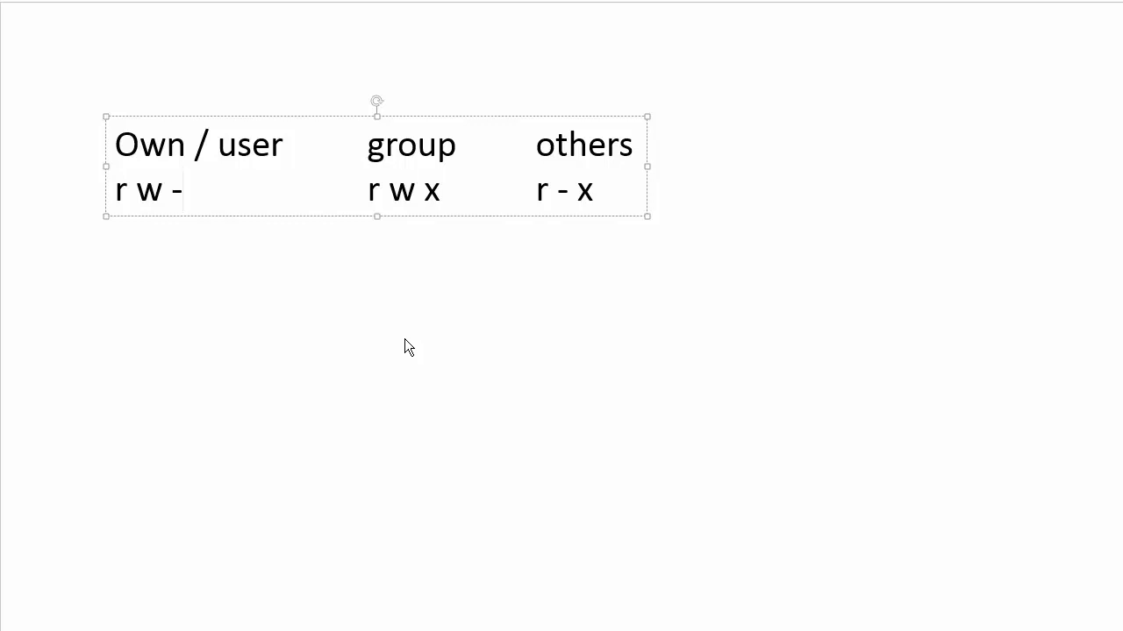
{"action": "left_click", "coordinate": [184, 190]}
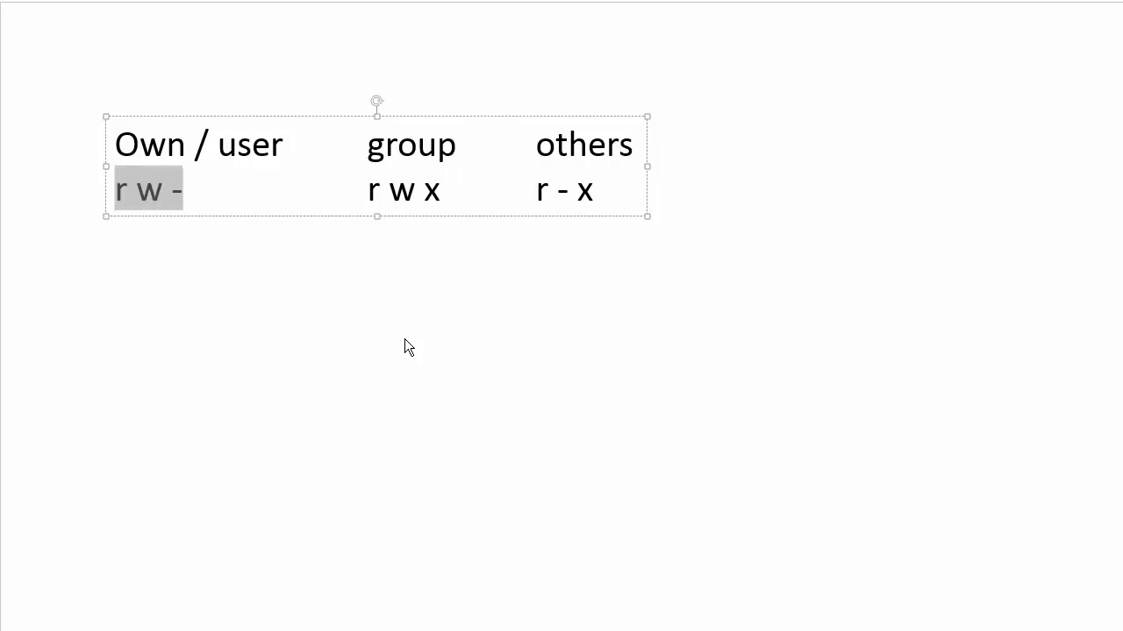
Edit the triplets to read r w x, r w -, r - x, removing group execute.
{"action": "left_click", "coordinate": [369, 190]}
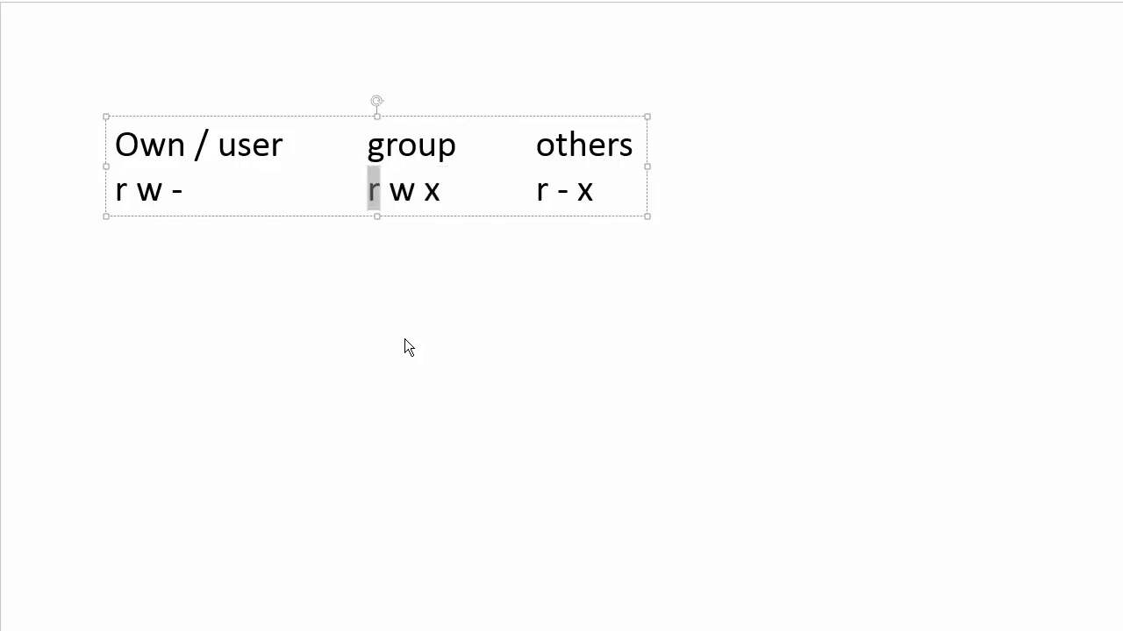
{"action": "left_click_drag", "start_coordinate": [373, 190], "coordinate": [441, 190]}
{"action": "type", "text": "-"}
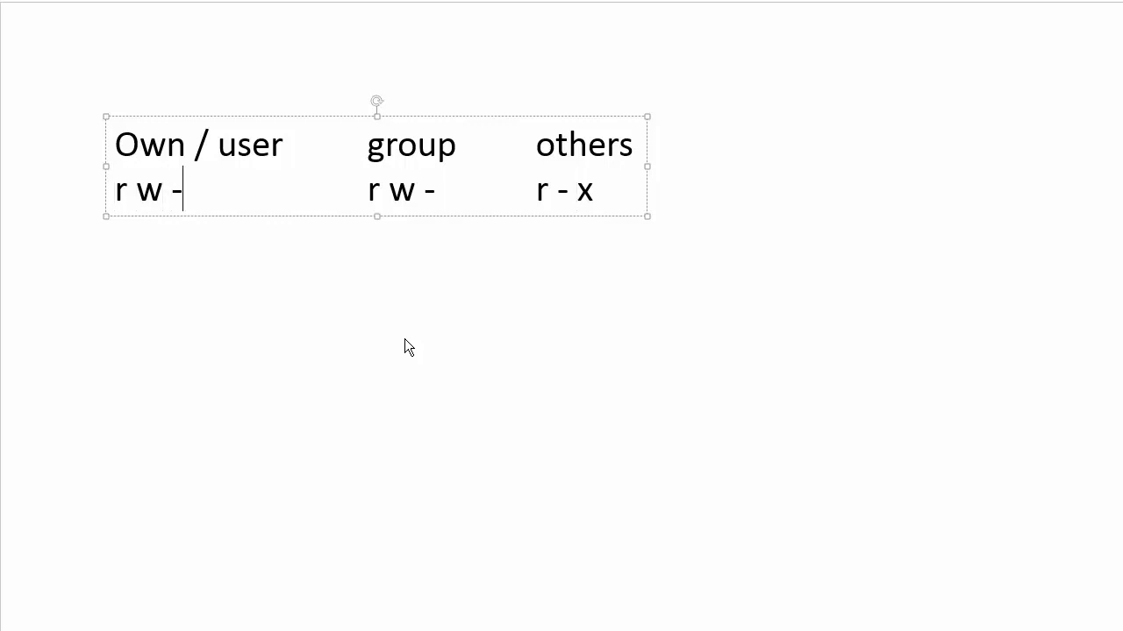
{"action": "type", "text": "x"}
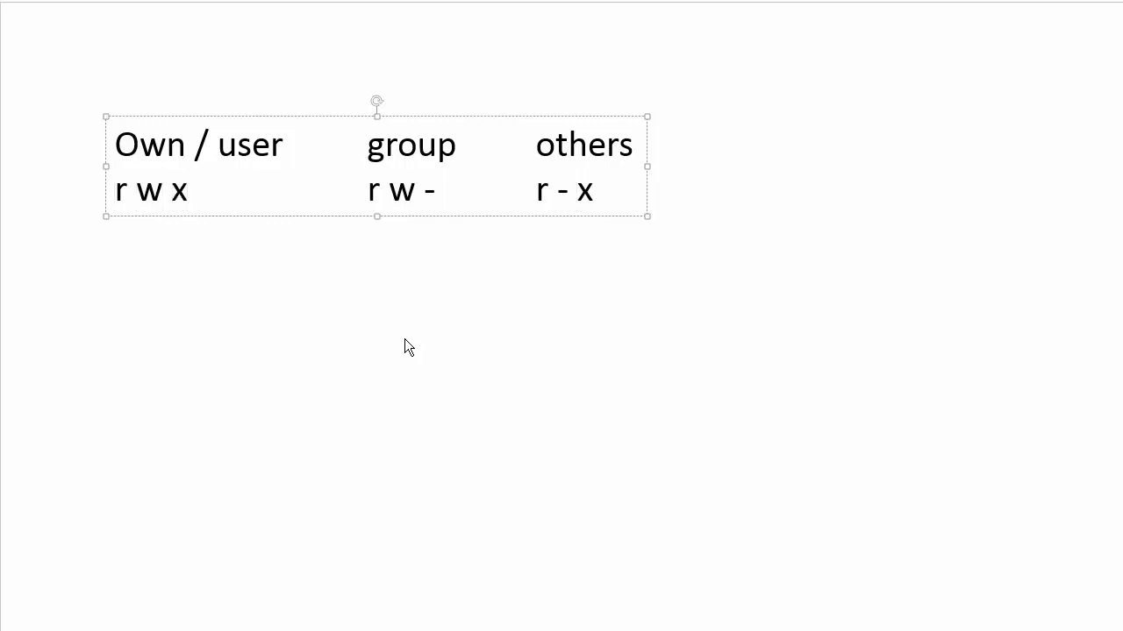
{"action": "left_click", "coordinate": [434, 190]}
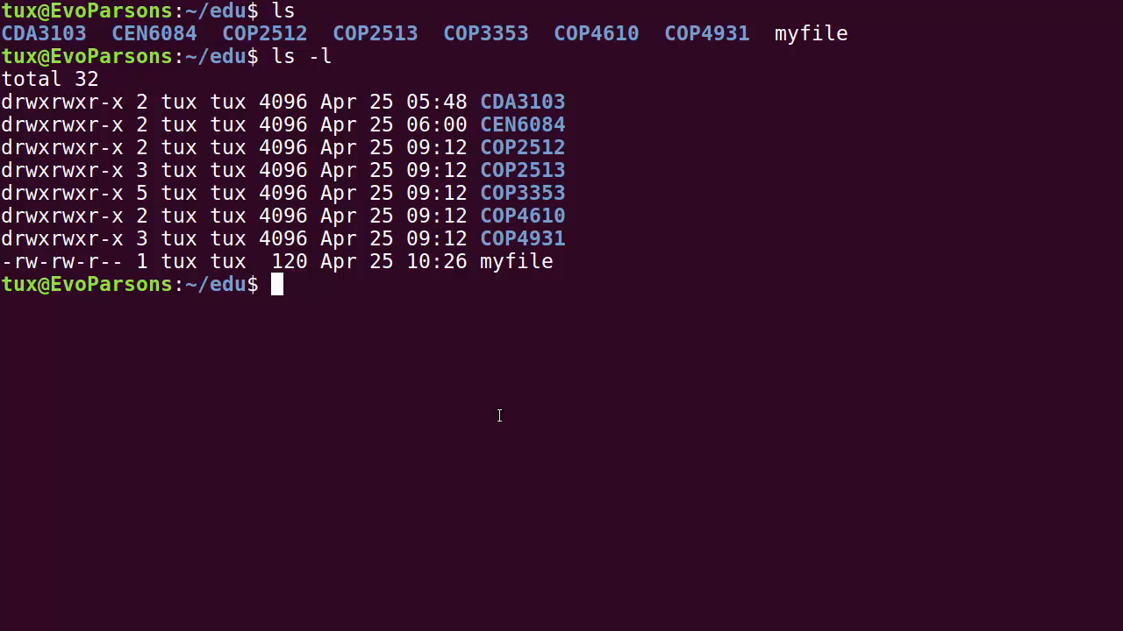
{"action": "mouse_move", "coordinate": [140, 239]}
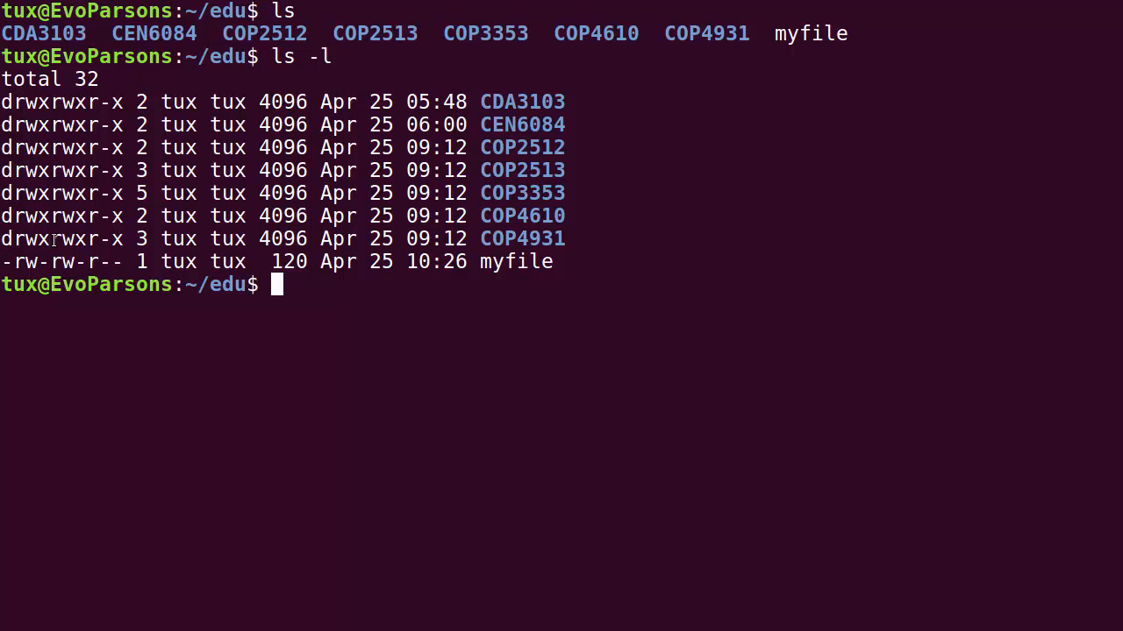
Highlight COP4931's others permissions r-x in the listing and start typing chmod.
{"action": "double_click", "coordinate": [68, 238]}
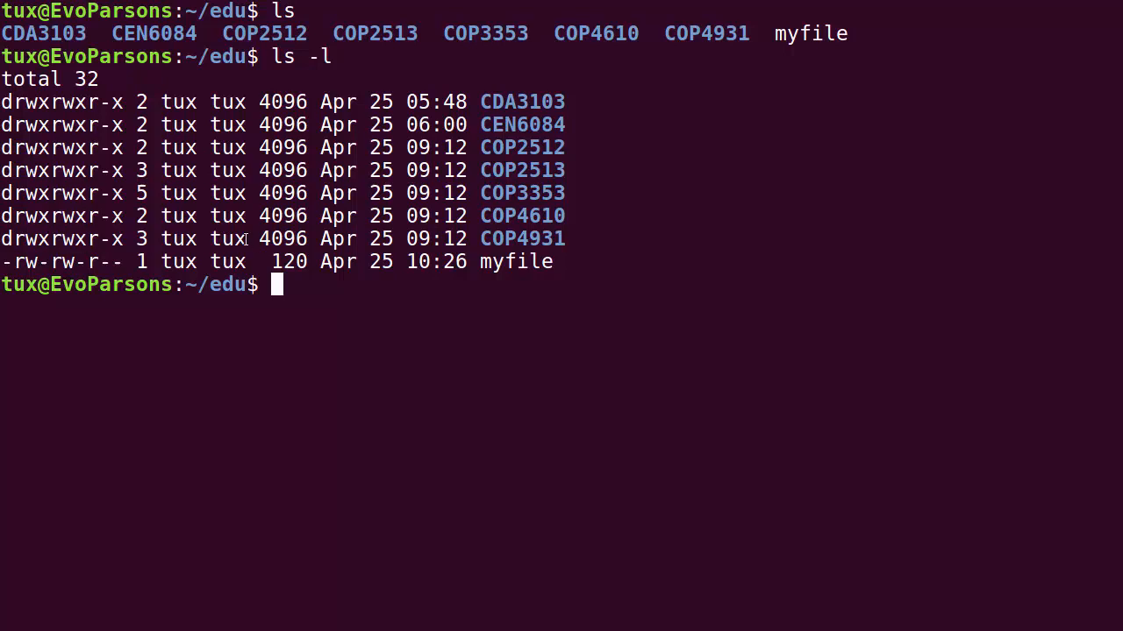
{"action": "double_click", "coordinate": [228, 239]}
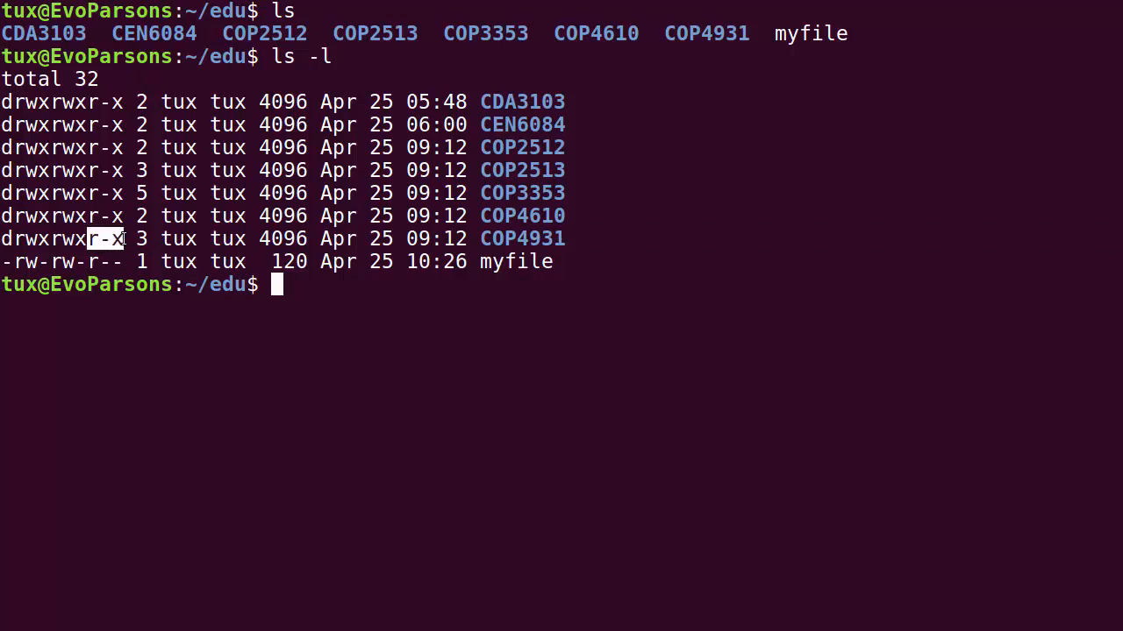
{"action": "mouse_move", "coordinate": [346, 386]}
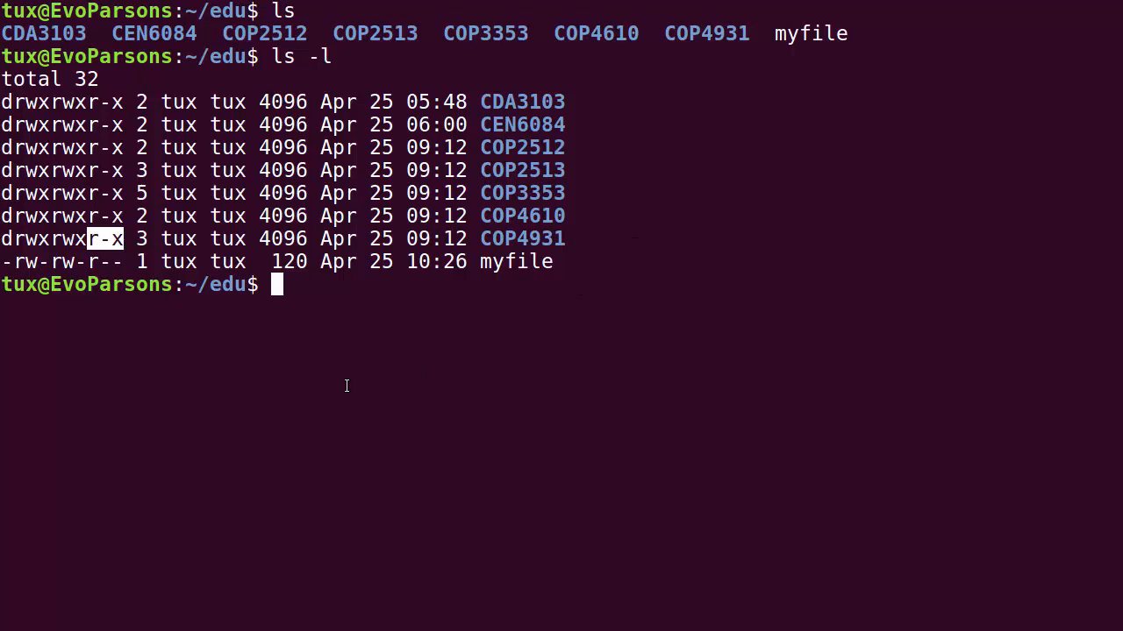
{"action": "mouse_move", "coordinate": [384, 385]}
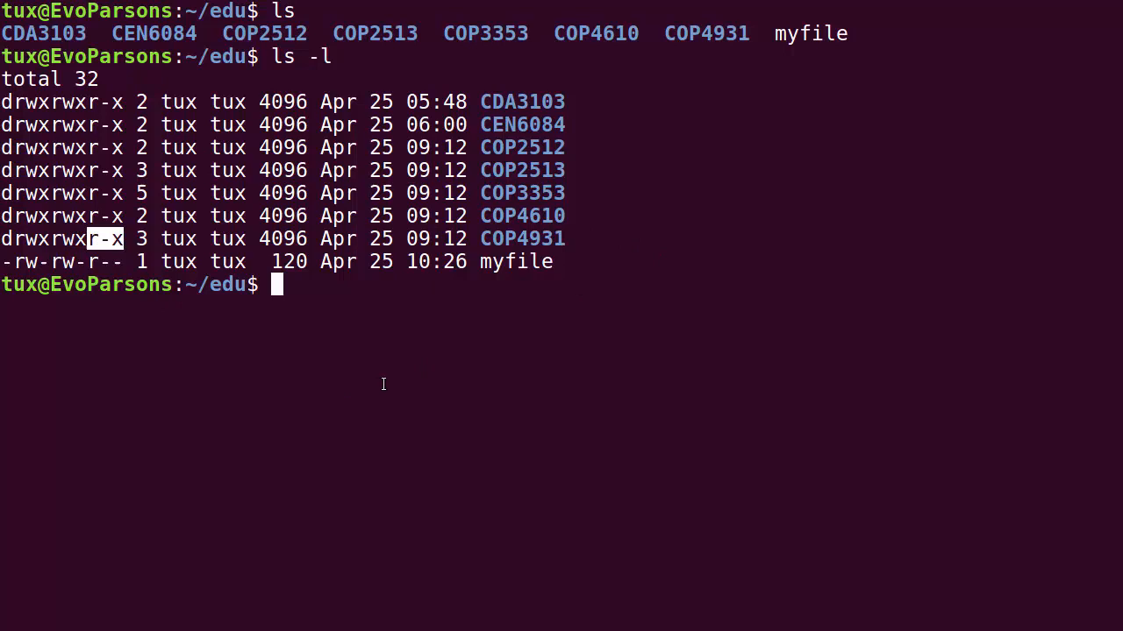
{"action": "type", "text": "chmod"}
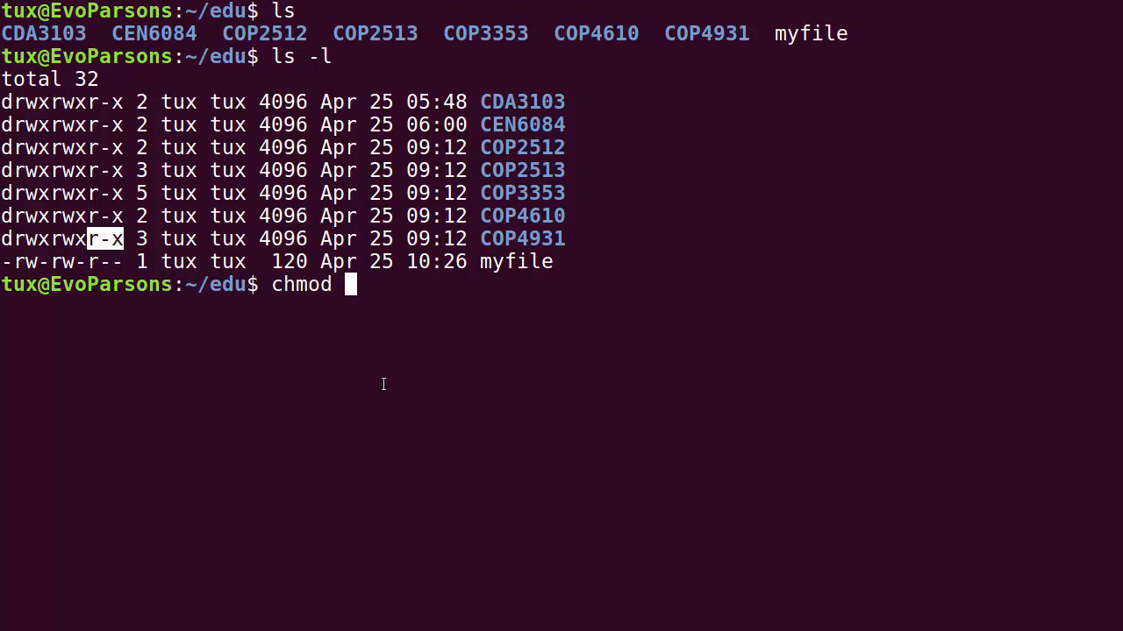
Review chmod --help output, highlighting OCTAL-MODE in the usage text.
{"action": "type", "text": "--h"}
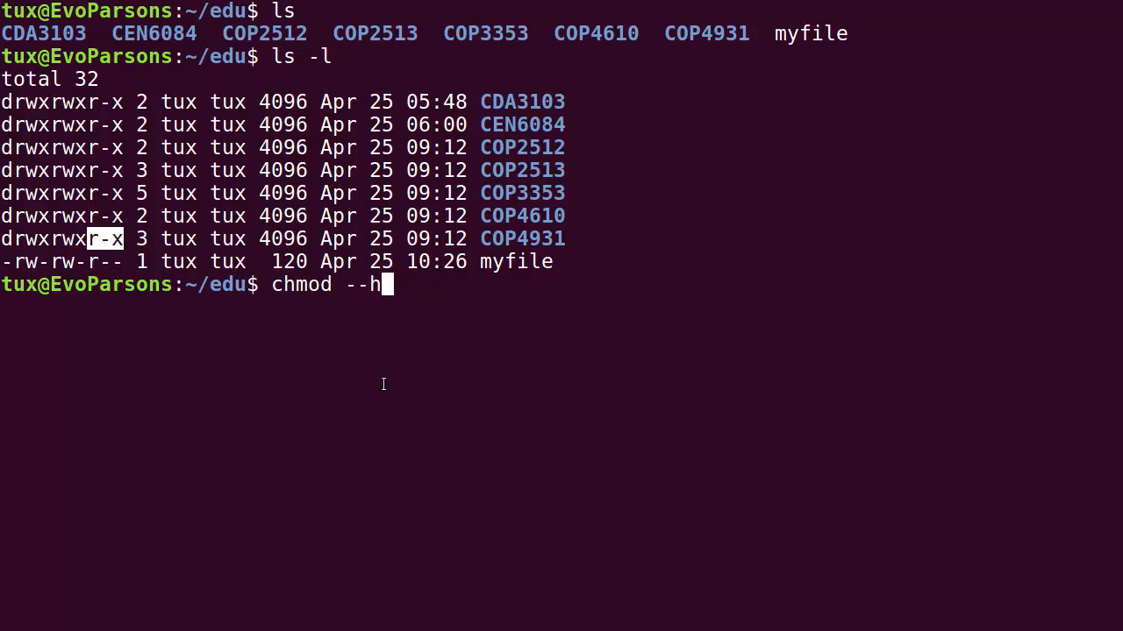
{"action": "type", "text": "elp"}
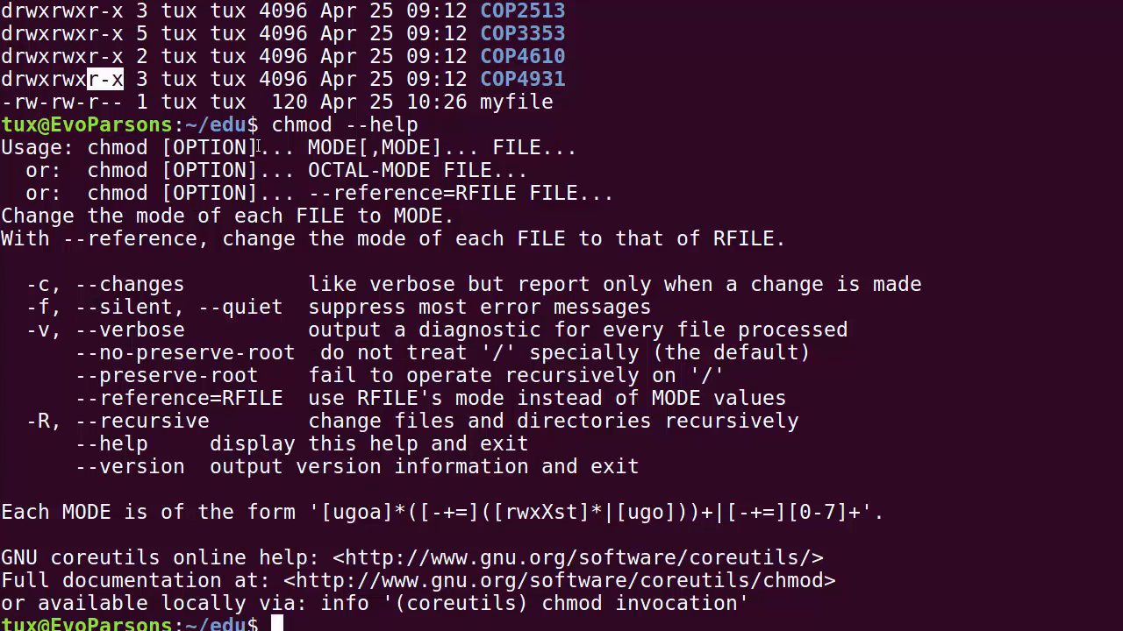
{"action": "mouse_move", "coordinate": [76, 314]}
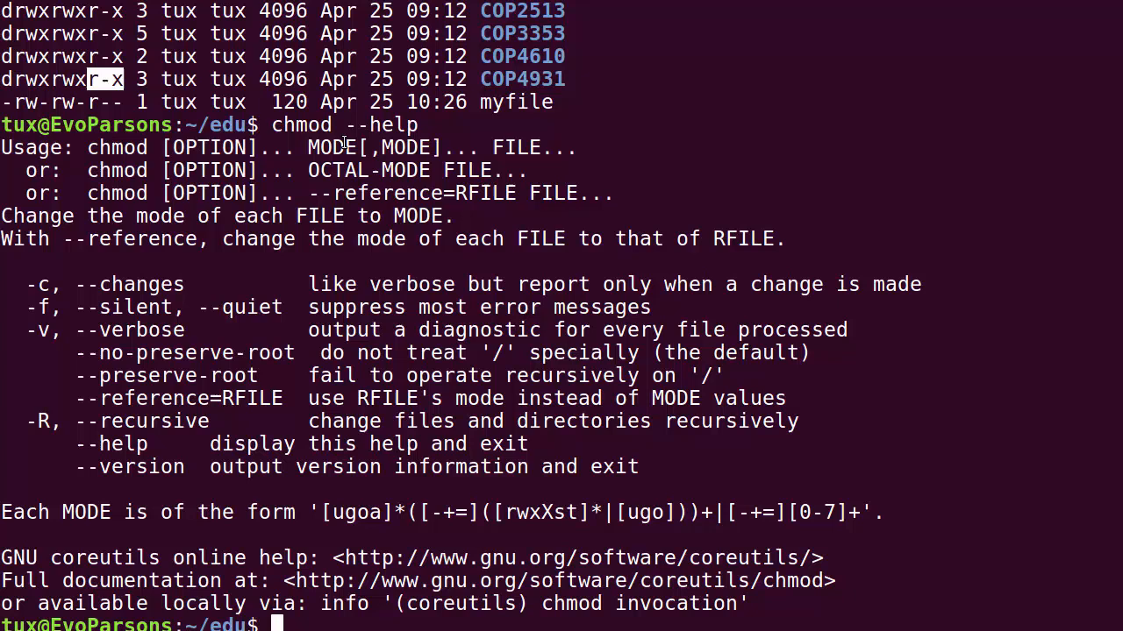
{"action": "double_click", "coordinate": [333, 147]}
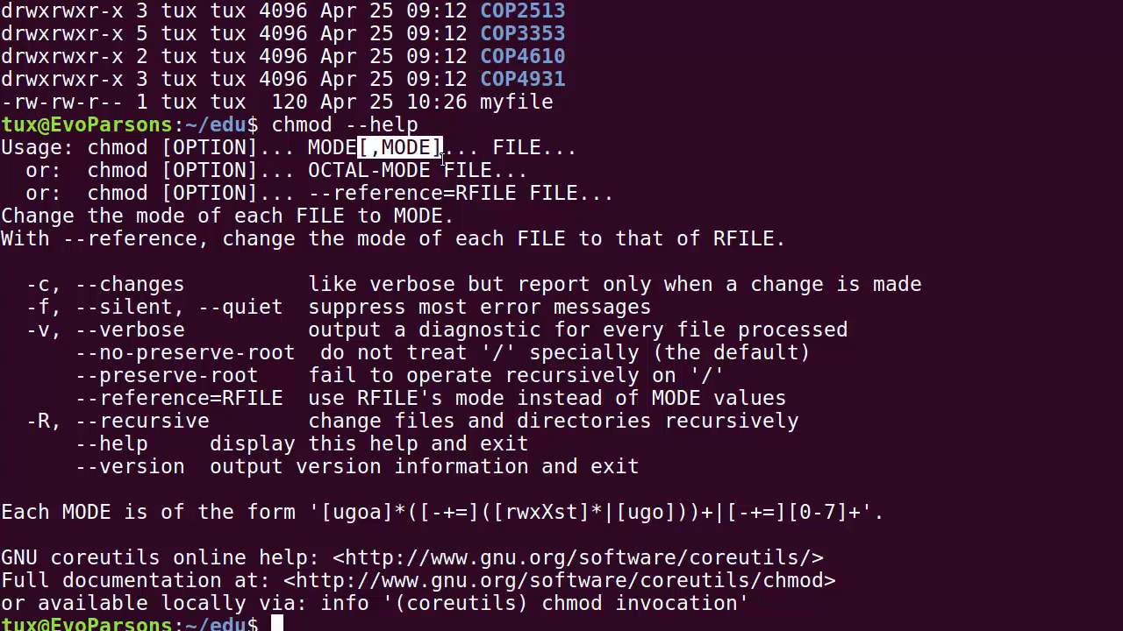
{"action": "mouse_move", "coordinate": [517, 125]}
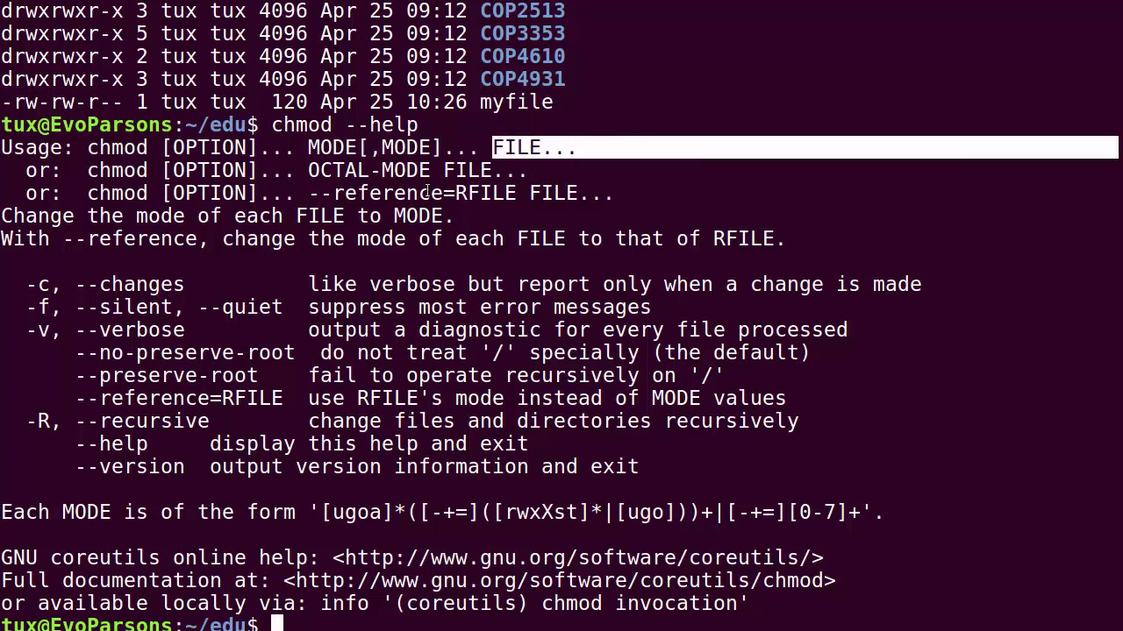
{"action": "mouse_move", "coordinate": [306, 176]}
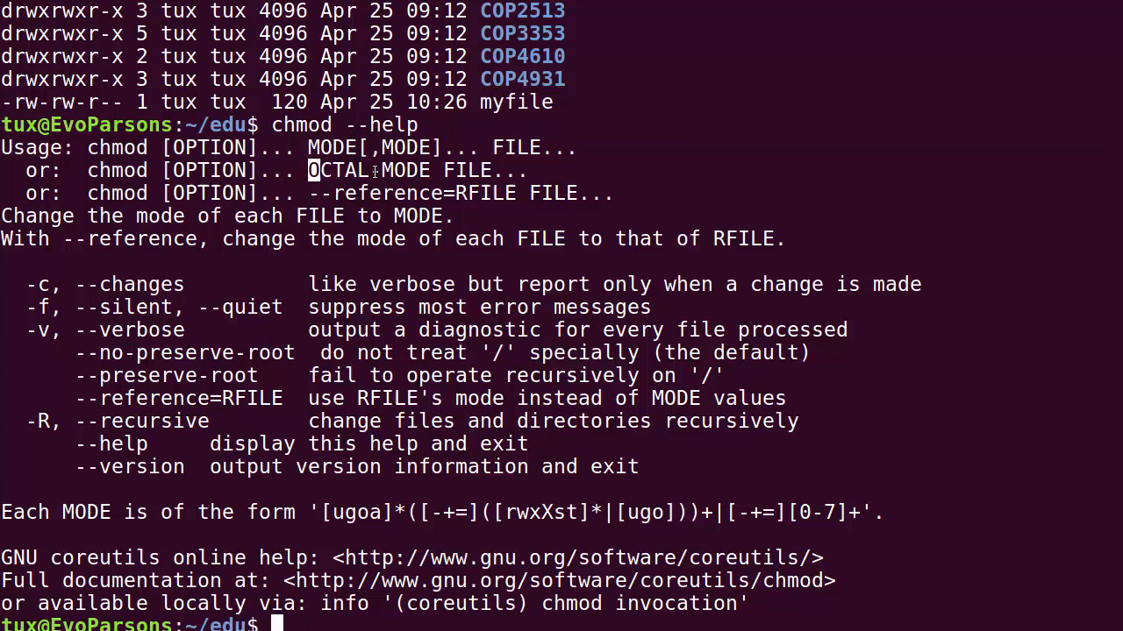
{"action": "double_click", "coordinate": [368, 171]}
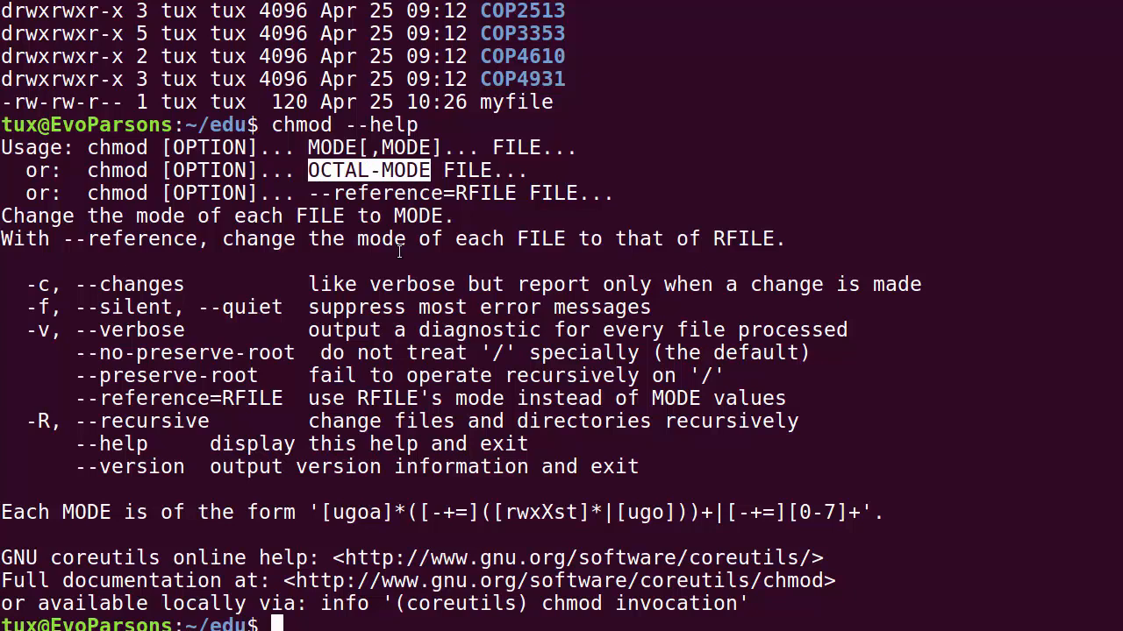
{"action": "mouse_move", "coordinate": [411, 216]}
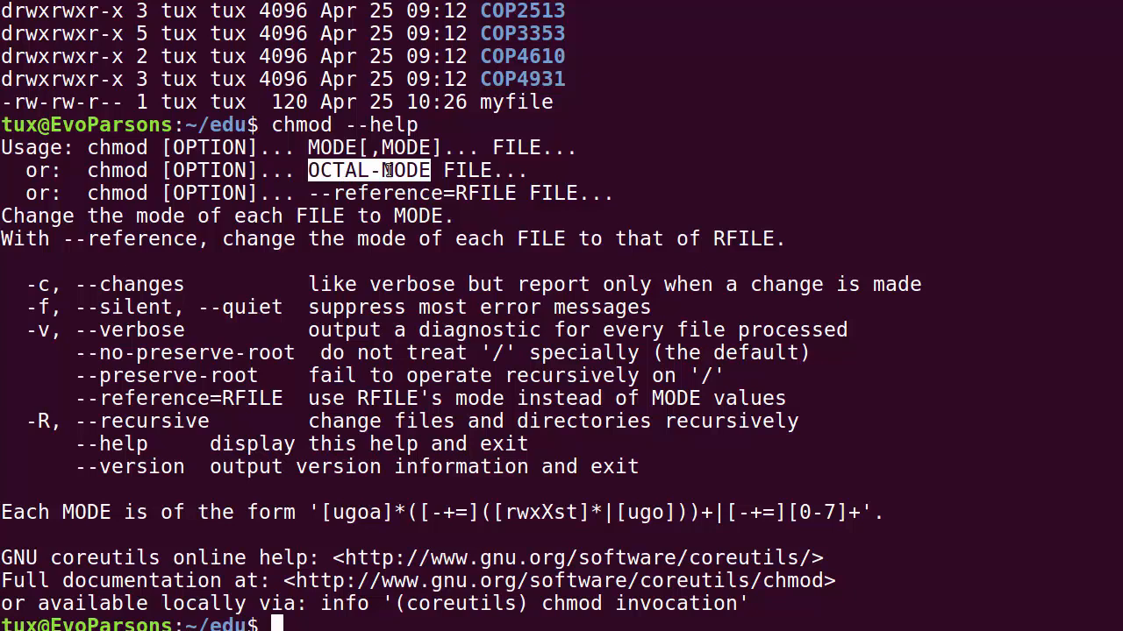
{"action": "mouse_move", "coordinate": [408, 175]}
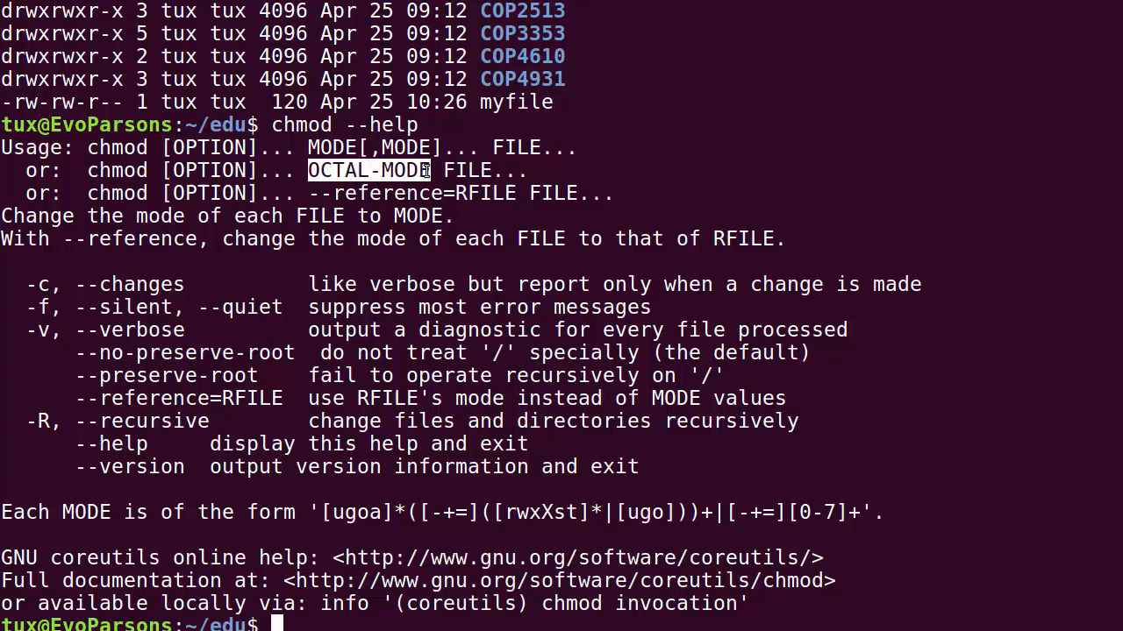
{"action": "mouse_move", "coordinate": [471, 170]}
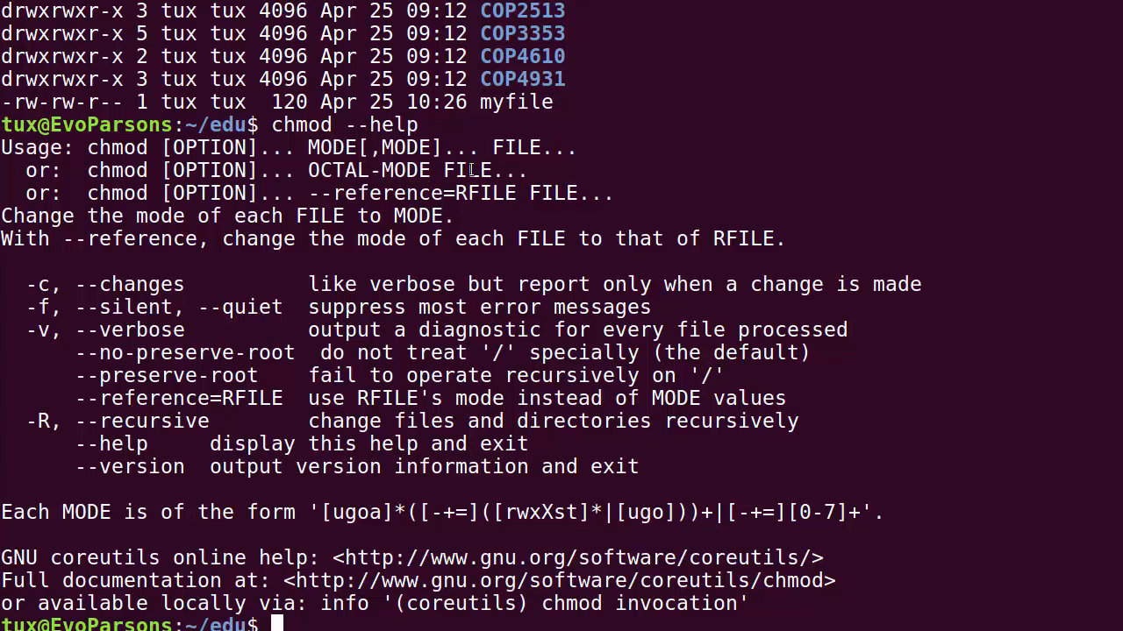
{"action": "double_click", "coordinate": [483, 170]}
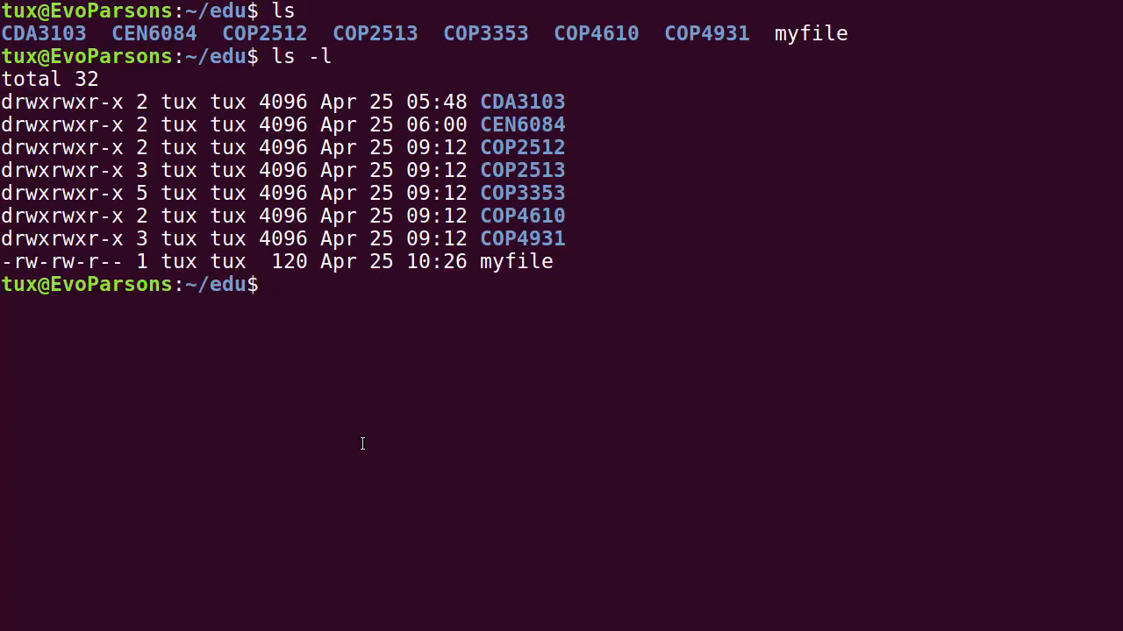
Type 'chmod u=rx COP4931' at the prompt without running it.
{"action": "type", "text": "ch"}
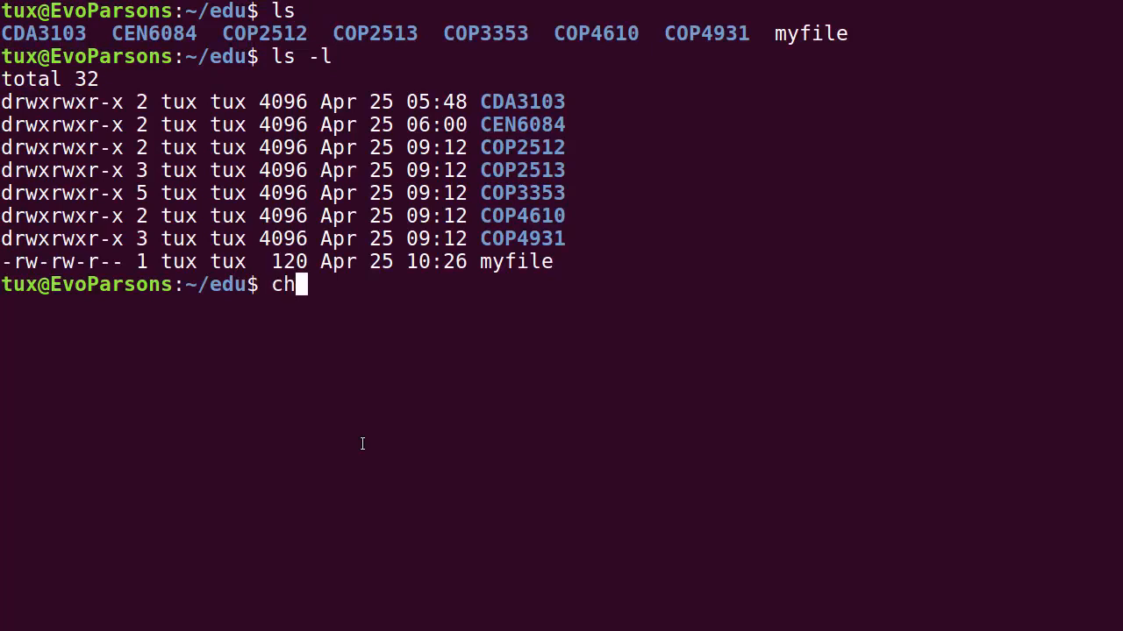
{"action": "type", "text": "mod"}
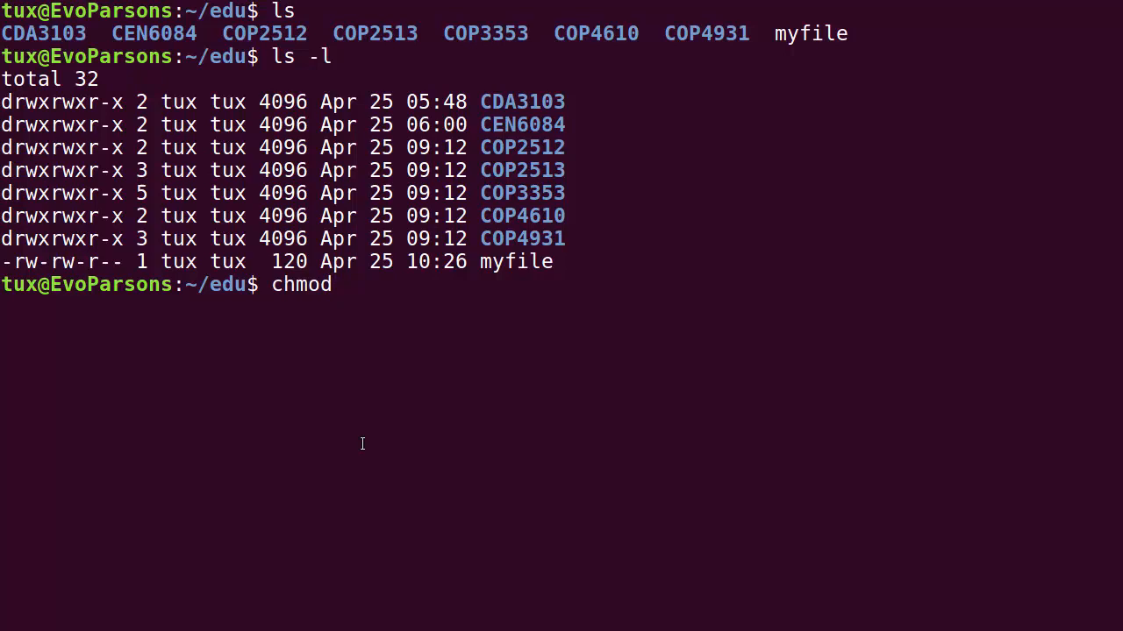
{"action": "type", "text": "CO"}
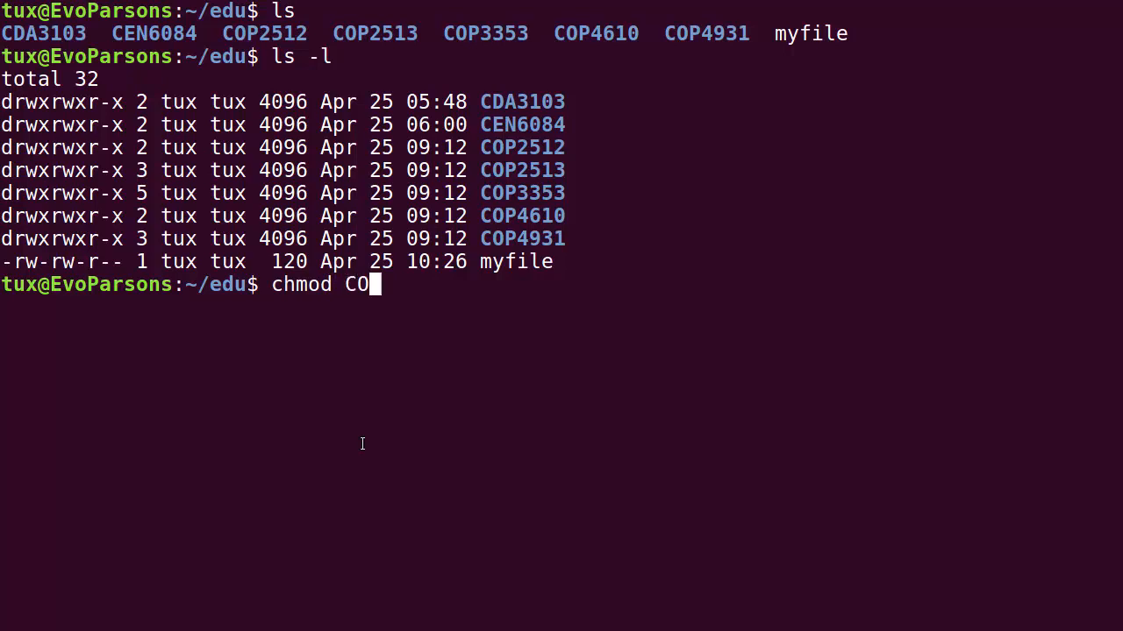
{"action": "type", "text": "P4930"}
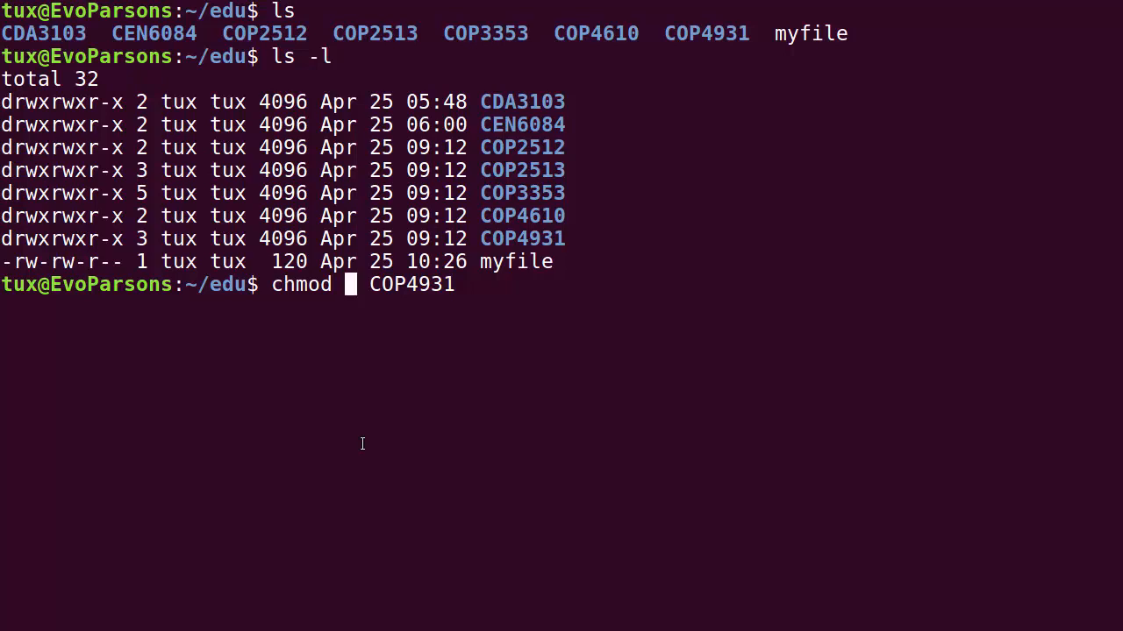
{"action": "mouse_move", "coordinate": [253, 421]}
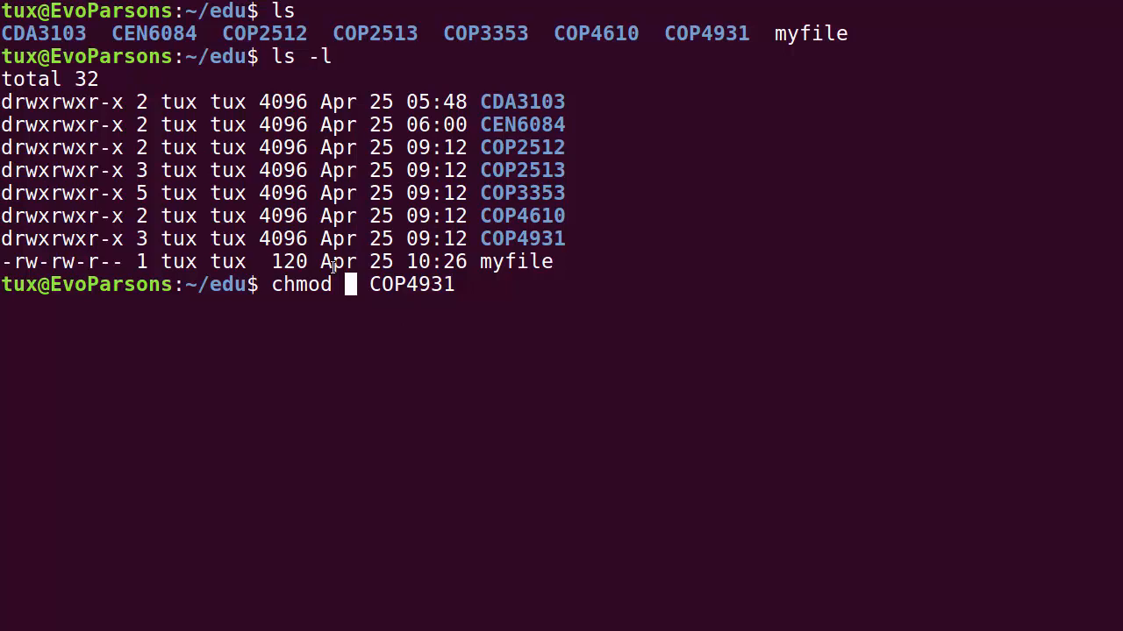
{"action": "type", "text": "u"}
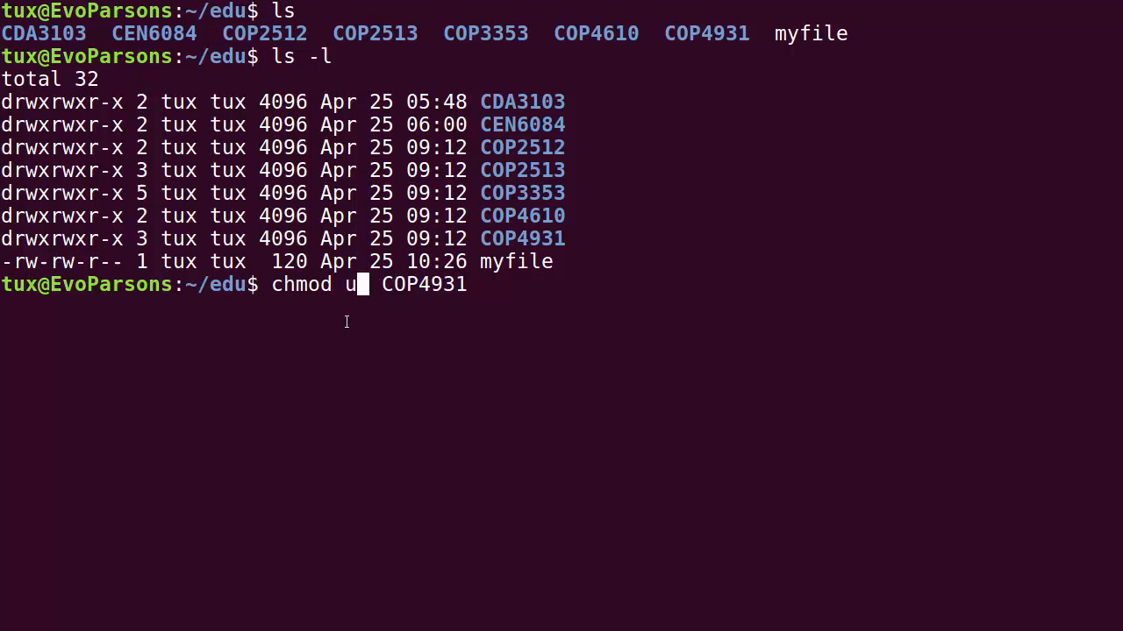
{"action": "type", "text": "="}
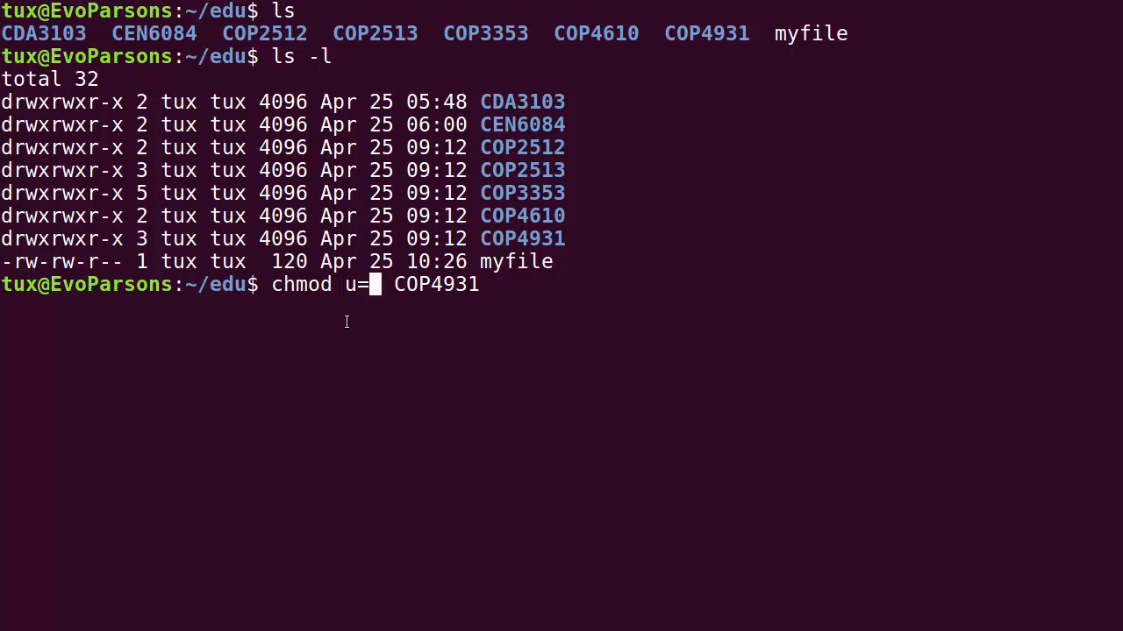
{"action": "type", "text": "rx"}
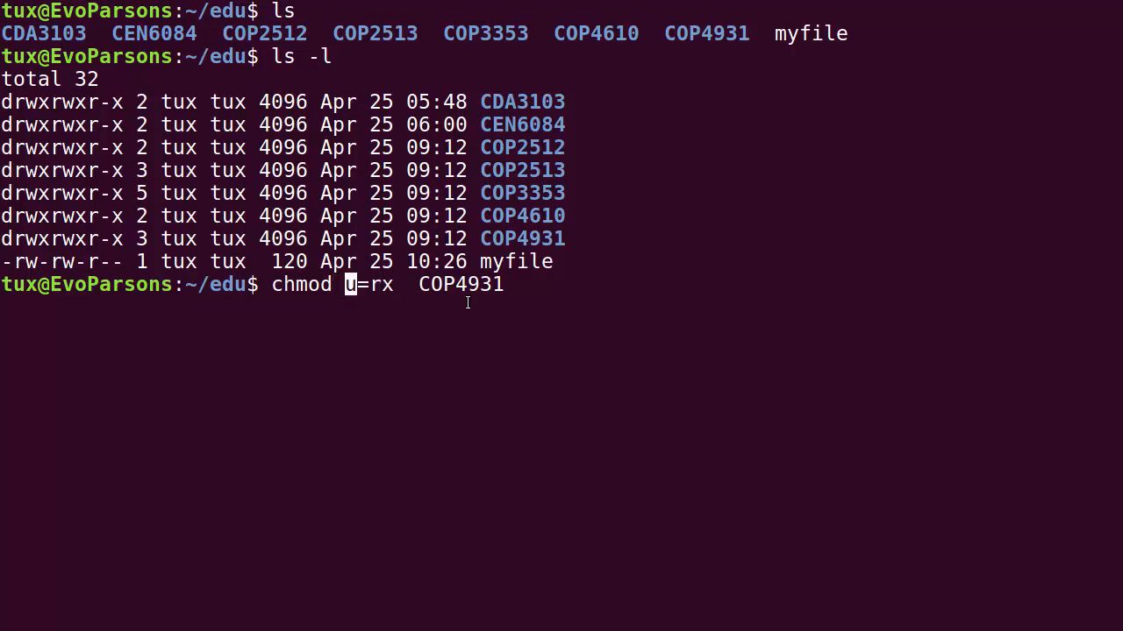
{"action": "mouse_move", "coordinate": [468, 303]}
{"action": "type", "text": "w"}
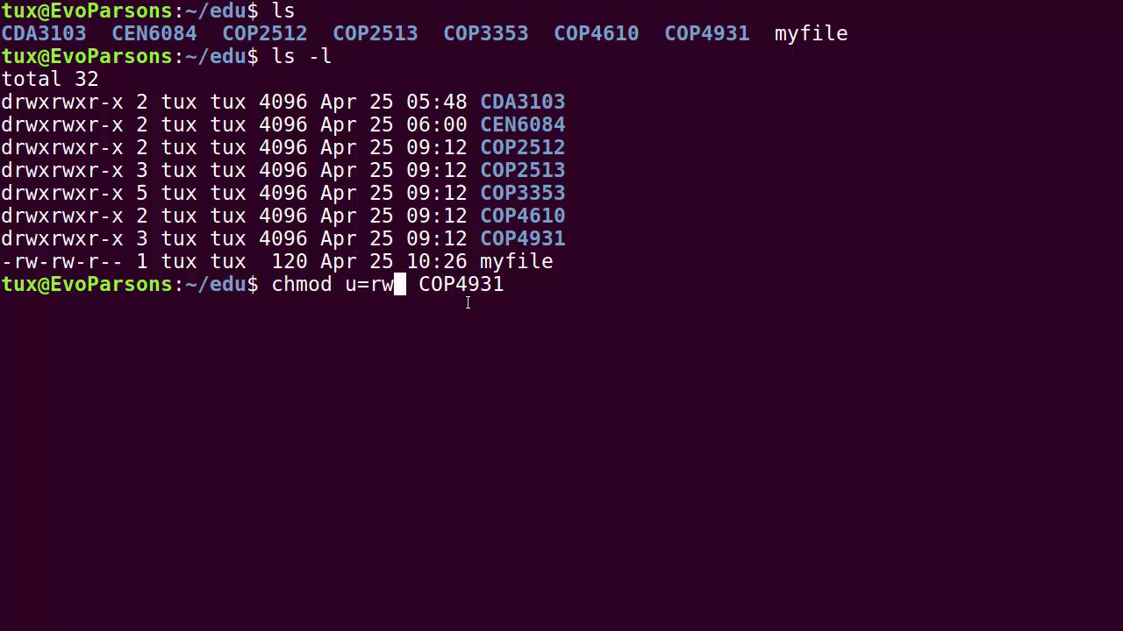
Run chmod u=rx COP4931 and confirm ls -l shows dr-xrwxr-x.
{"action": "type", "text": "x"}
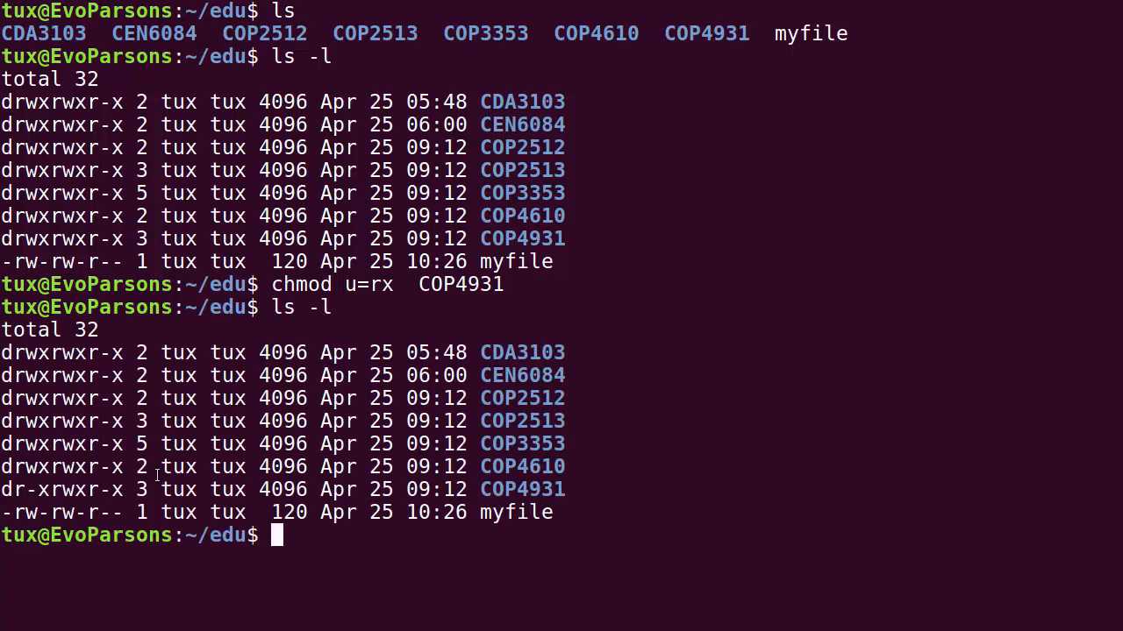
Set COP4931 to group r-x and others rwx, confirming dr-xr-xrwx with ls -l.
{"action": "type", "text": "ls -l"}
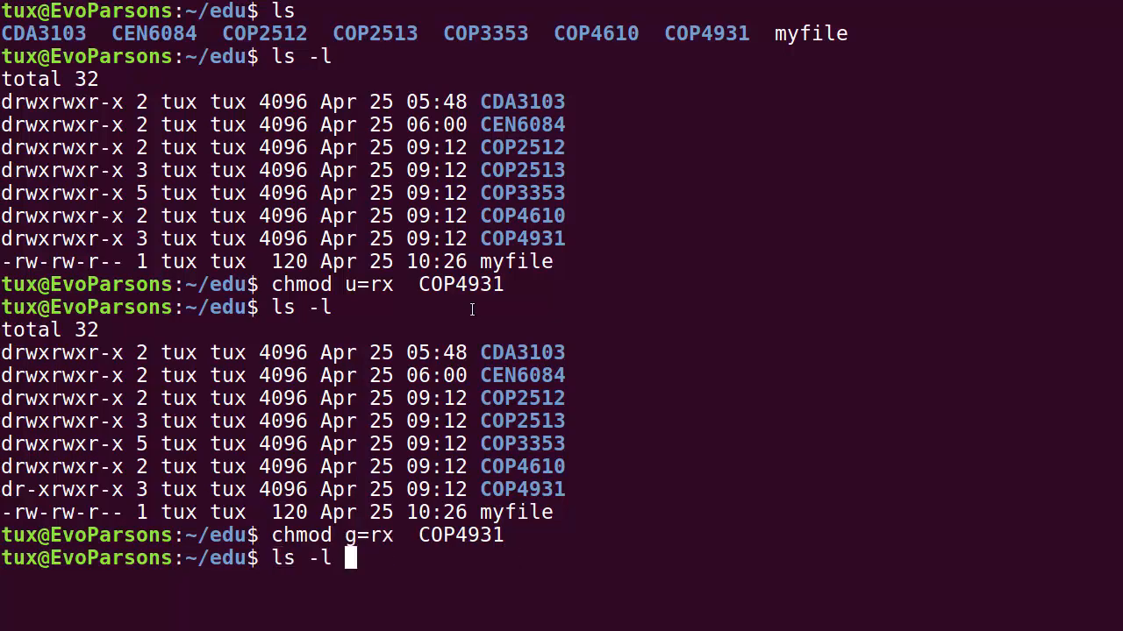
{"action": "key", "text": "Return"}
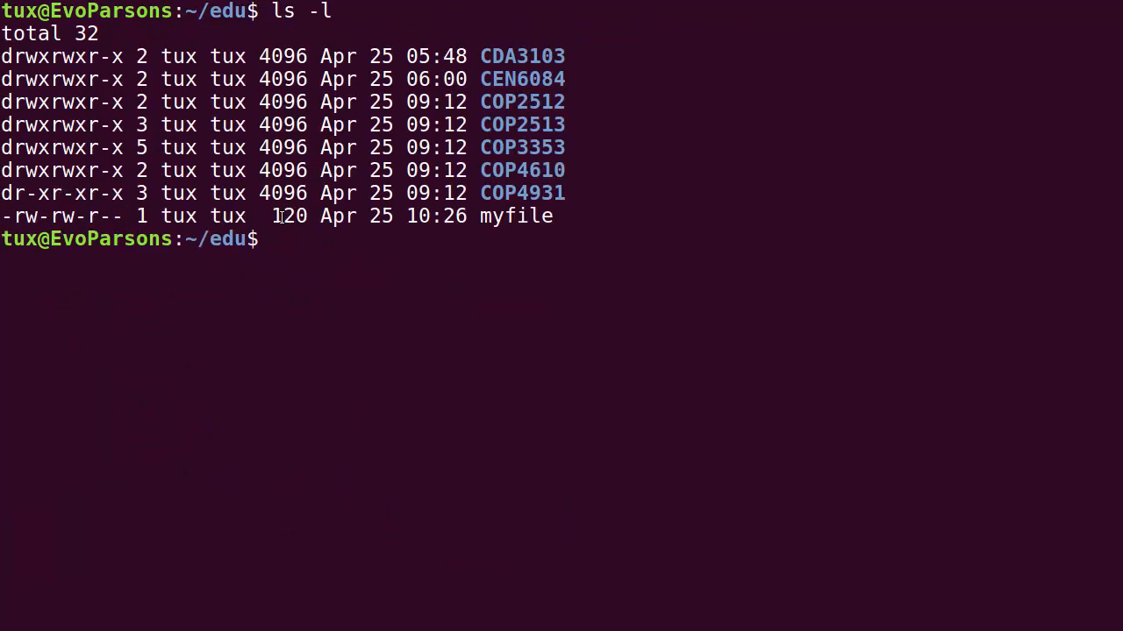
{"action": "type", "text": "chmod g=rx  COP4931"}
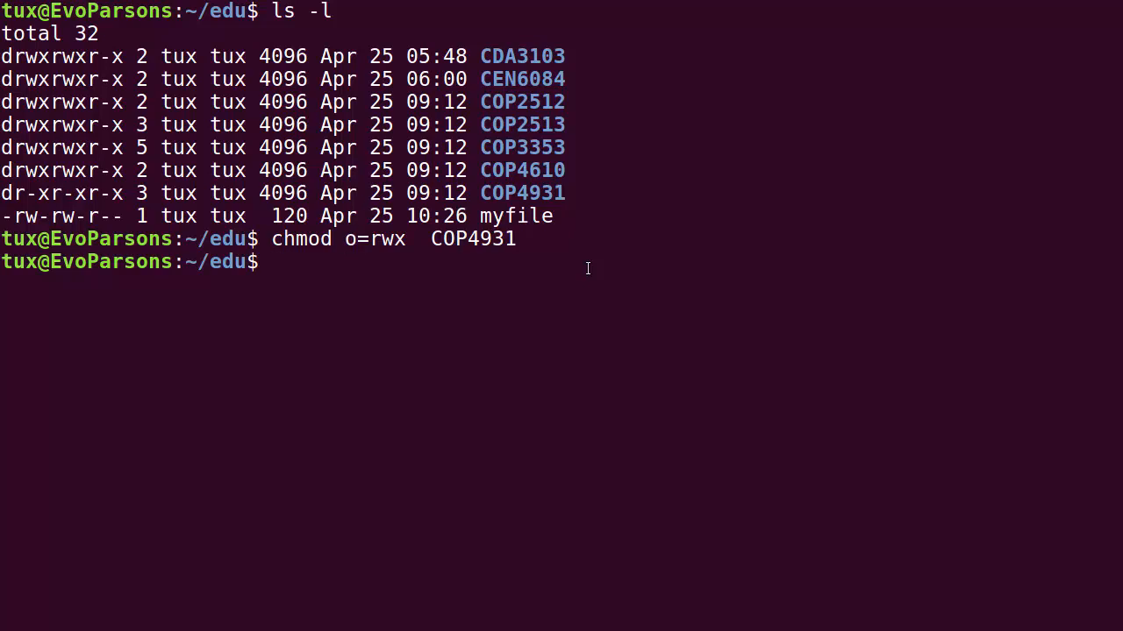
{"action": "type", "text": "ls -l"}
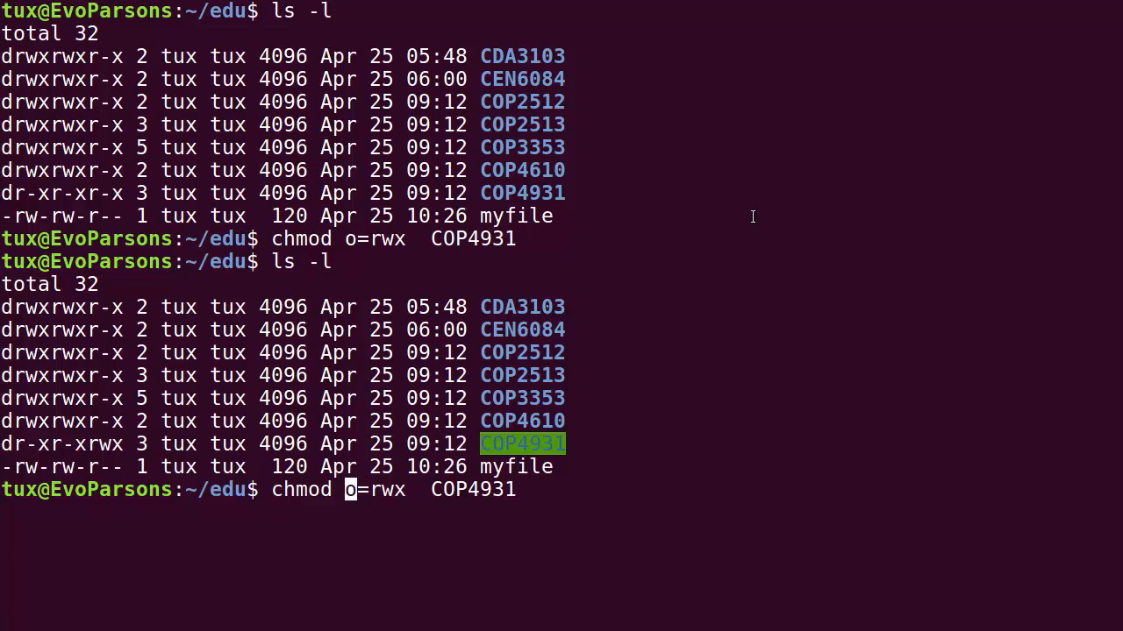
Edit the recalled command into chmod u=rwx,g=rx,o=rx COP4931 for drwxr-xr-x.
{"action": "type", "text": "u=rwx,"}
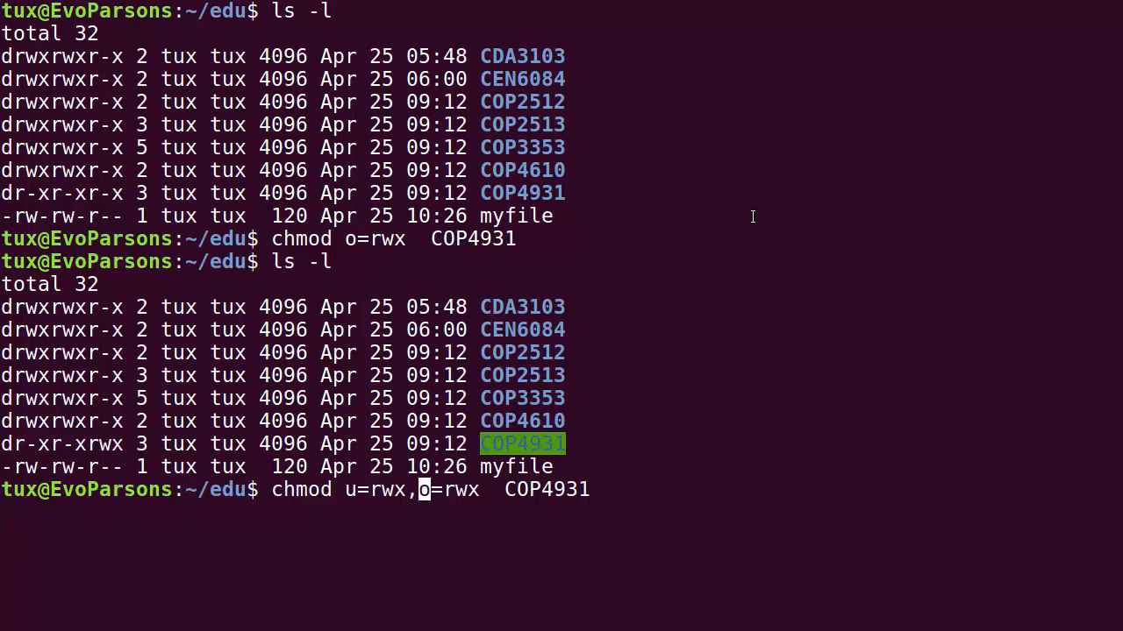
{"action": "type", "text": "g=rx,"}
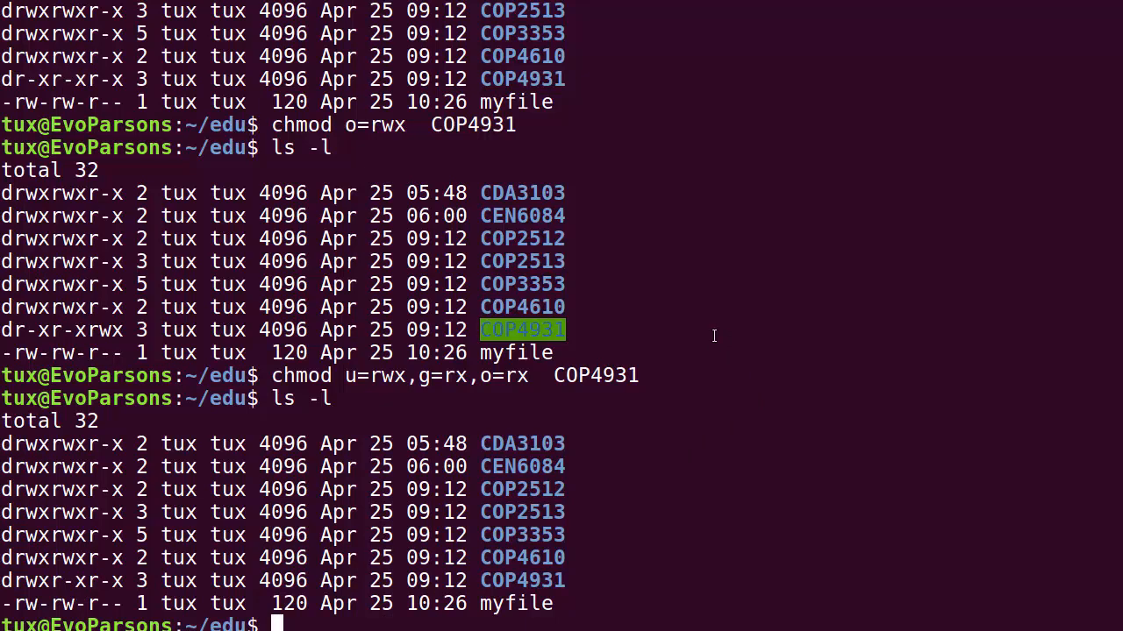
Attempt cd into COP4931, hit Permission denied, then apply u=rwx,g=rx,o=rx.
{"action": "type", "text": "ls -l"}
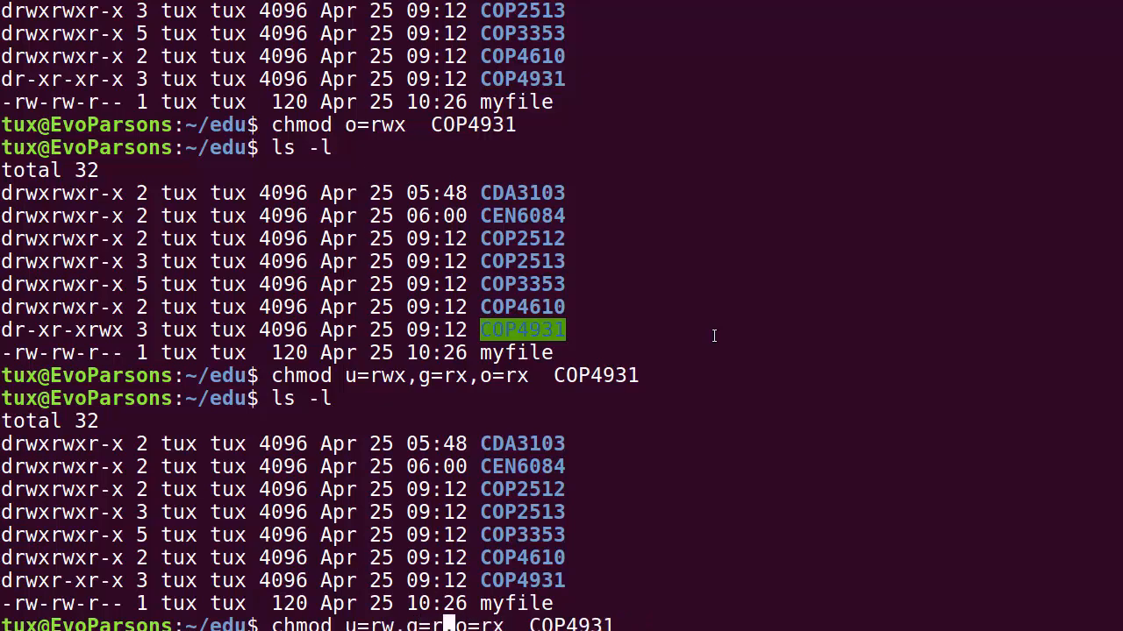
{"action": "type", "text": "x"}
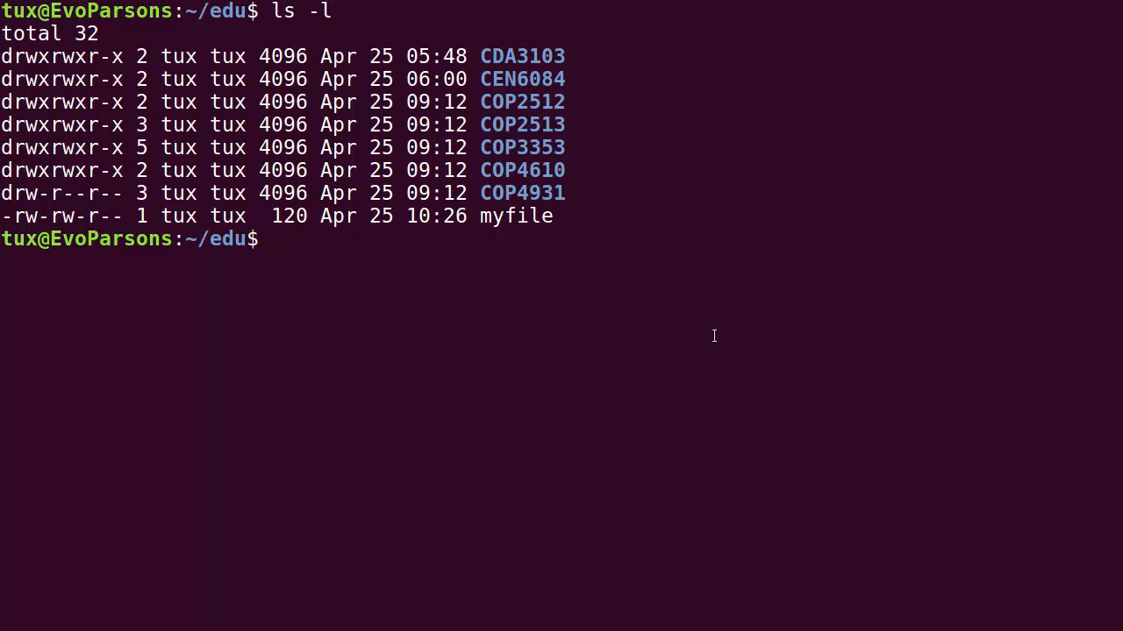
{"action": "type", "text": "cd COP4931/"}
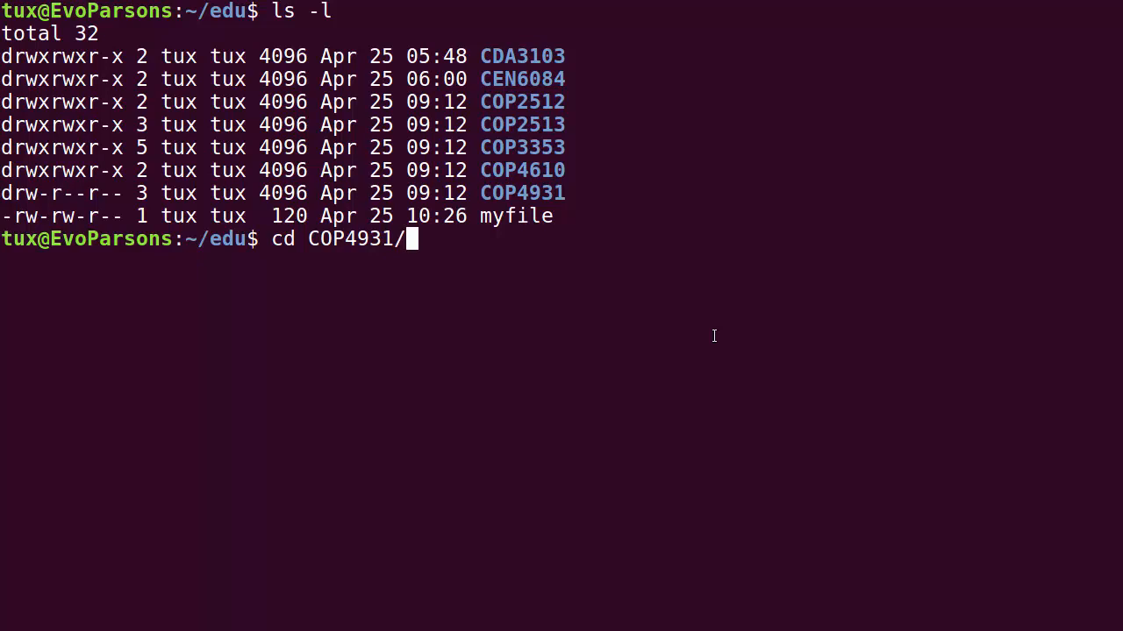
{"action": "key", "text": "Return"}
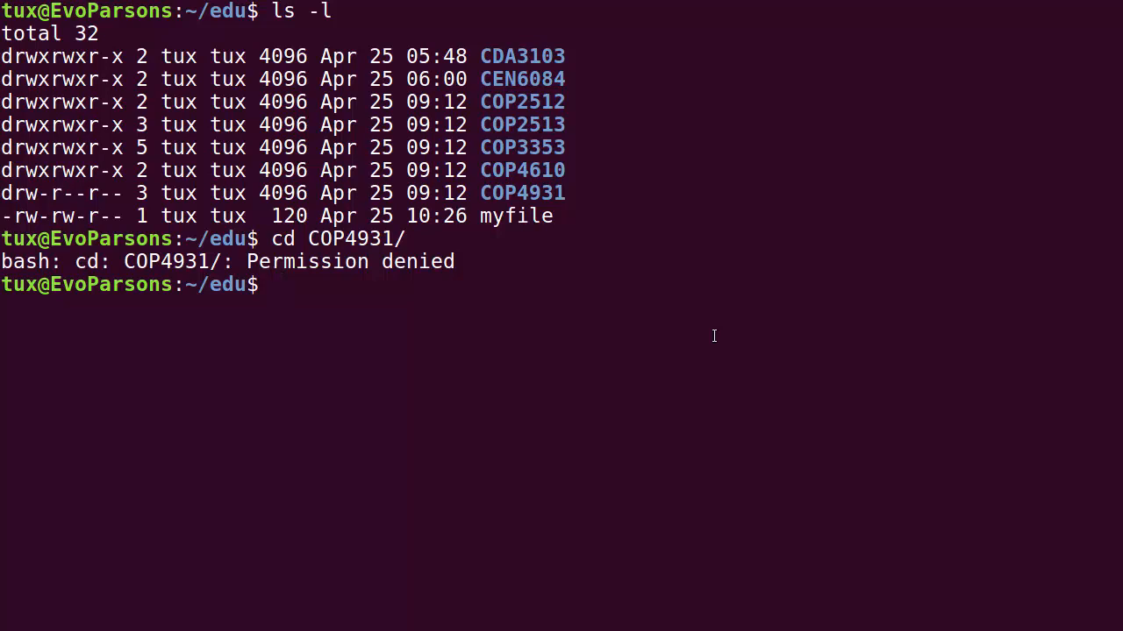
{"action": "type", "text": "chmod u=rw,g=r,o=r  COP4931"}
{"action": "type", "text": "ls -l"}
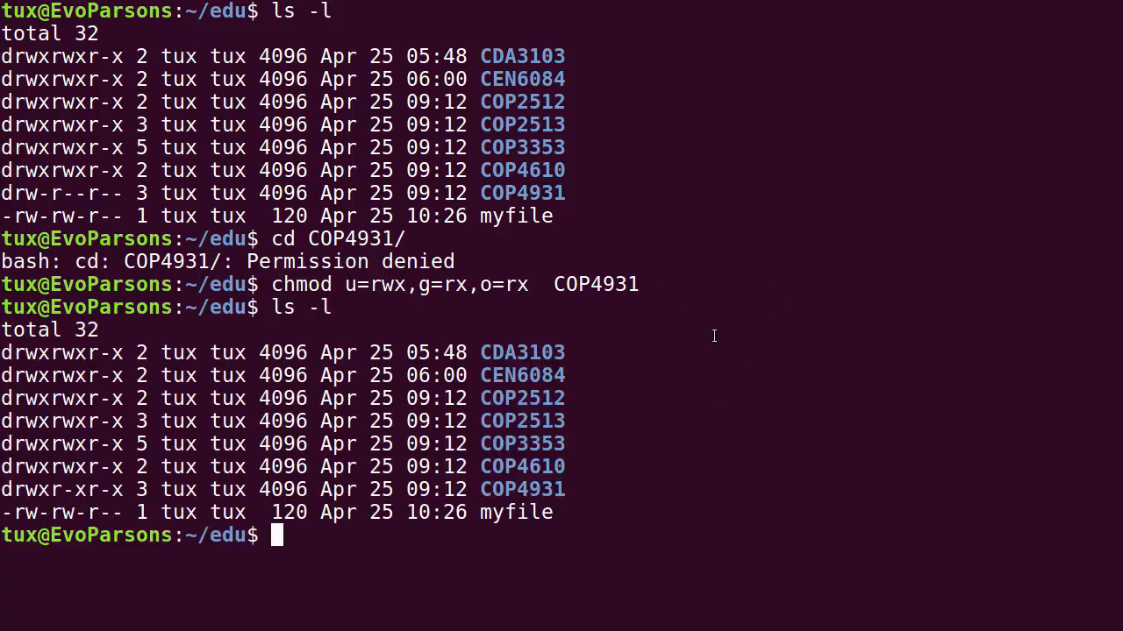
Enter COP4931, go back to edu with cd .., and list it as drwxr-xr-x.
{"action": "type", "text": "cd COP4931/"}
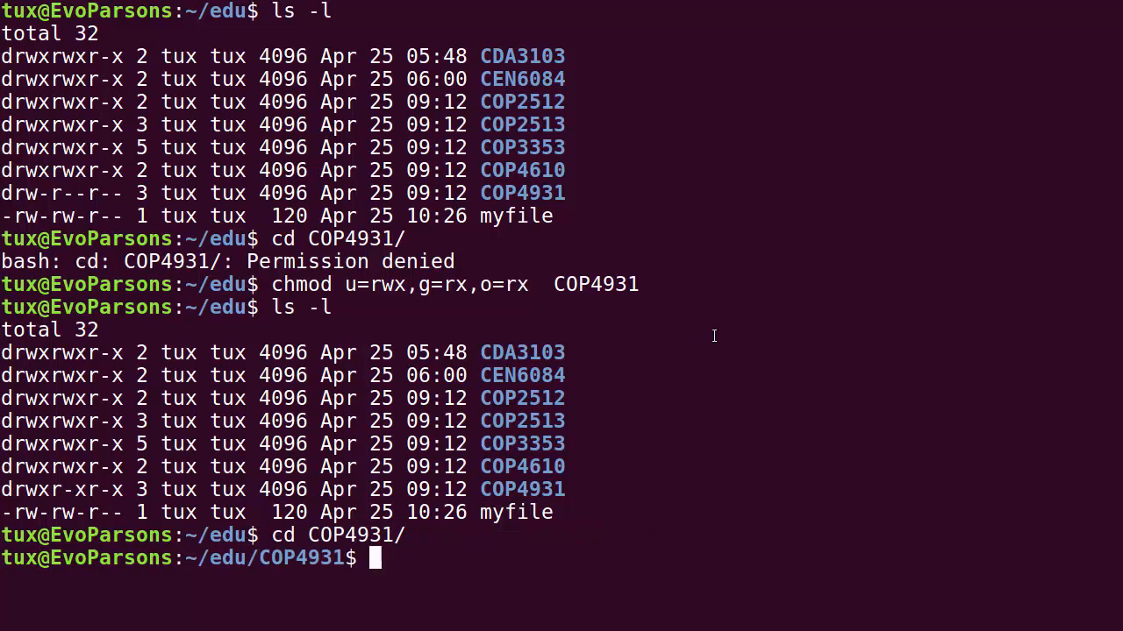
{"action": "type", "text": "cd .."}
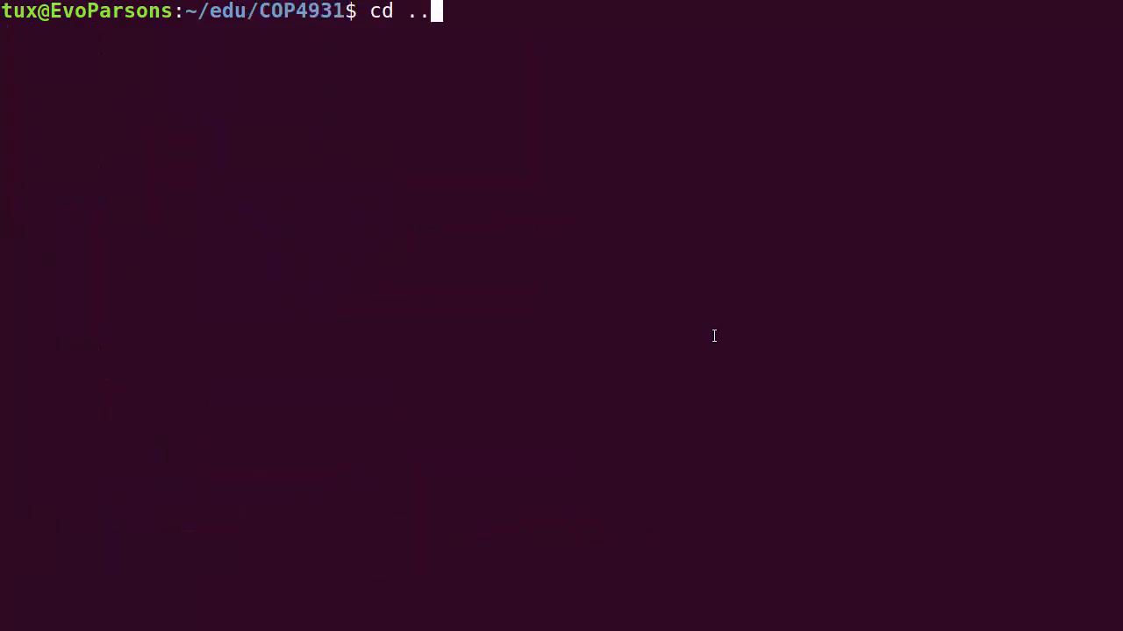
{"action": "type", "text": "ls -l"}
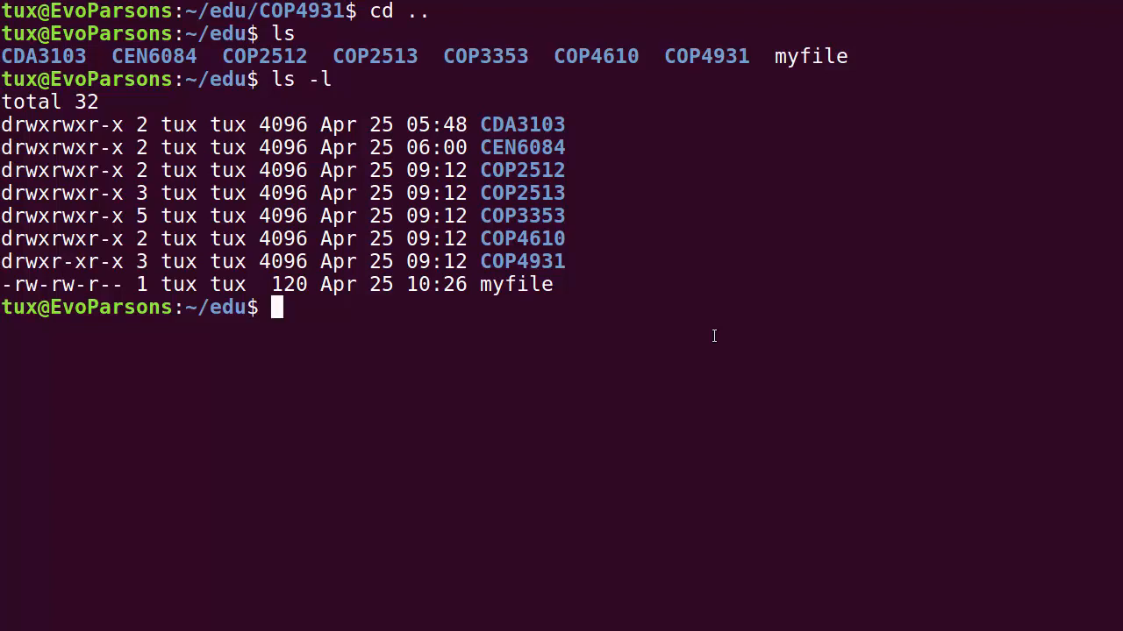
Apply chmod u=rw,g=r,o=r to COP4931 and confirm drw-r--r-- with ls -l.
{"action": "type", "text": "ls"}
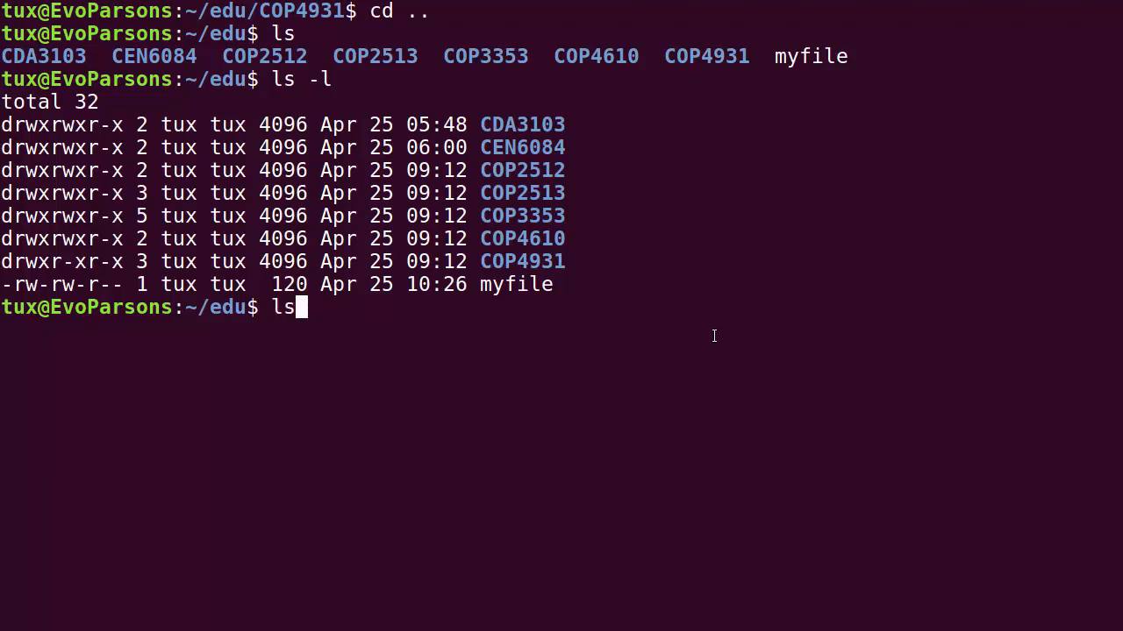
{"action": "type", "text": "cd COP4931/"}
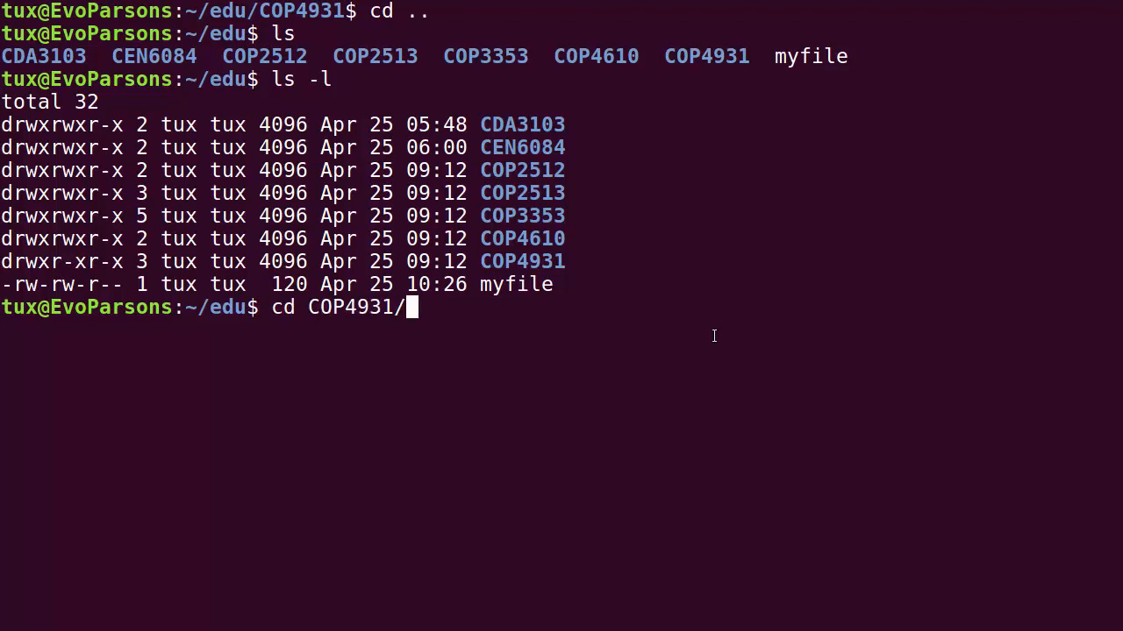
{"action": "type", "text": "chmod u=rw,g=r,o=r  COP4931"}
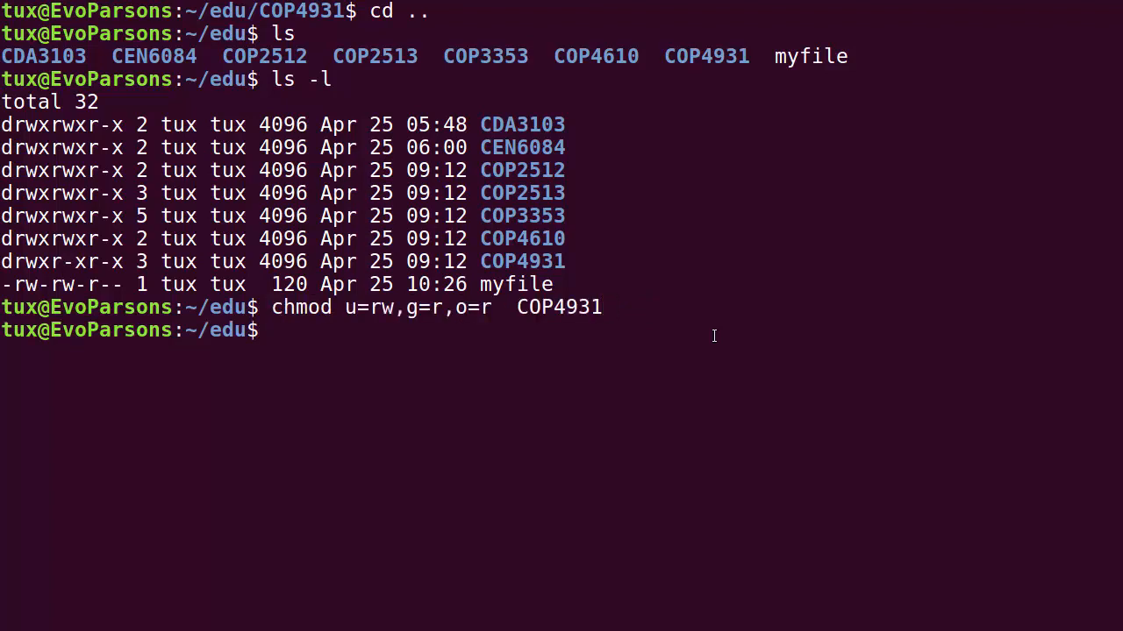
{"action": "type", "text": "ls -l"}
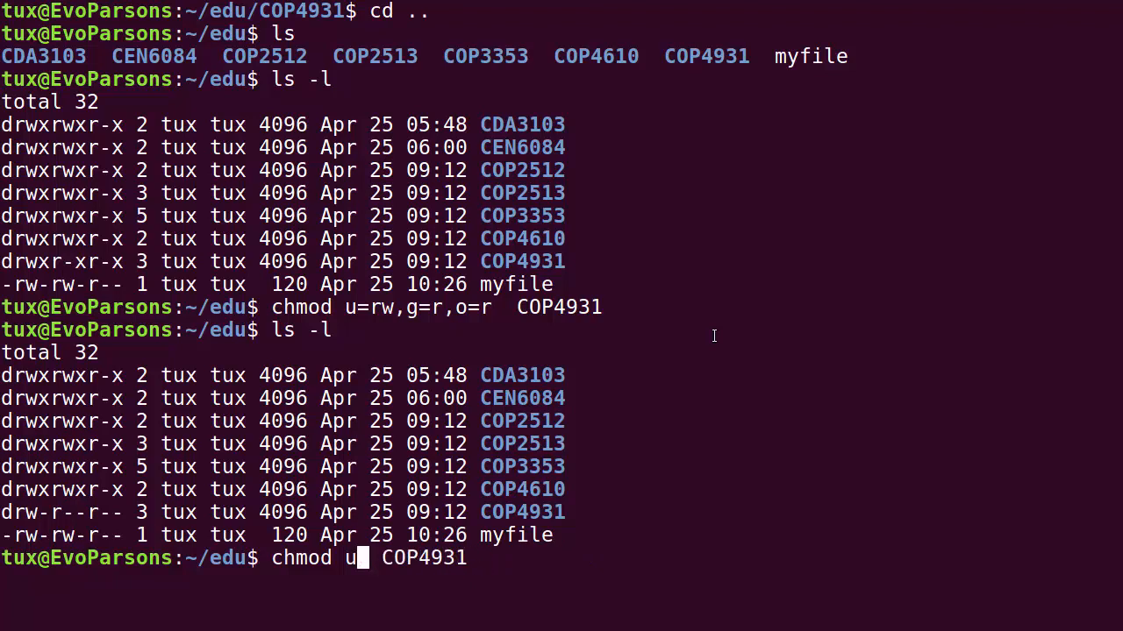
Change the previous command to chmod u+x COP4931, giving the owner execute.
{"action": "type", "text": "+"}
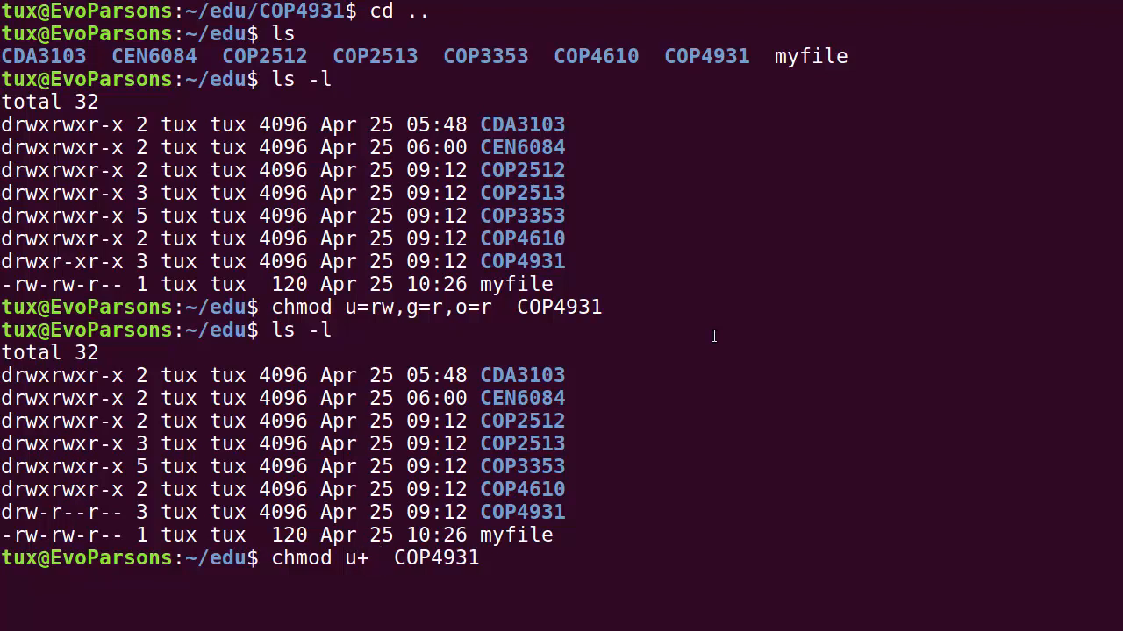
{"action": "type", "text": "x"}
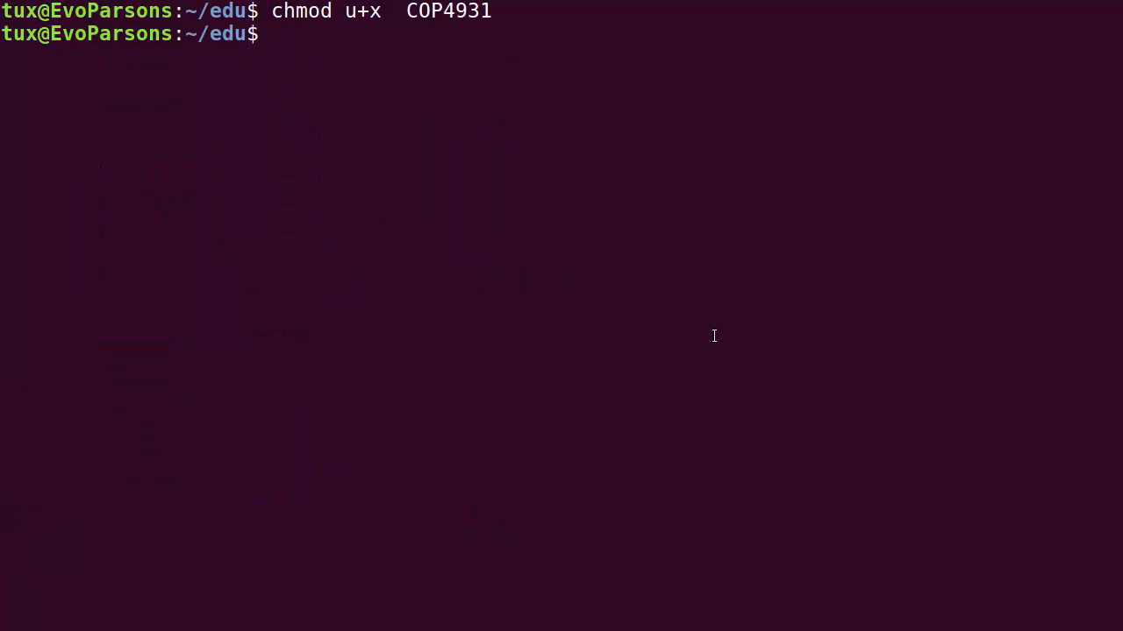
{"action": "type", "text": "ls -l"}
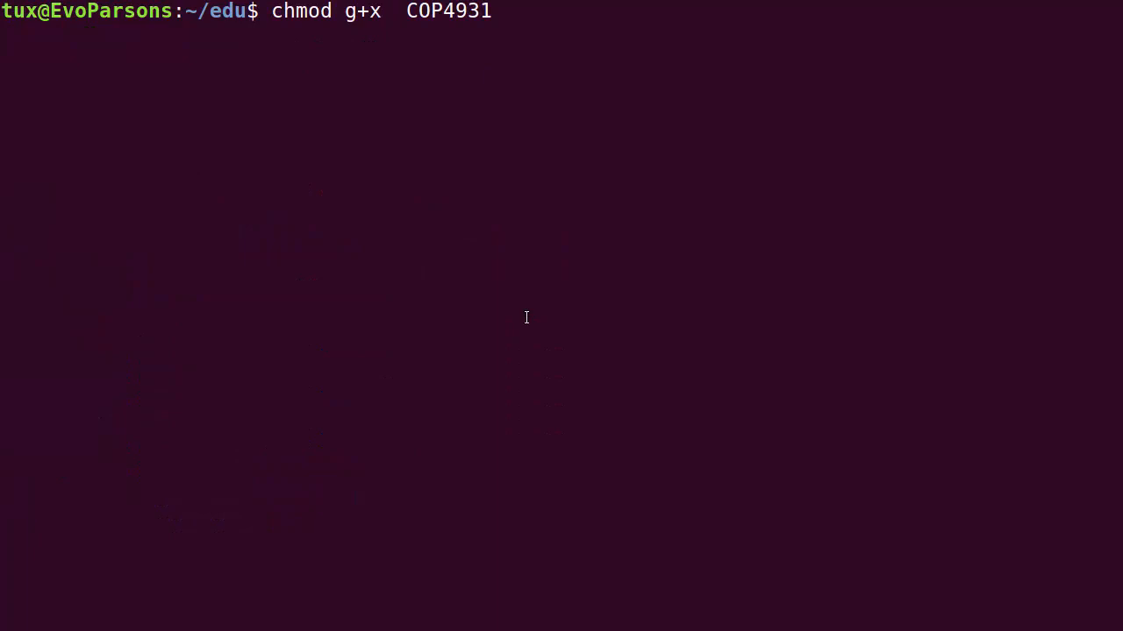
List permissions with ls -l to confirm COP4931 is reset to drw-r--r--.
{"action": "type", "text": "ls -l"}
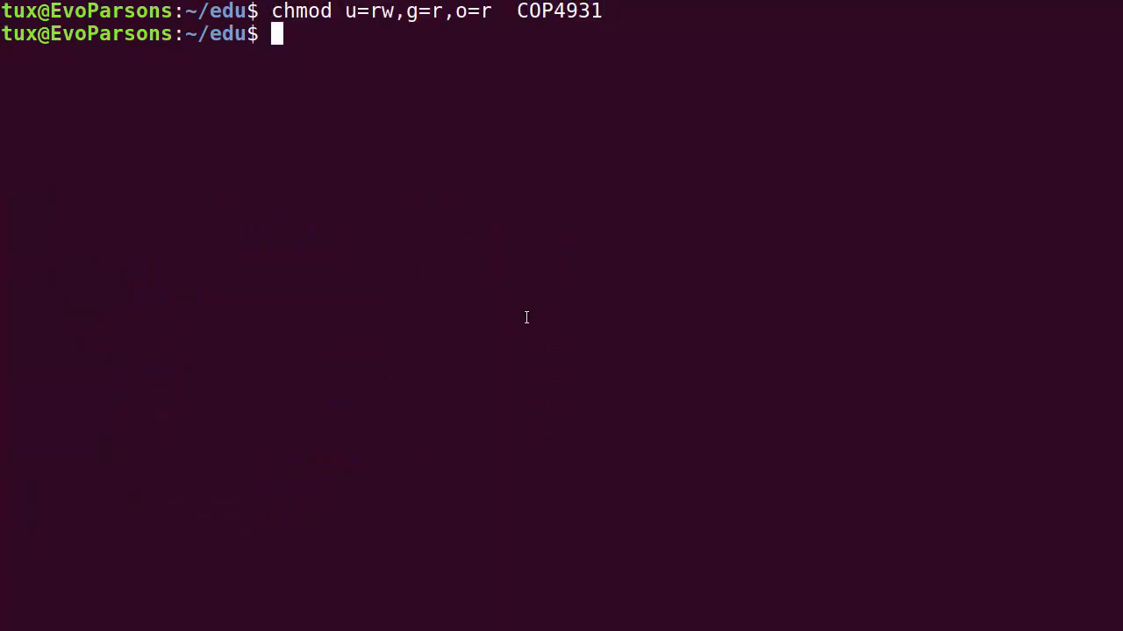
{"action": "type", "text": "ls -l"}
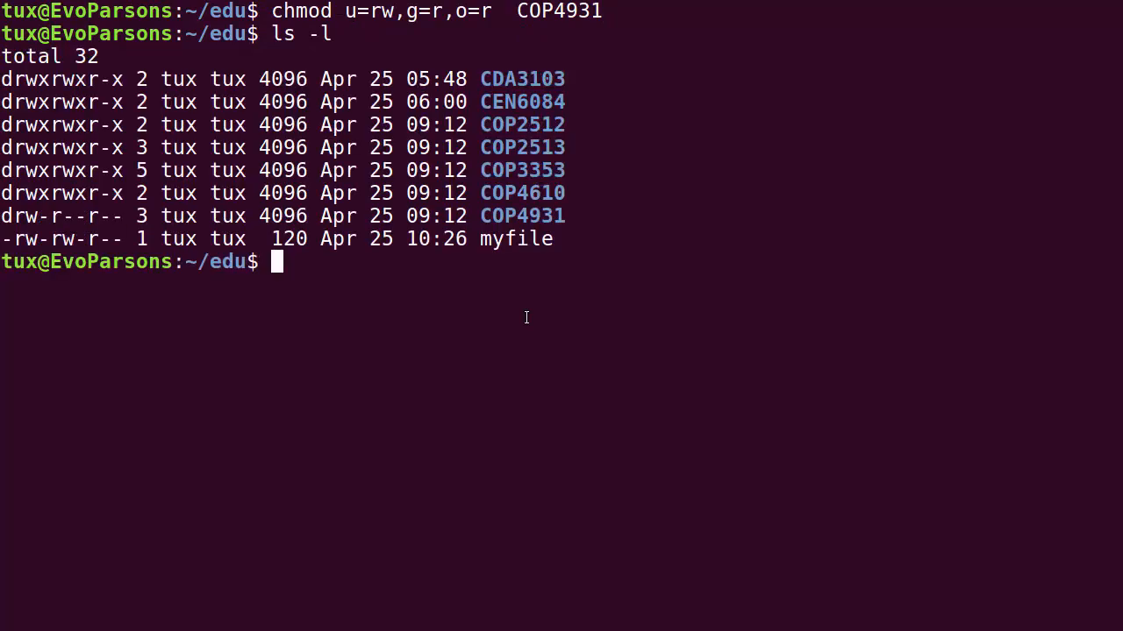
{"action": "type", "text": "ls -l"}
{"action": "type", "text": "chmod u"}
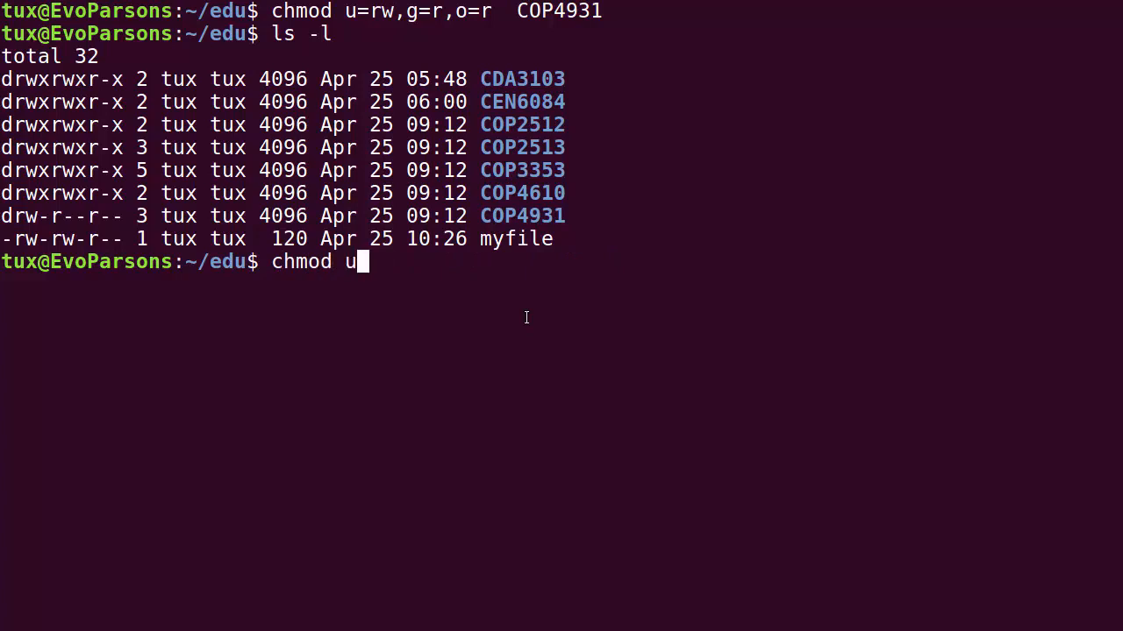
Compose chmod u+x,g+x COP4931 at the prompt.
{"action": "type", "text": "+x,"}
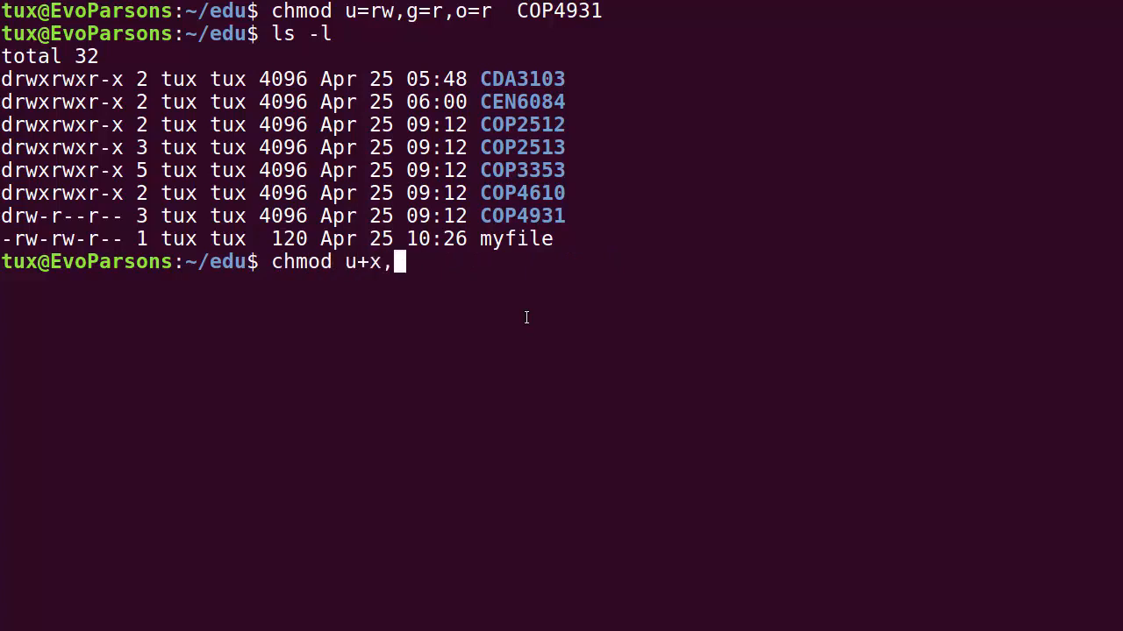
{"action": "type", "text": "g+"}
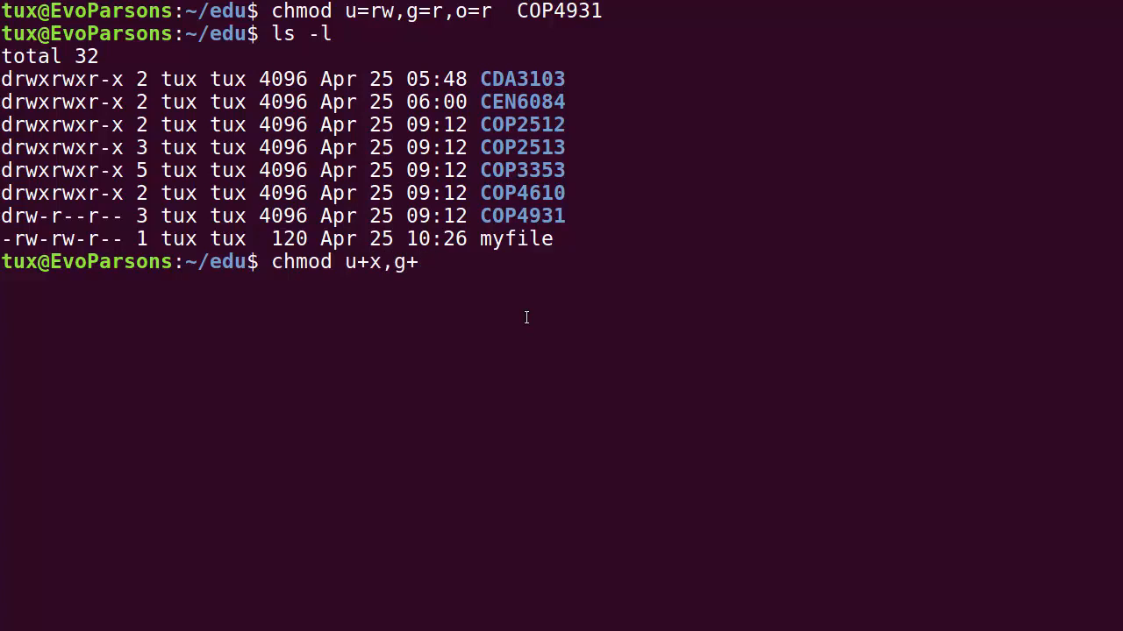
{"action": "type", "text": "x"}
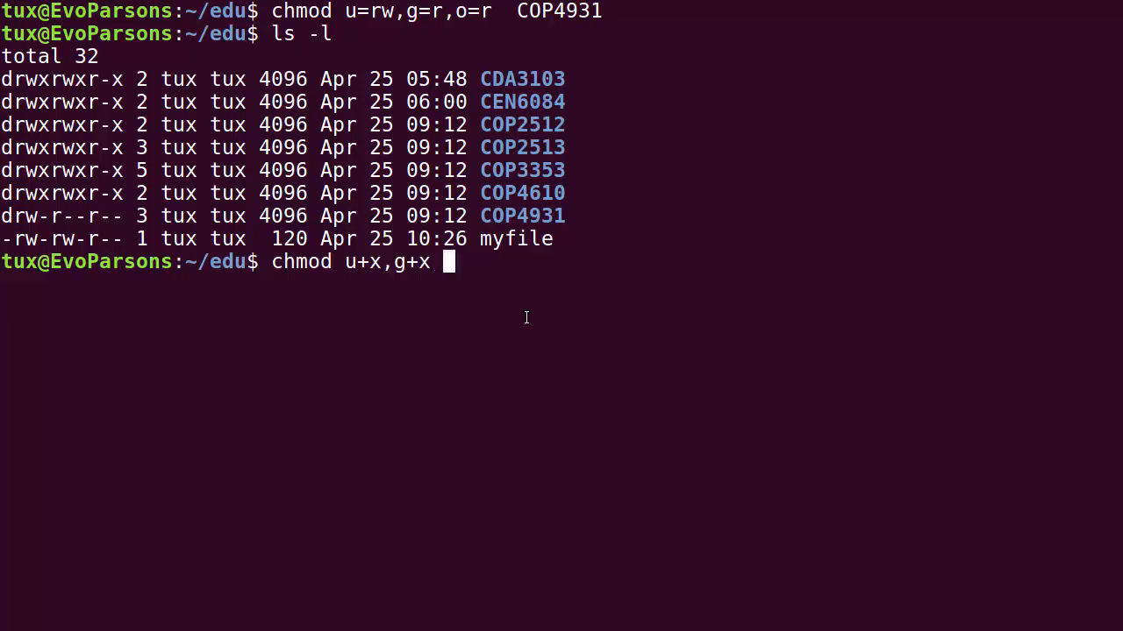
{"action": "type", "text": "COP4931"}
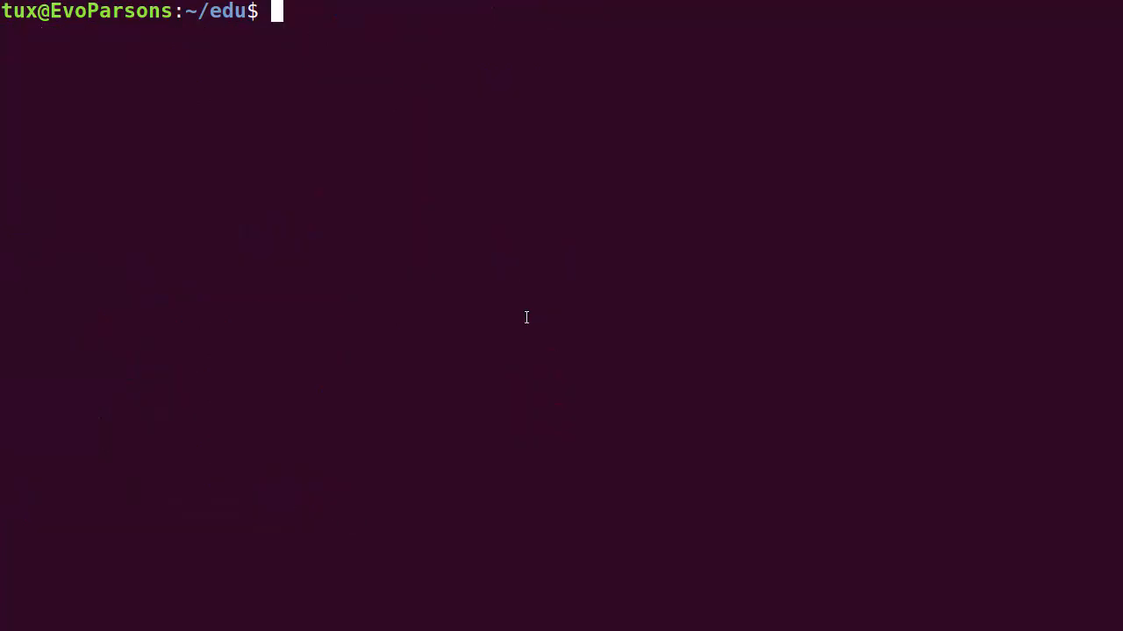
Run chmod u+x,g+x COP4931 and verify drwxr-xr-- with ls -l.
{"action": "type", "text": "chmod u+x,g+x COP4931"}
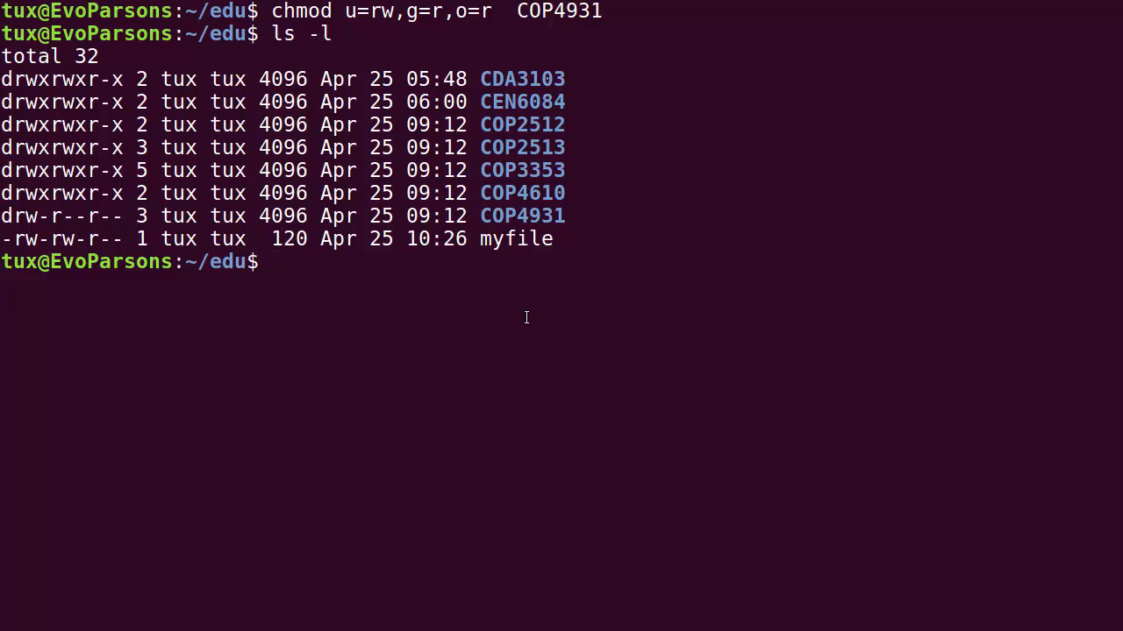
{"action": "type", "text": "ls -l"}
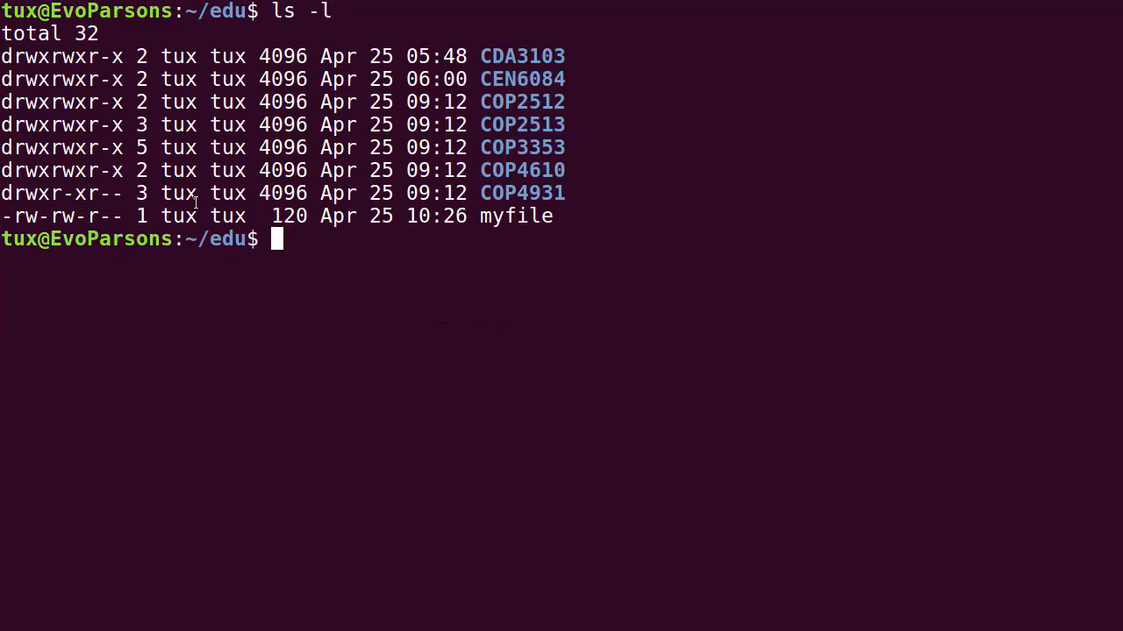
Run chmod u-x,g-x COP4931, then type ls -l to check the result.
{"action": "type", "text": "chmod u+x,g+x COP4931"}
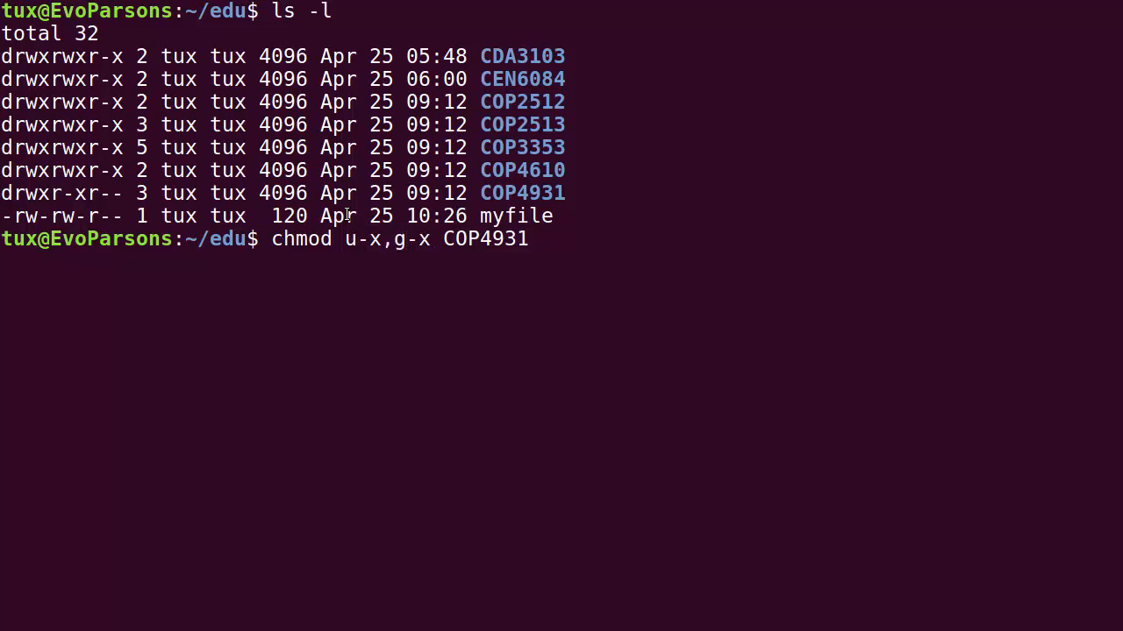
{"action": "type", "text": "ls -l"}
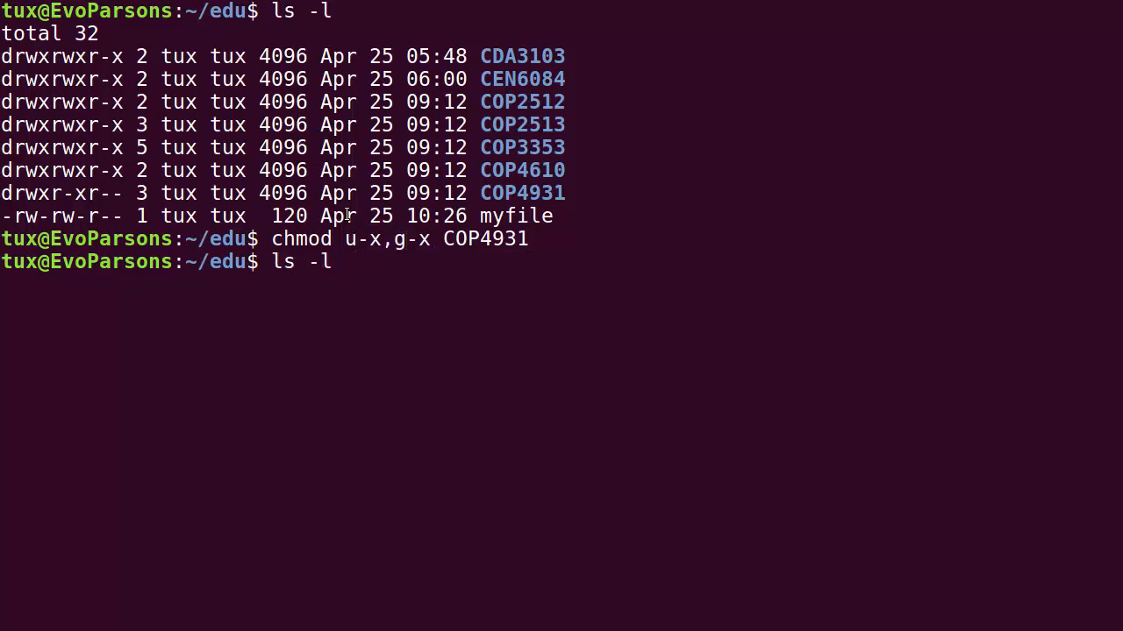